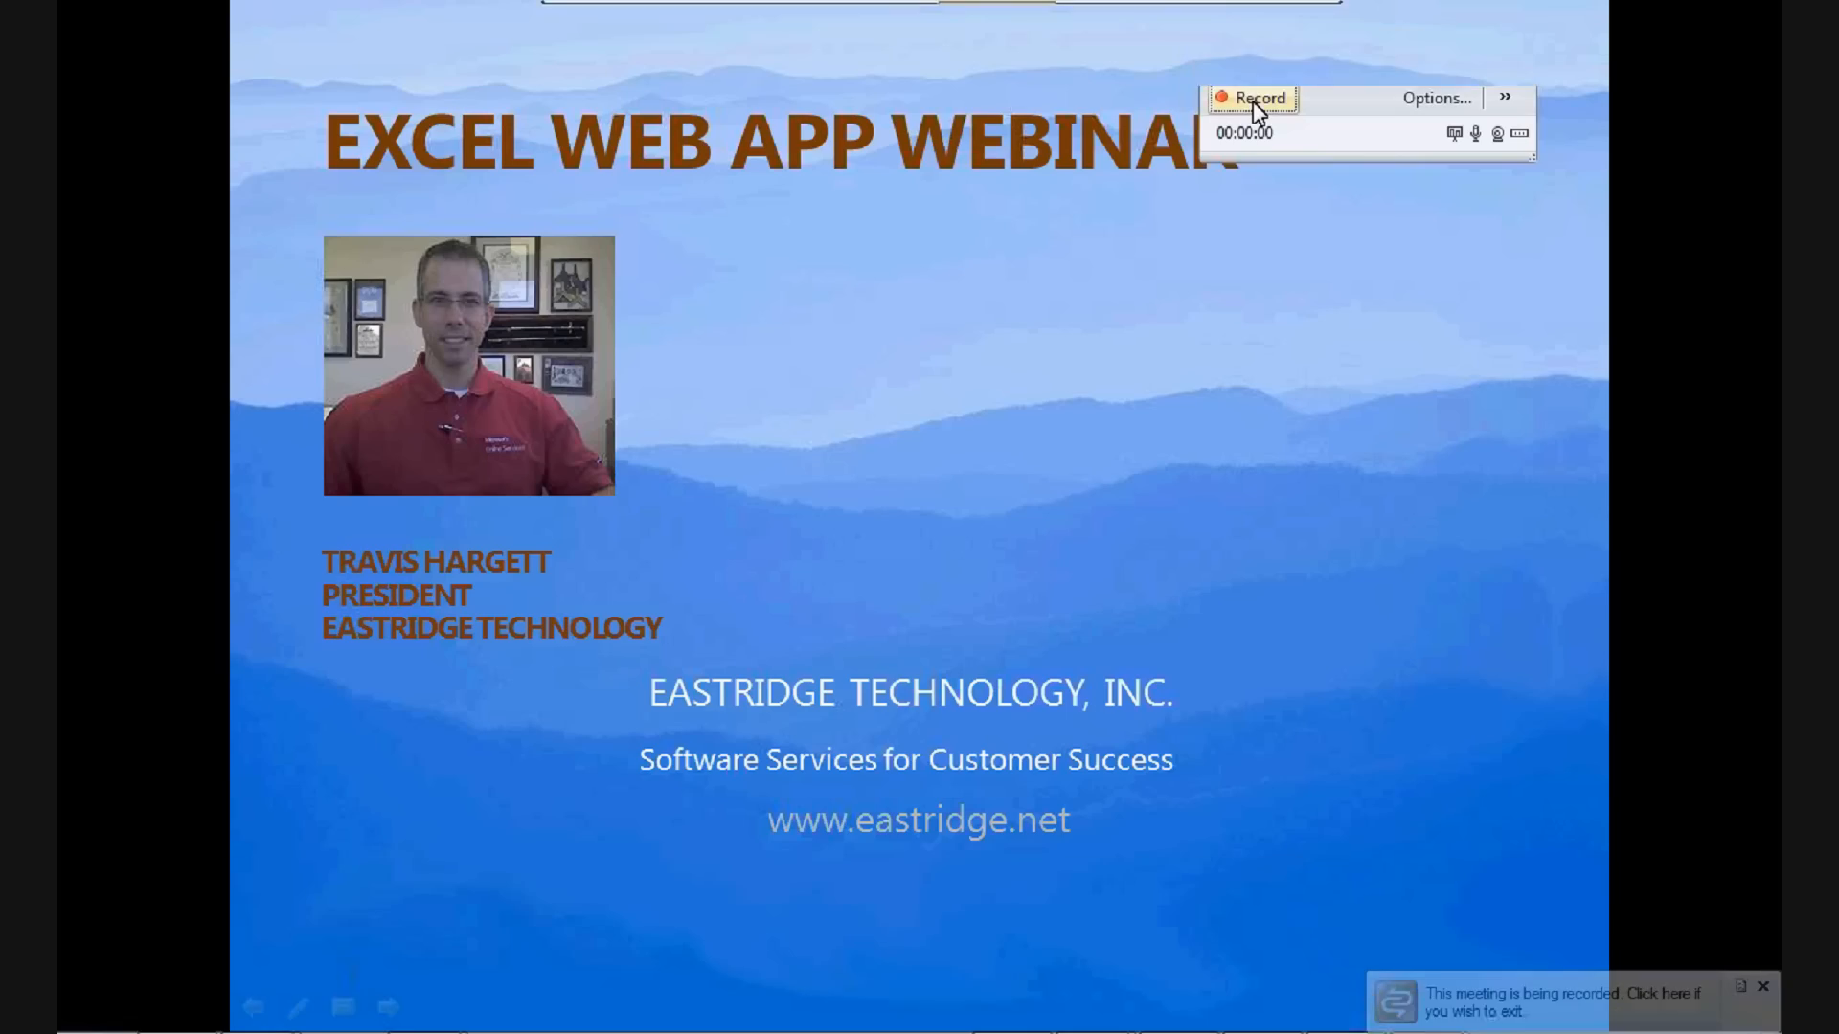
- Join the Excel Services Deep Dive Live Meeting, then switch to the Fabrikam intranet tab
{"action": "left_click", "coordinate": [1258, 99]}
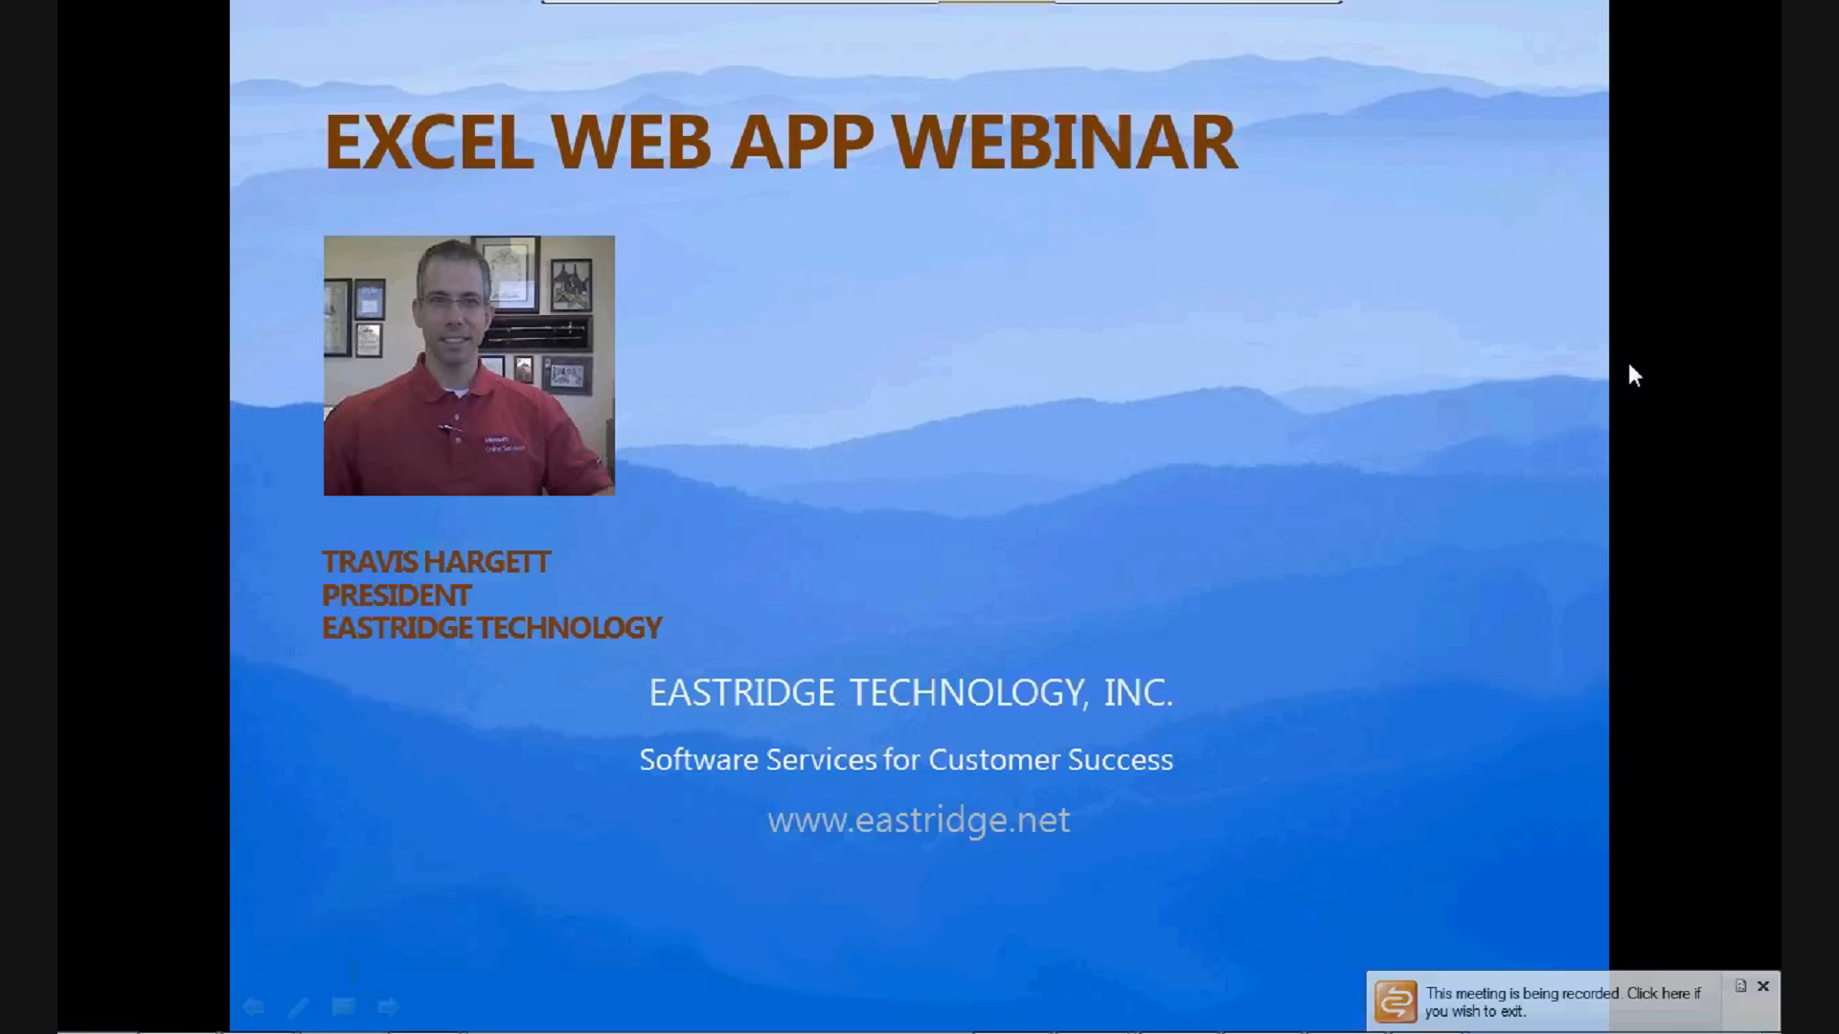
{"action": "mouse_move", "coordinate": [1291, 367]}
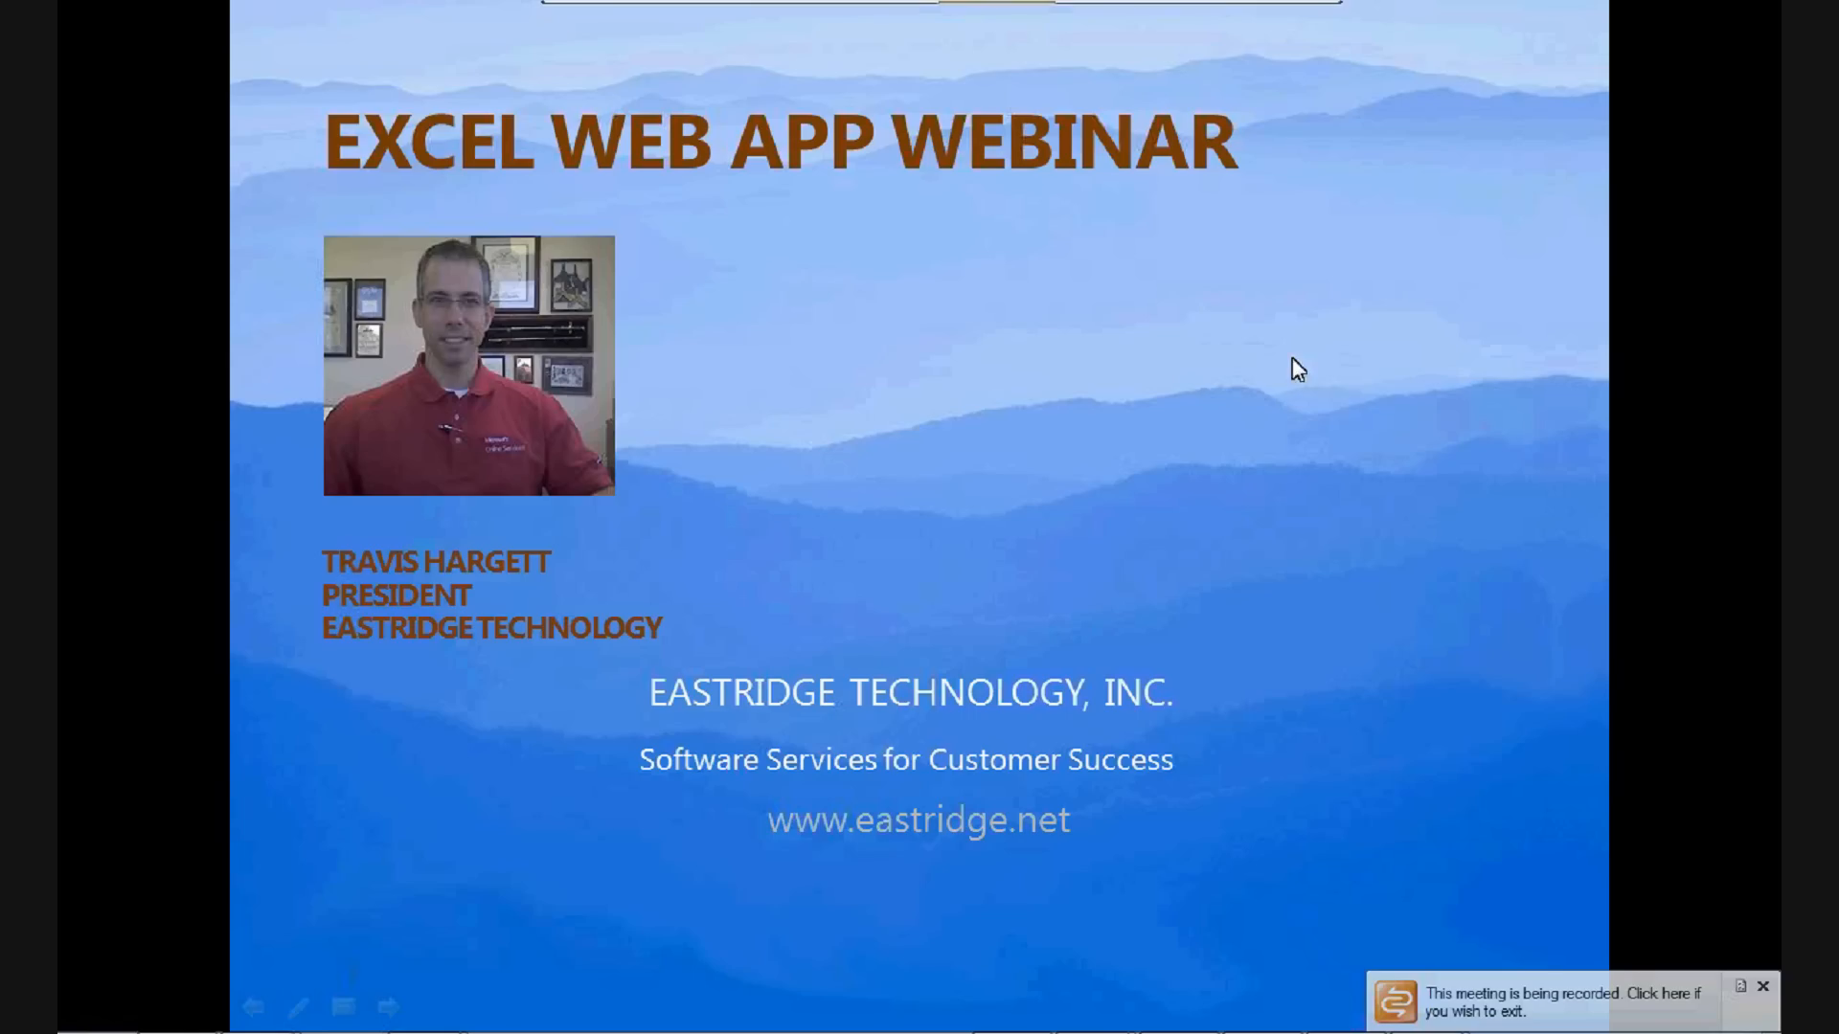
{"action": "mouse_move", "coordinate": [1490, 402]}
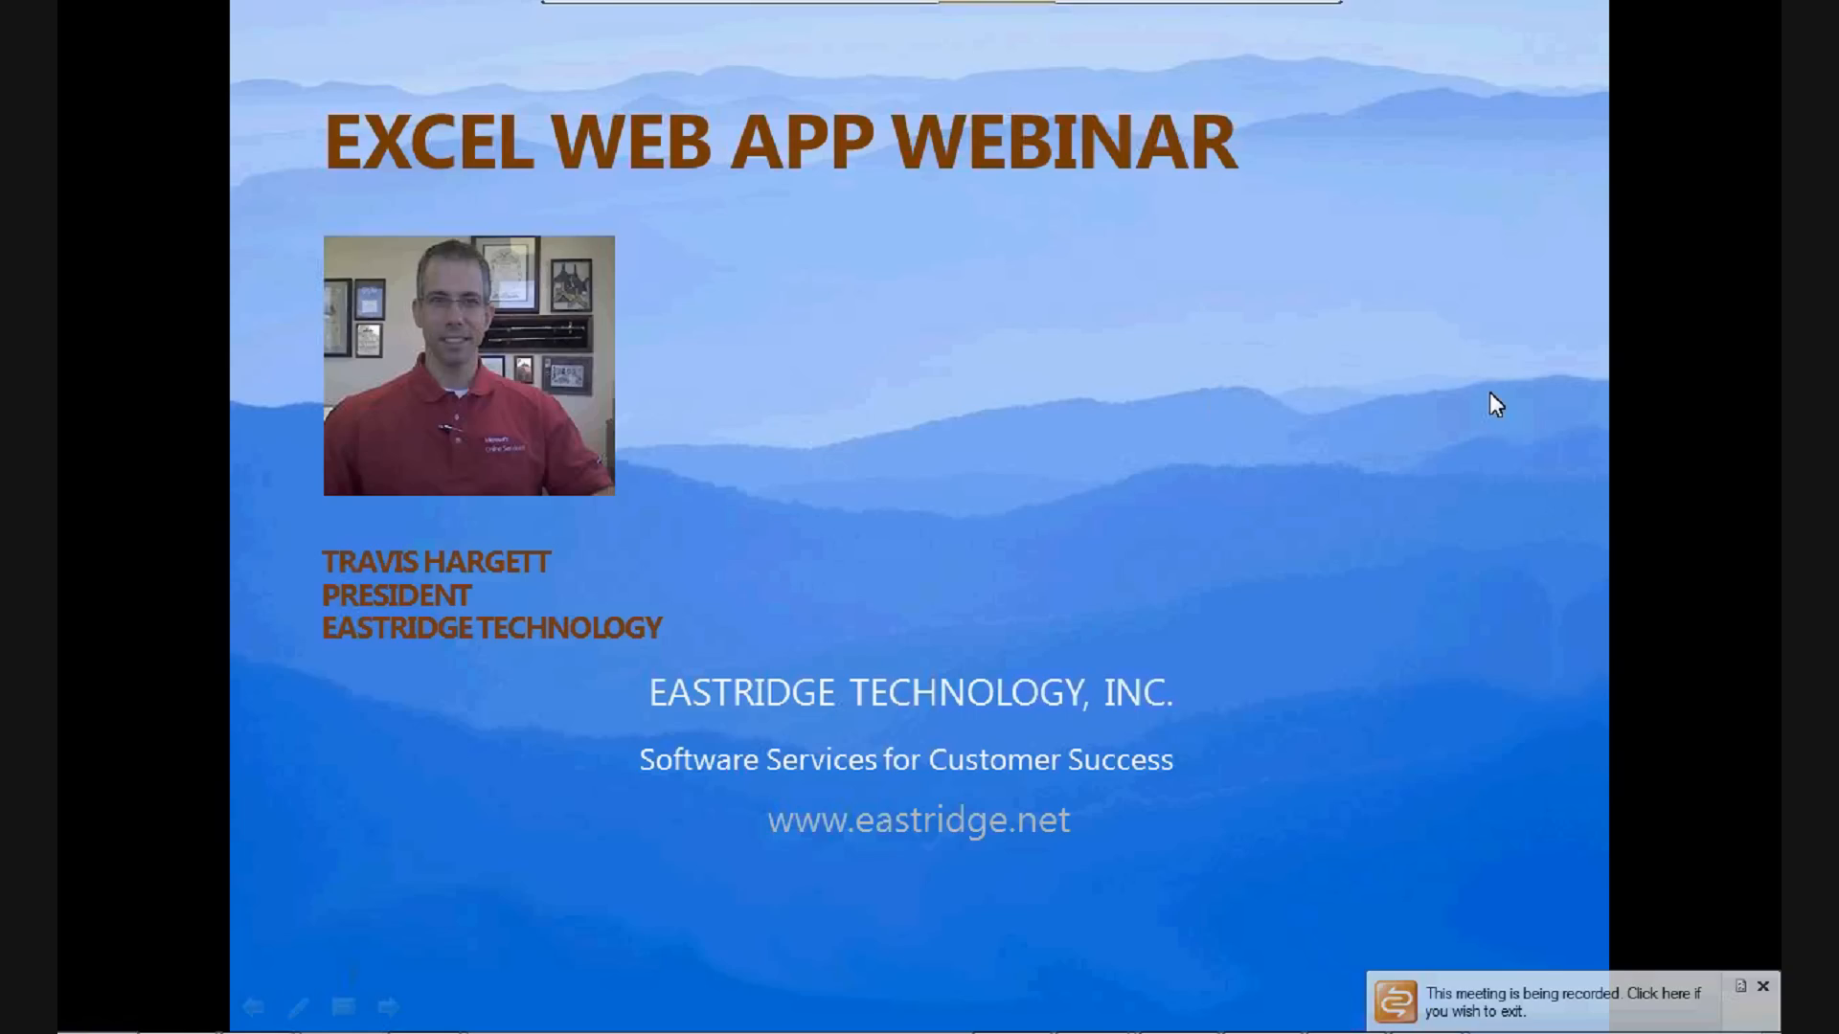
{"action": "left_click", "coordinate": [1760, 989]}
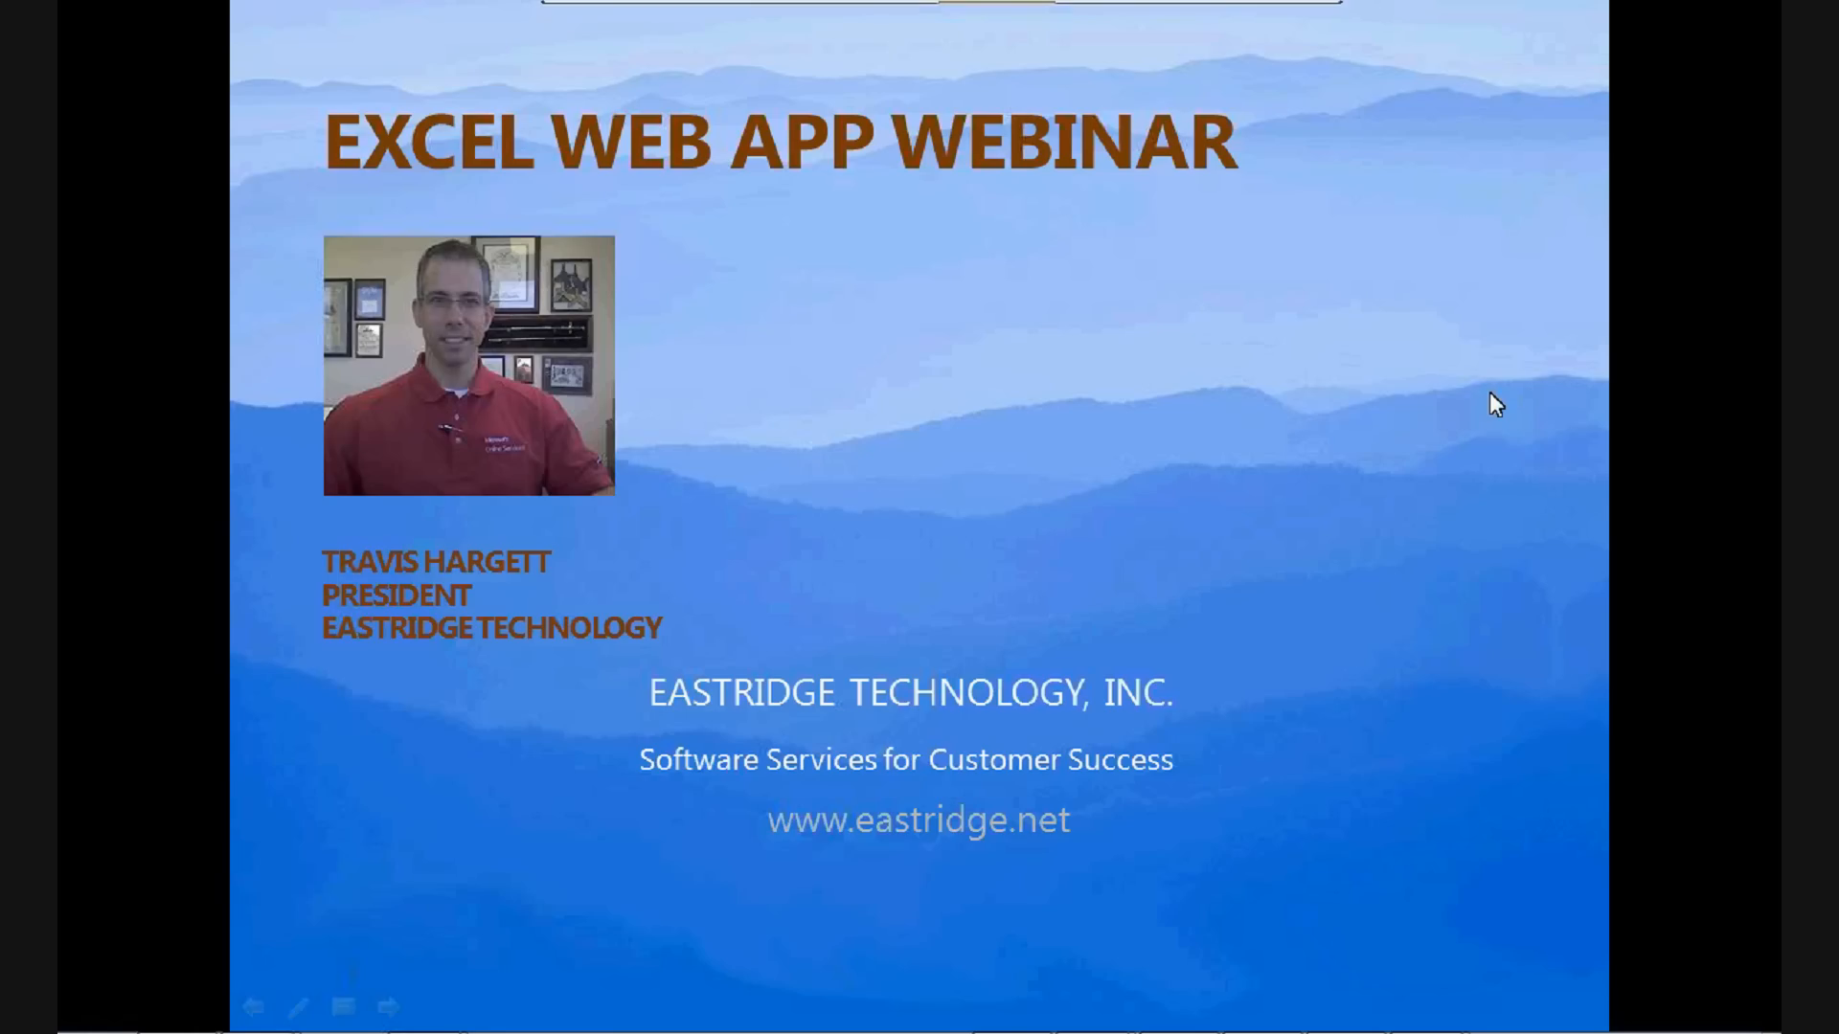
{"action": "mouse_move", "coordinate": [1498, 397]}
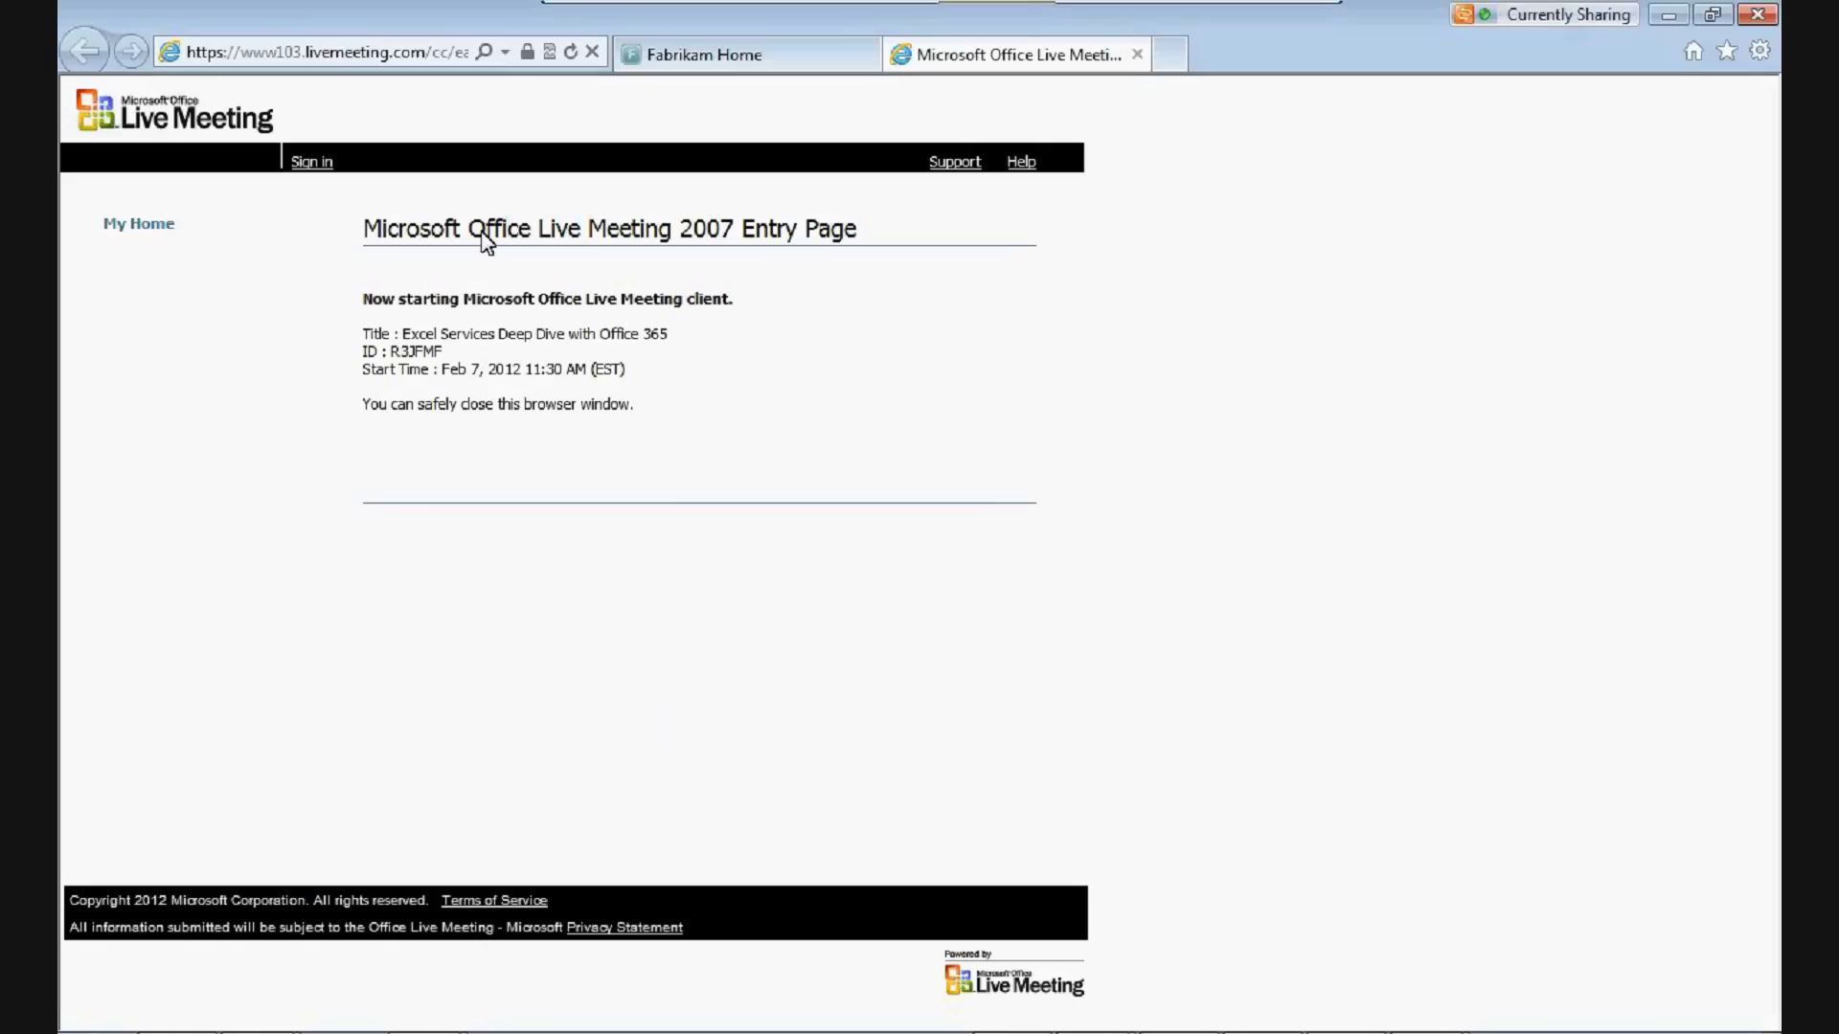
{"action": "left_click", "coordinate": [702, 53]}
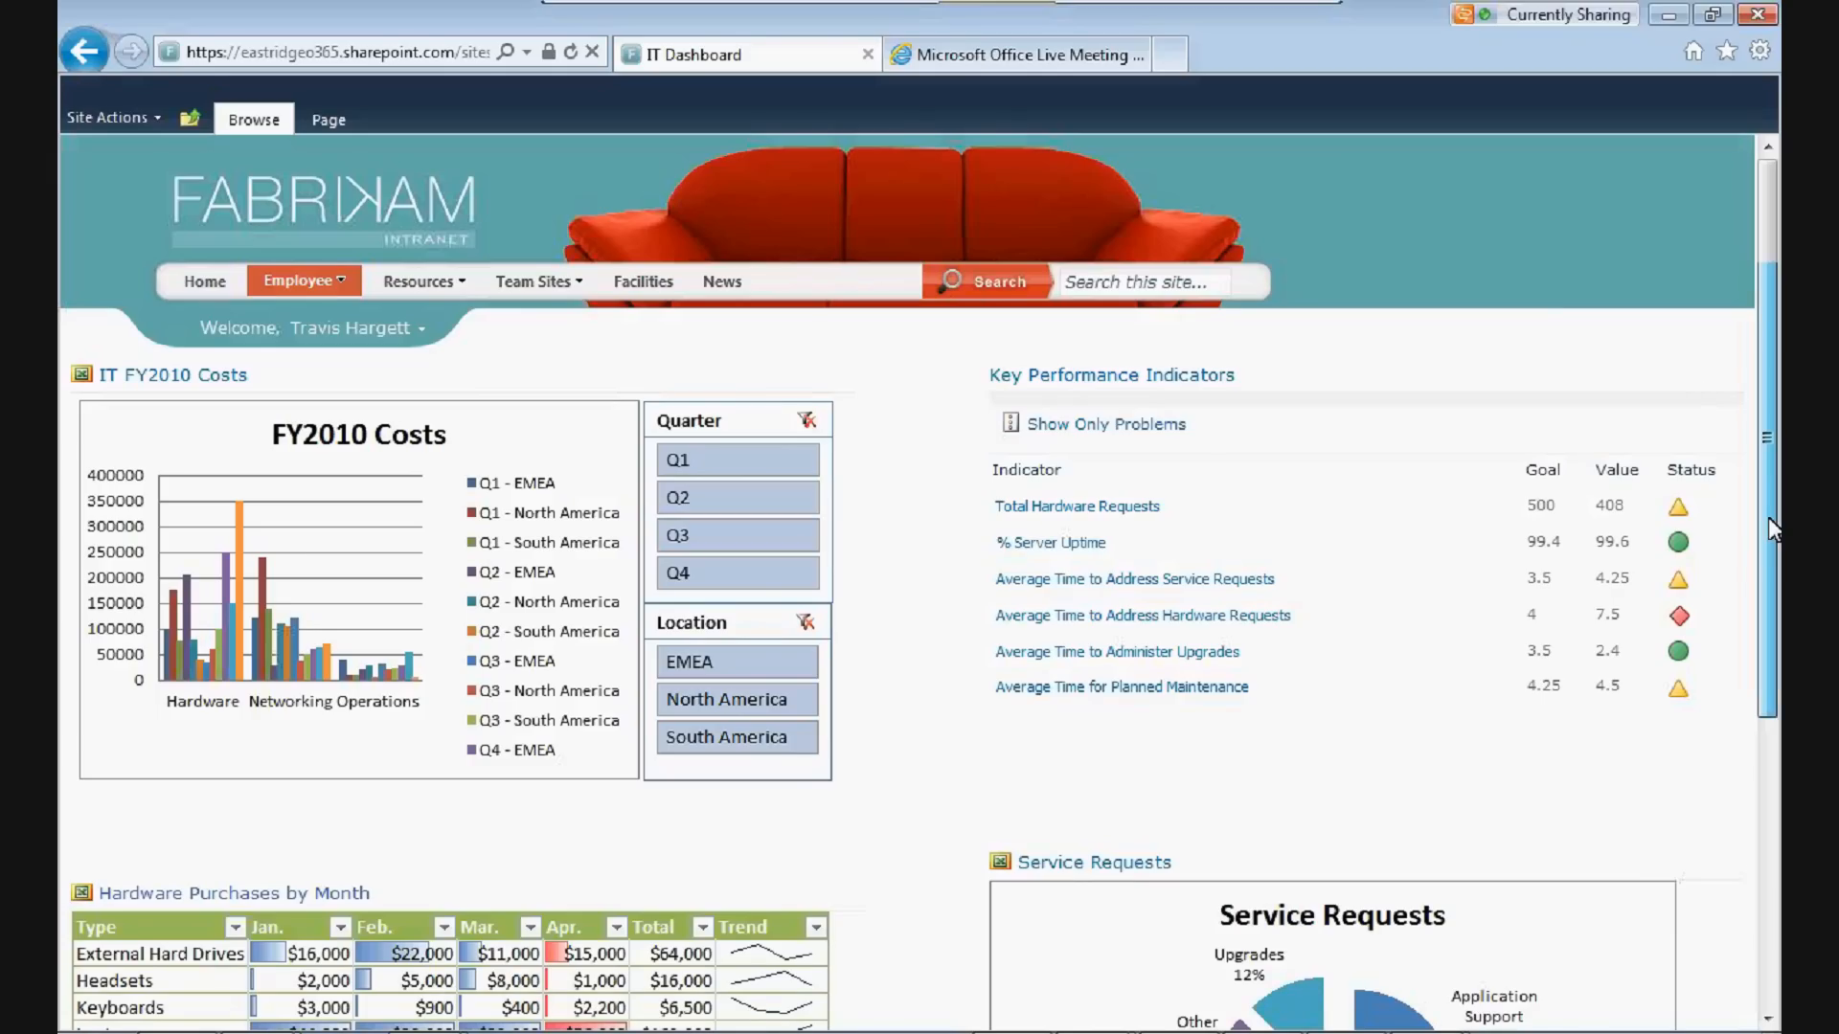
{"action": "scroll", "scroll_direction": "down", "scroll_amount": 3}
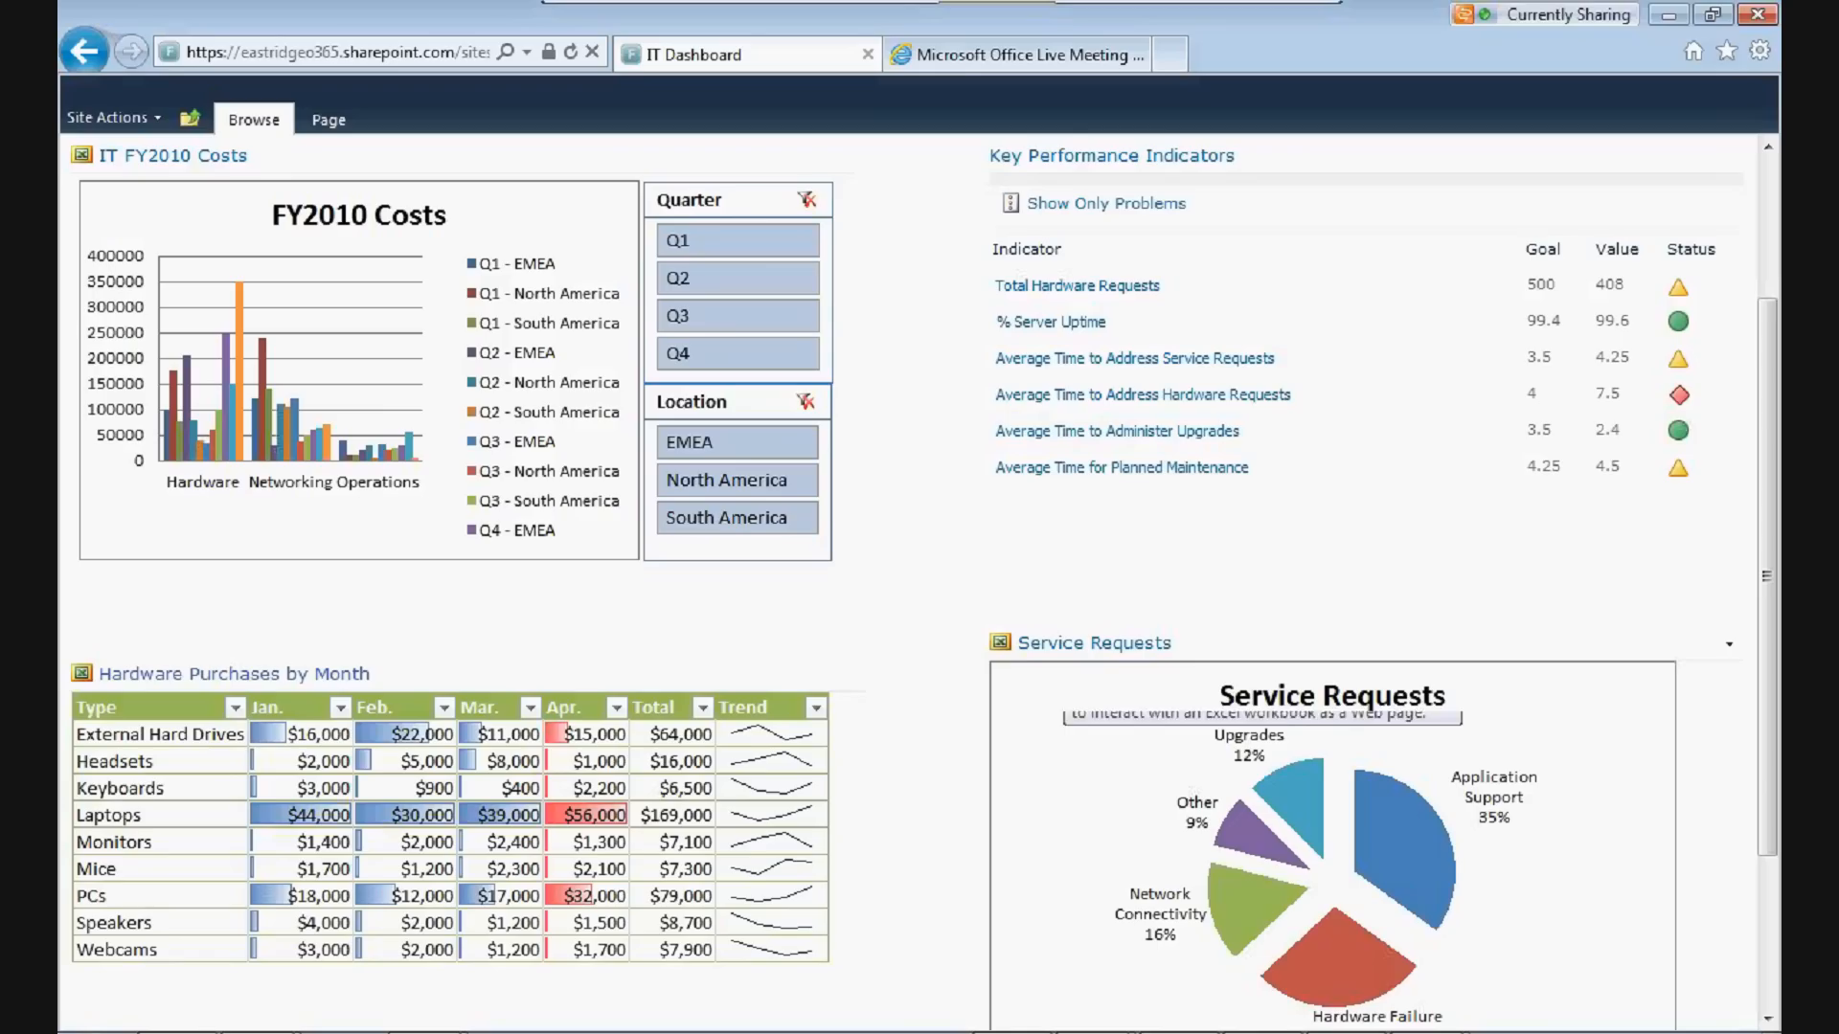
{"action": "mouse_move", "coordinate": [1226, 841]}
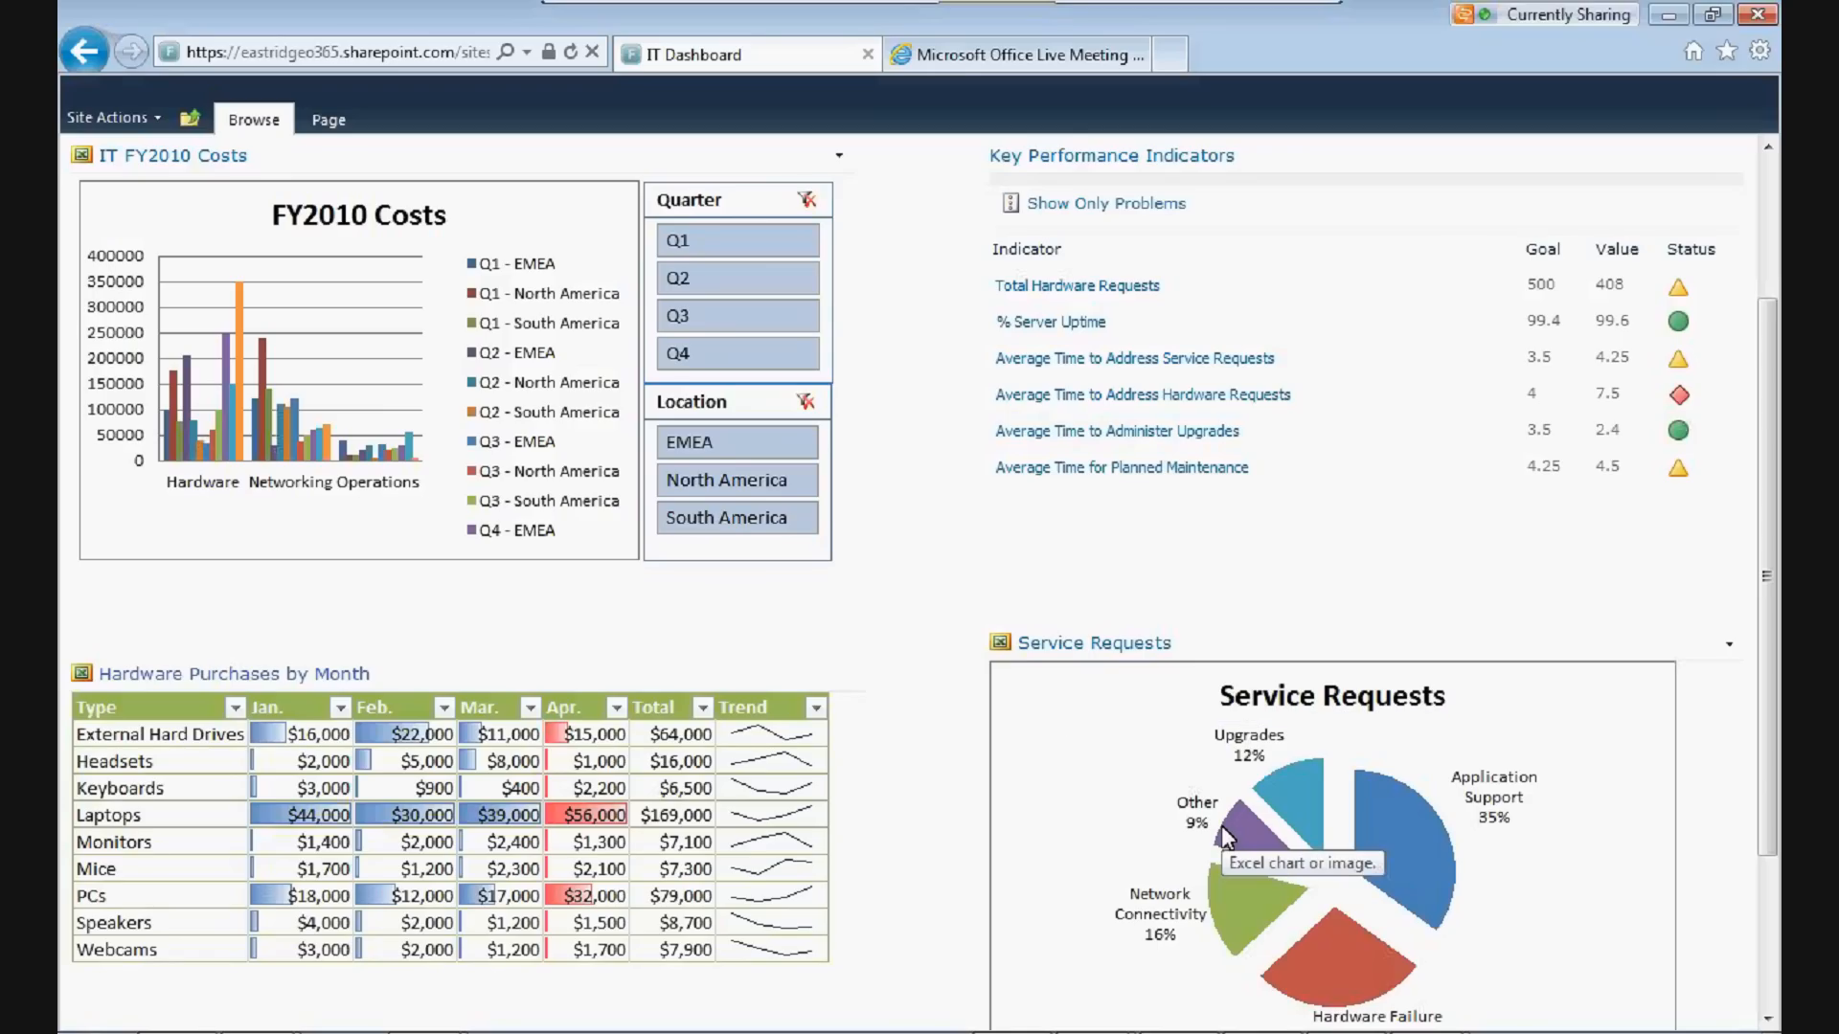
{"action": "mouse_move", "coordinate": [289, 632]}
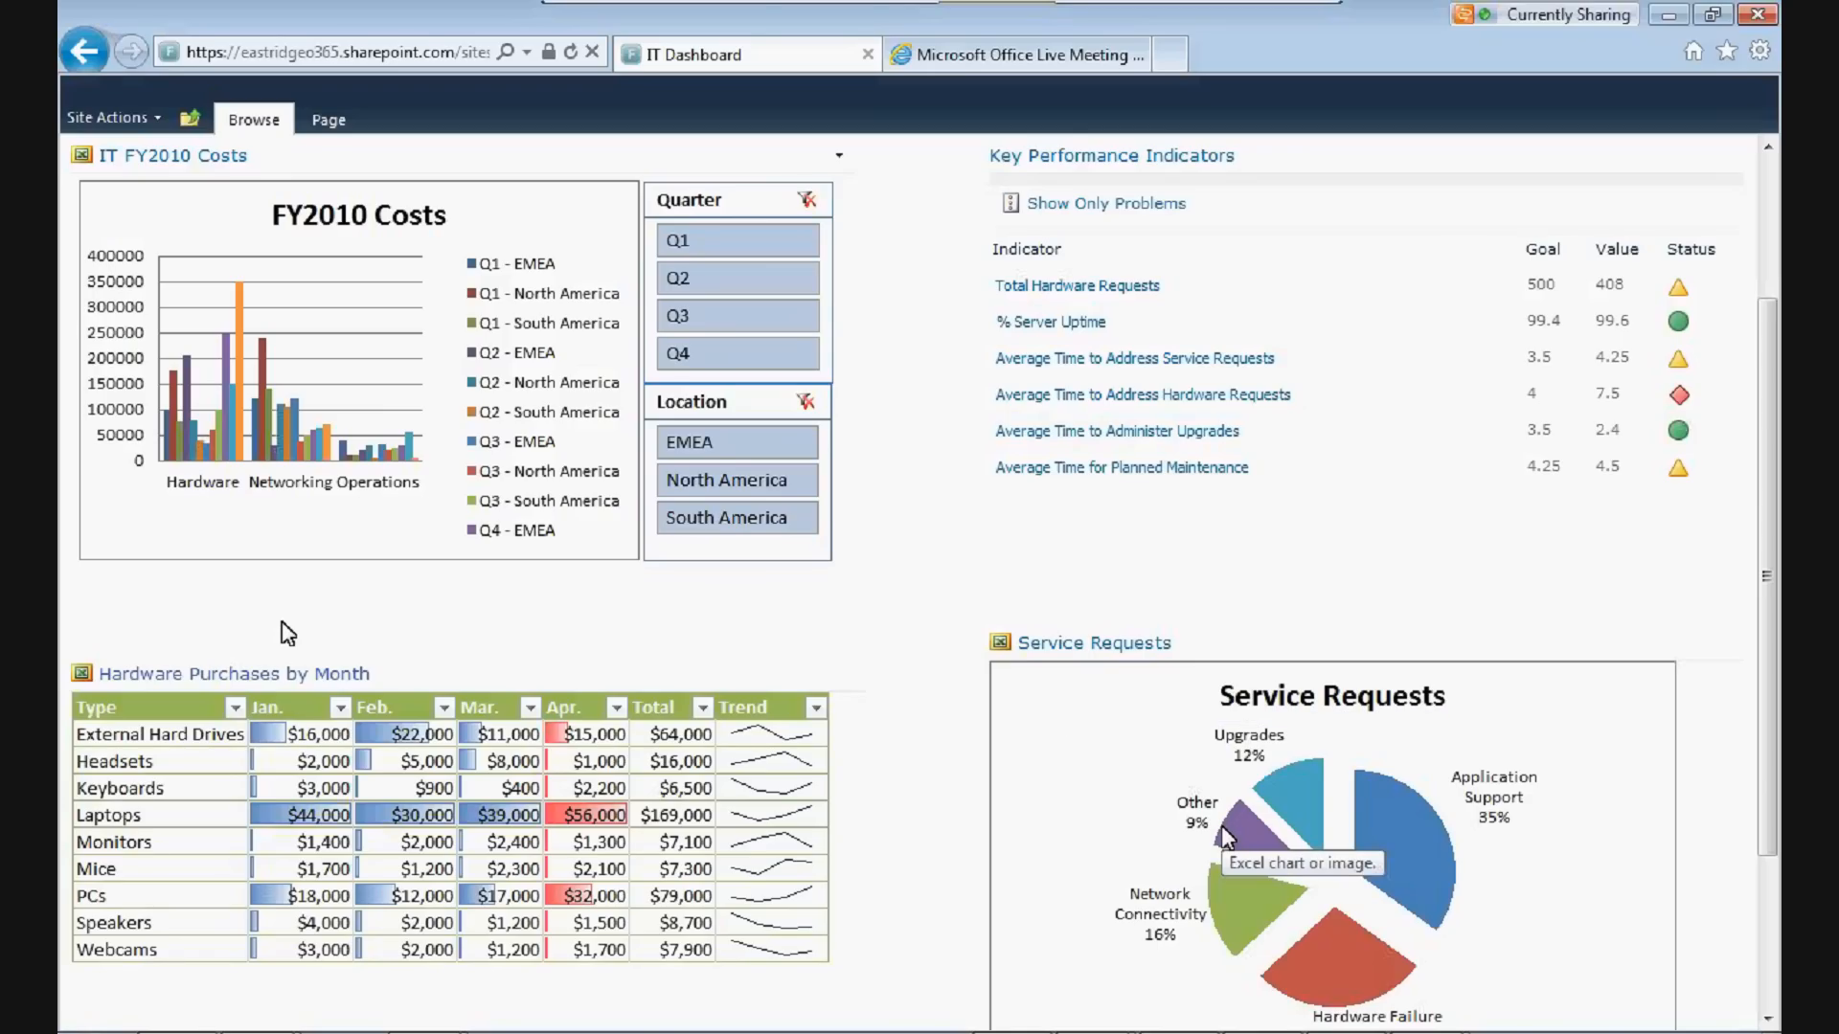
{"action": "mouse_move", "coordinate": [149, 183]}
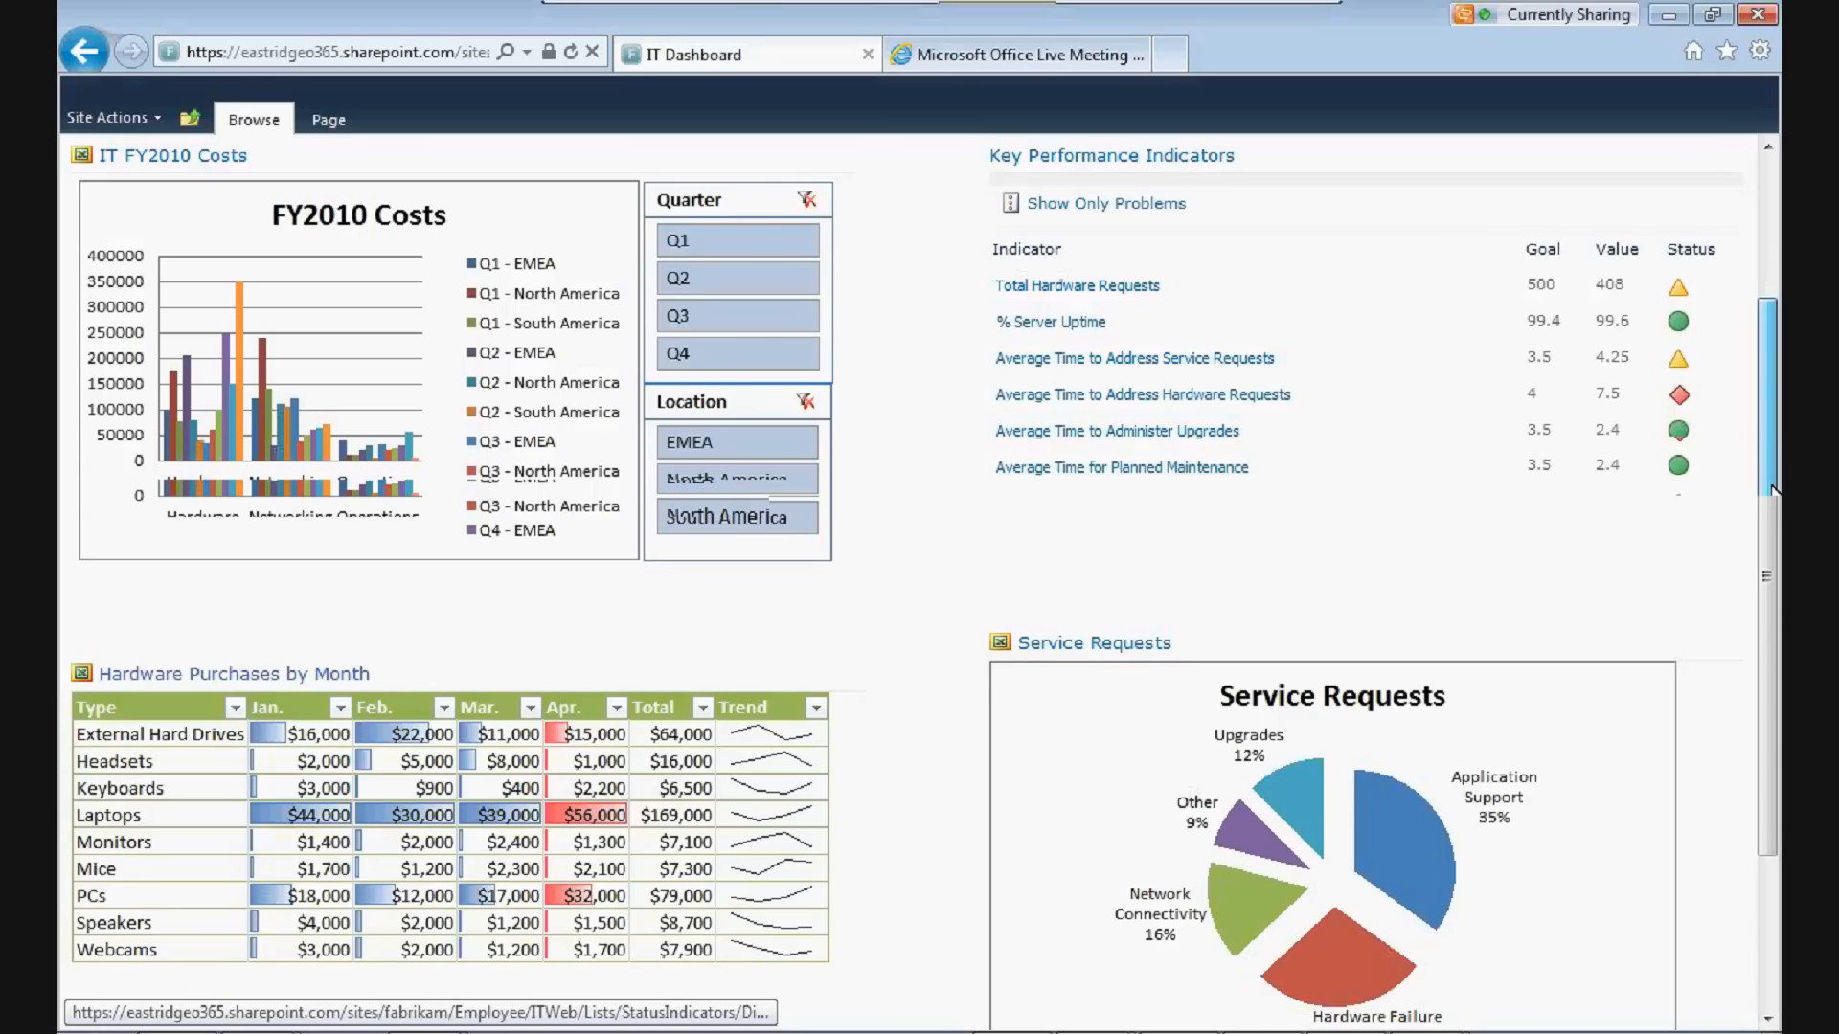
{"action": "scroll", "scroll_direction": "down", "scroll_amount": 3}
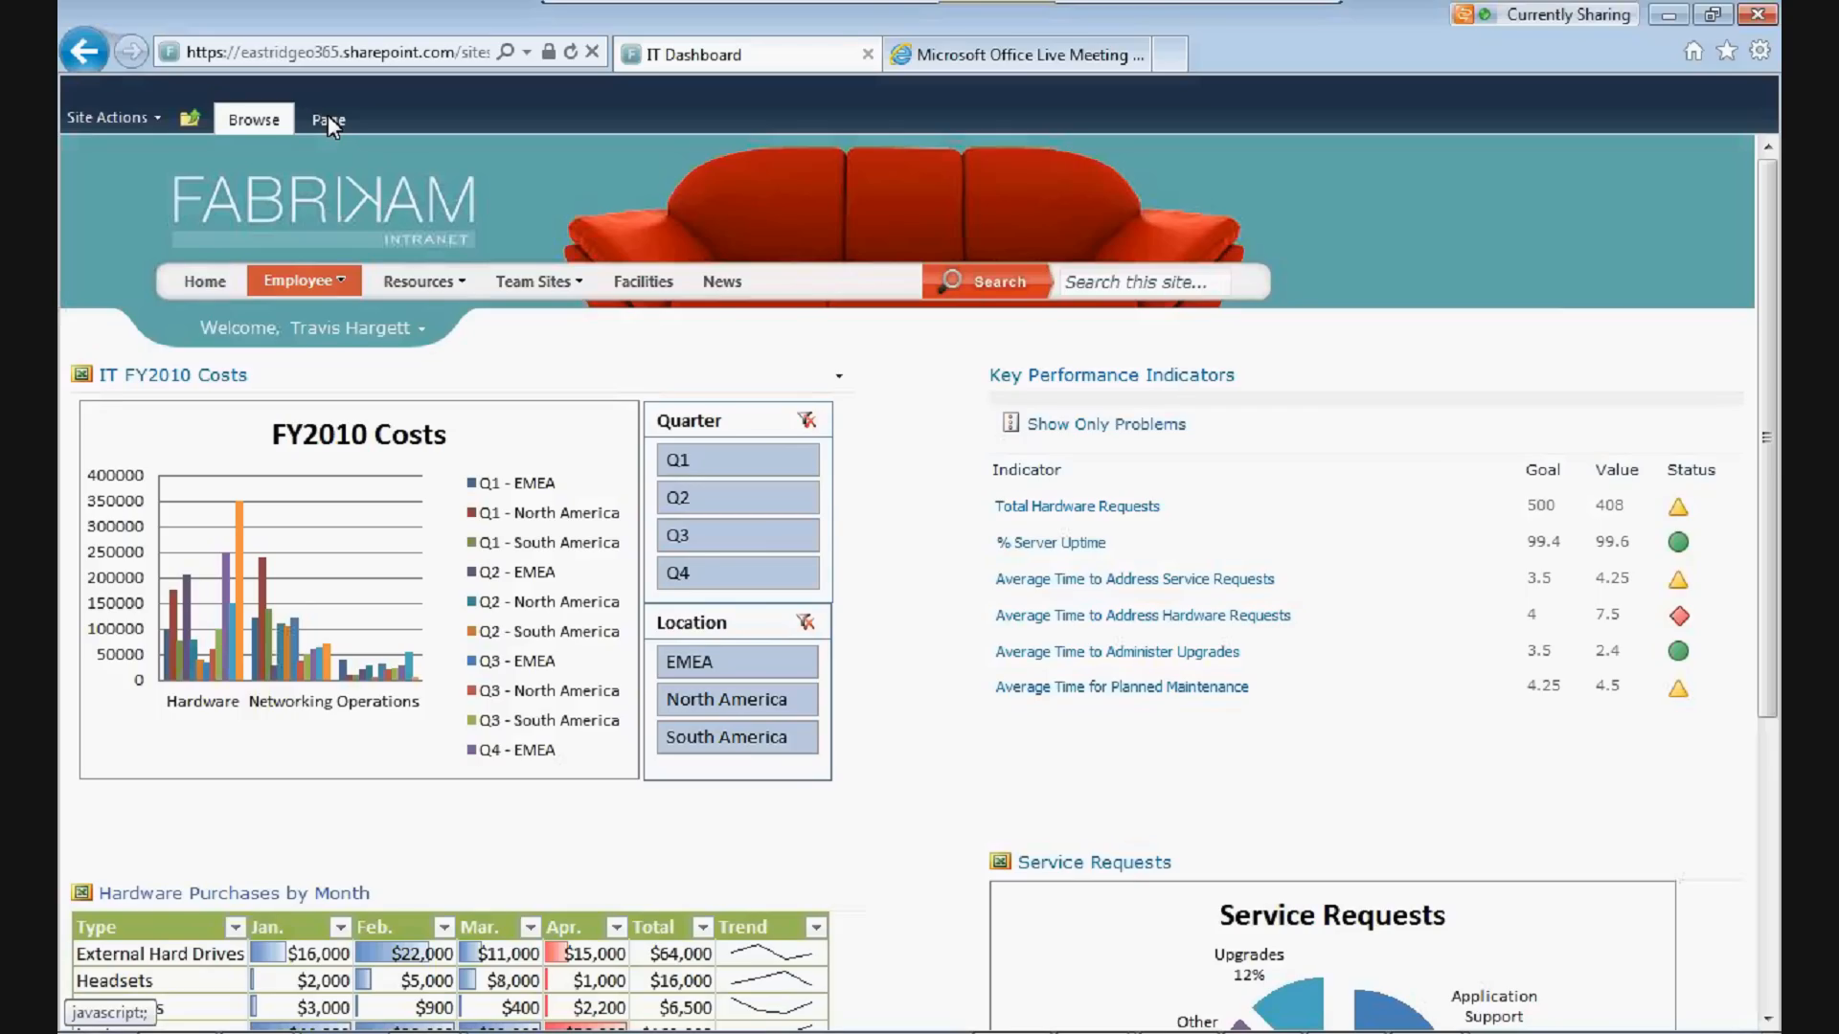
- Put the IT Dashboard page into edit mode and open the IT FY2010 Costs web part menu
{"action": "left_click", "coordinate": [329, 118]}
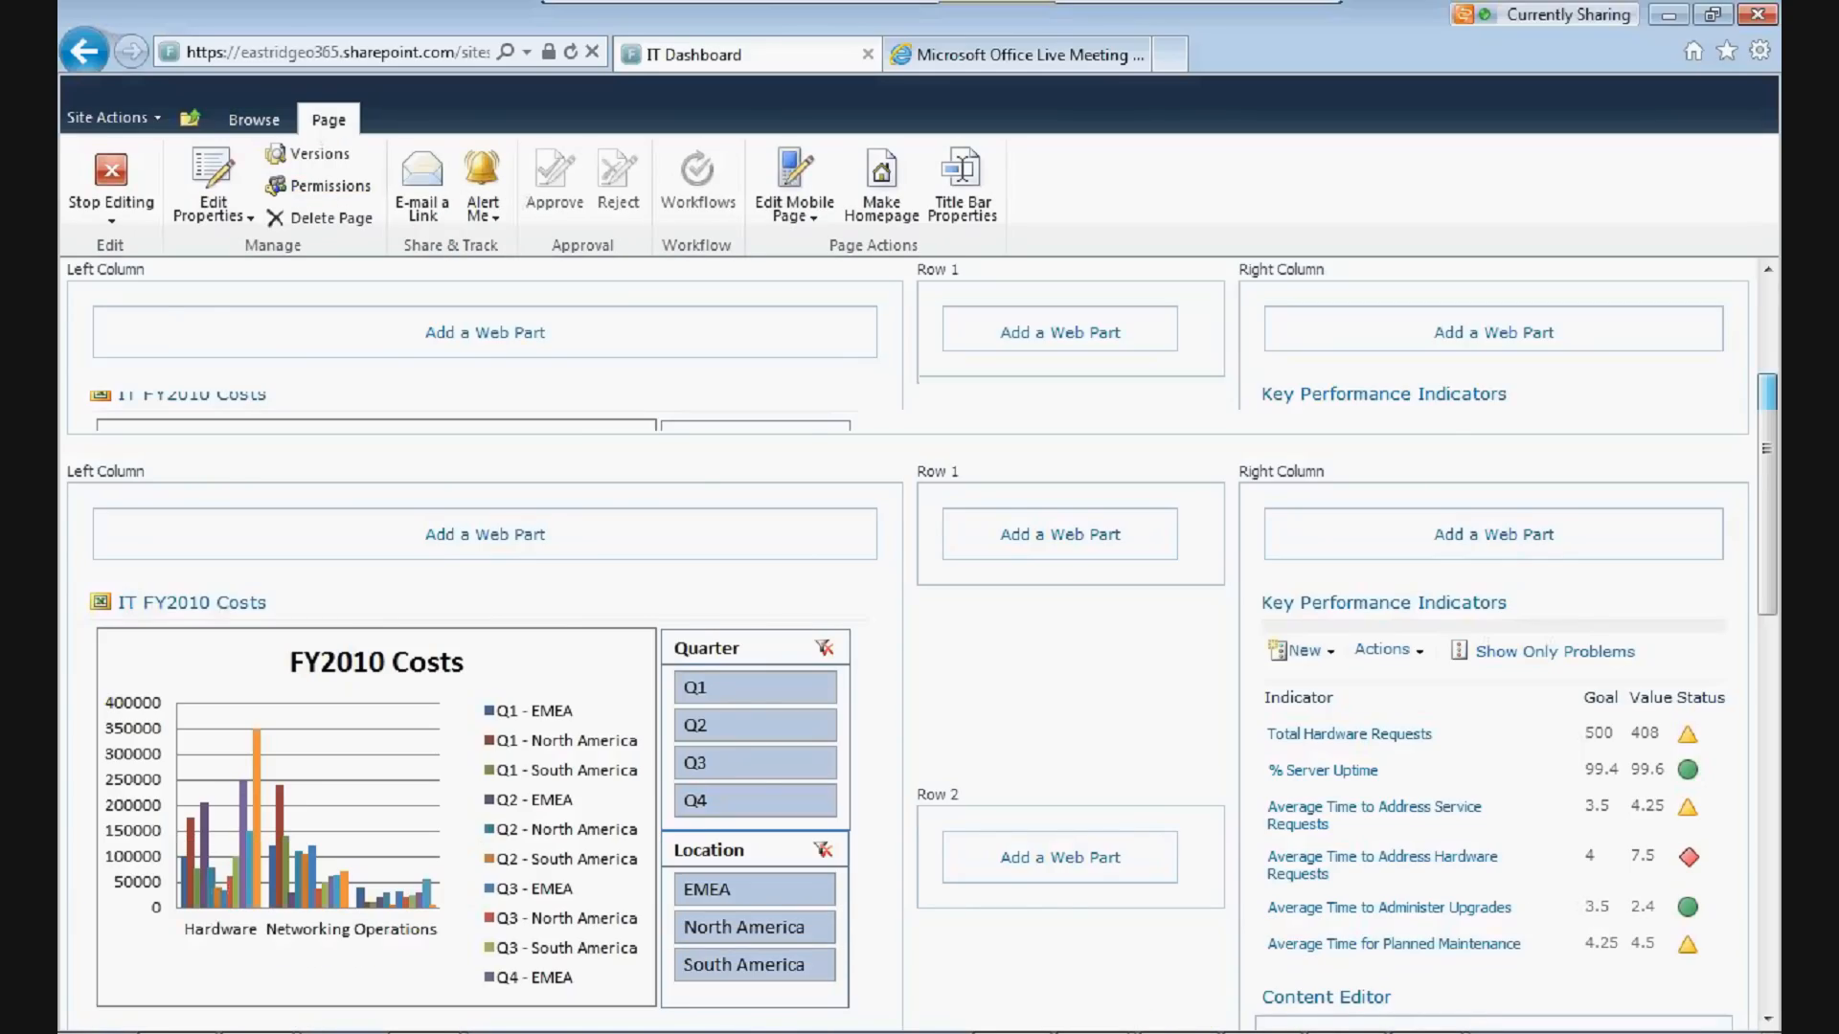
{"action": "scroll", "scroll_direction": "down", "scroll_amount": 3}
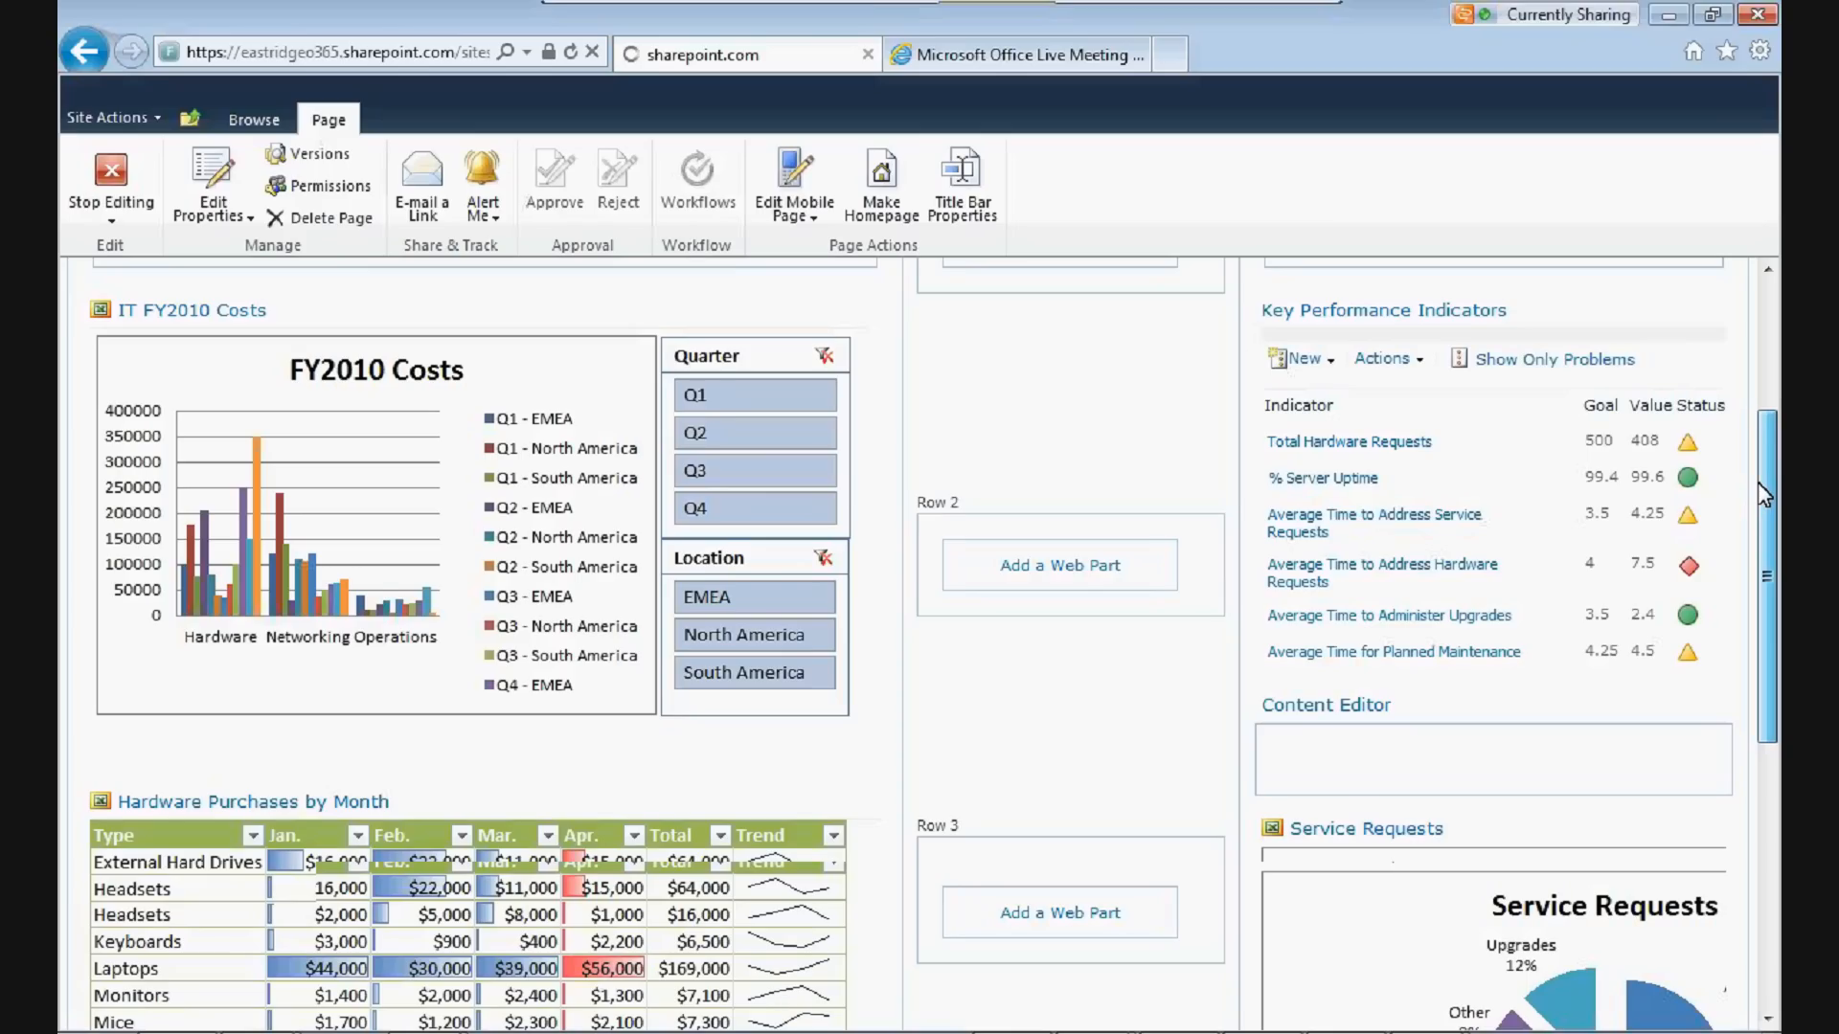
{"action": "left_click", "coordinate": [828, 309]}
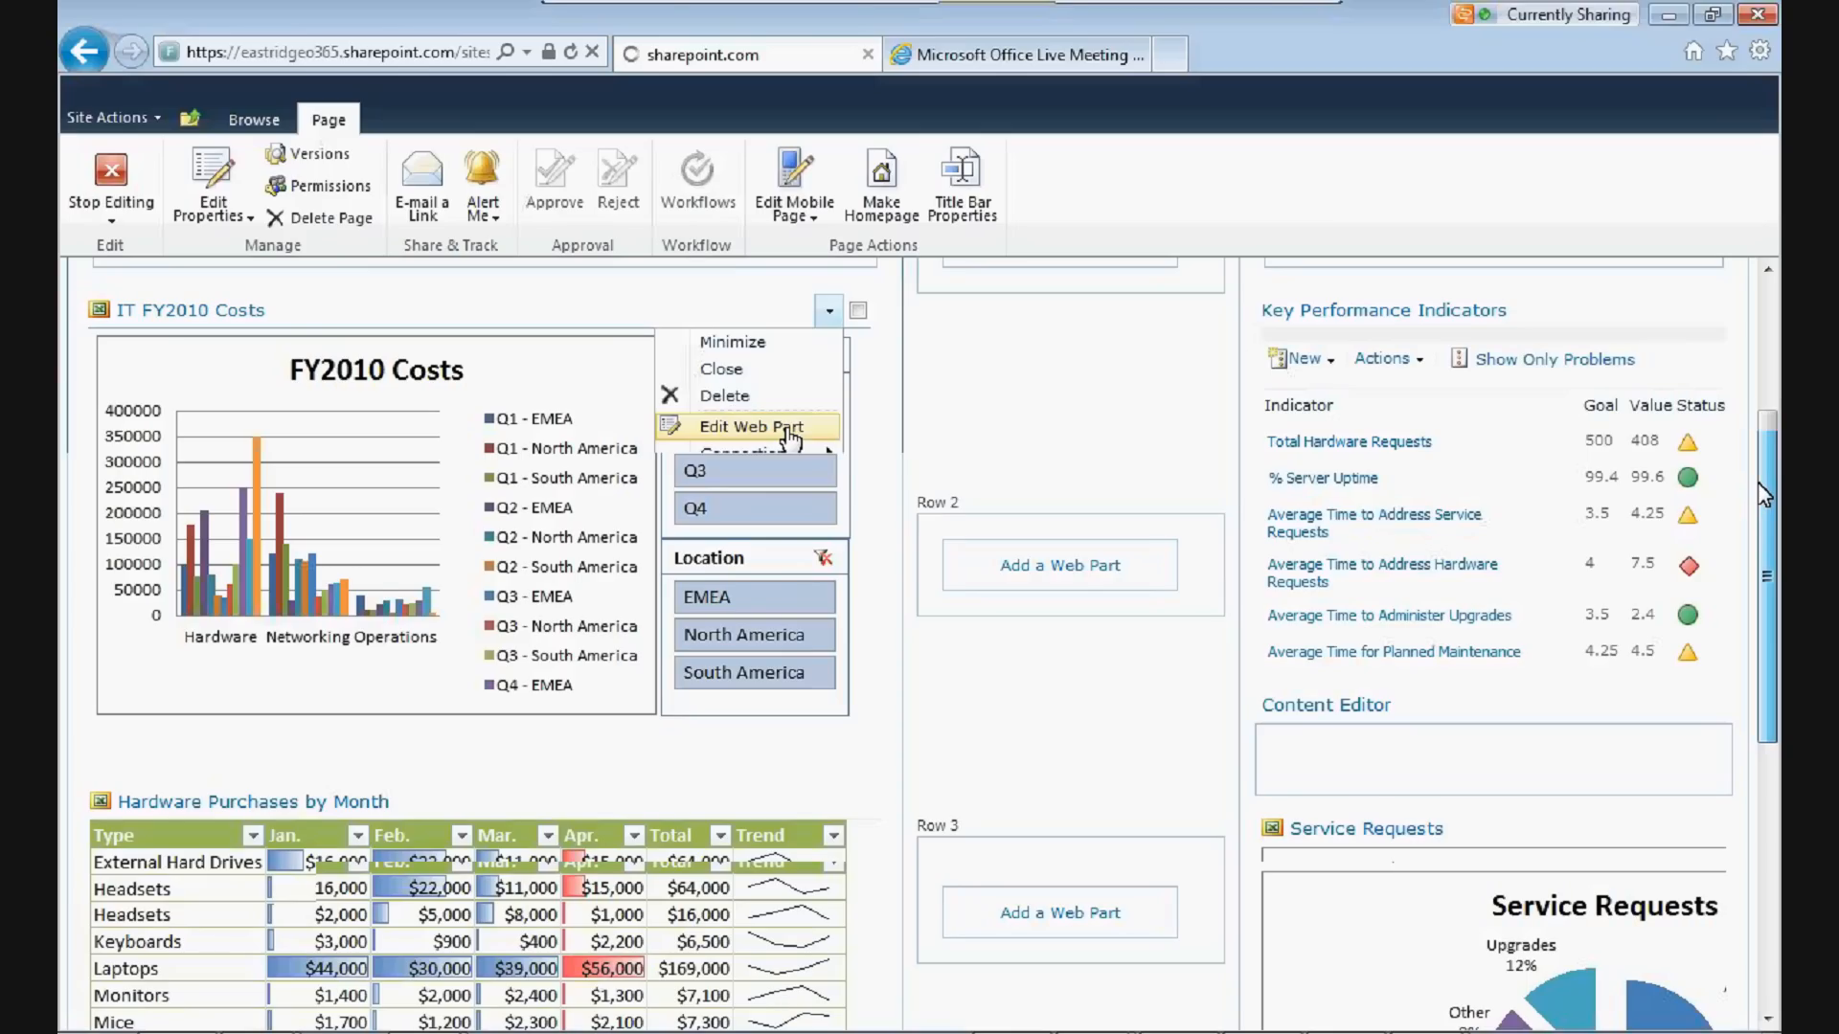
{"action": "mouse_move", "coordinate": [779, 428]}
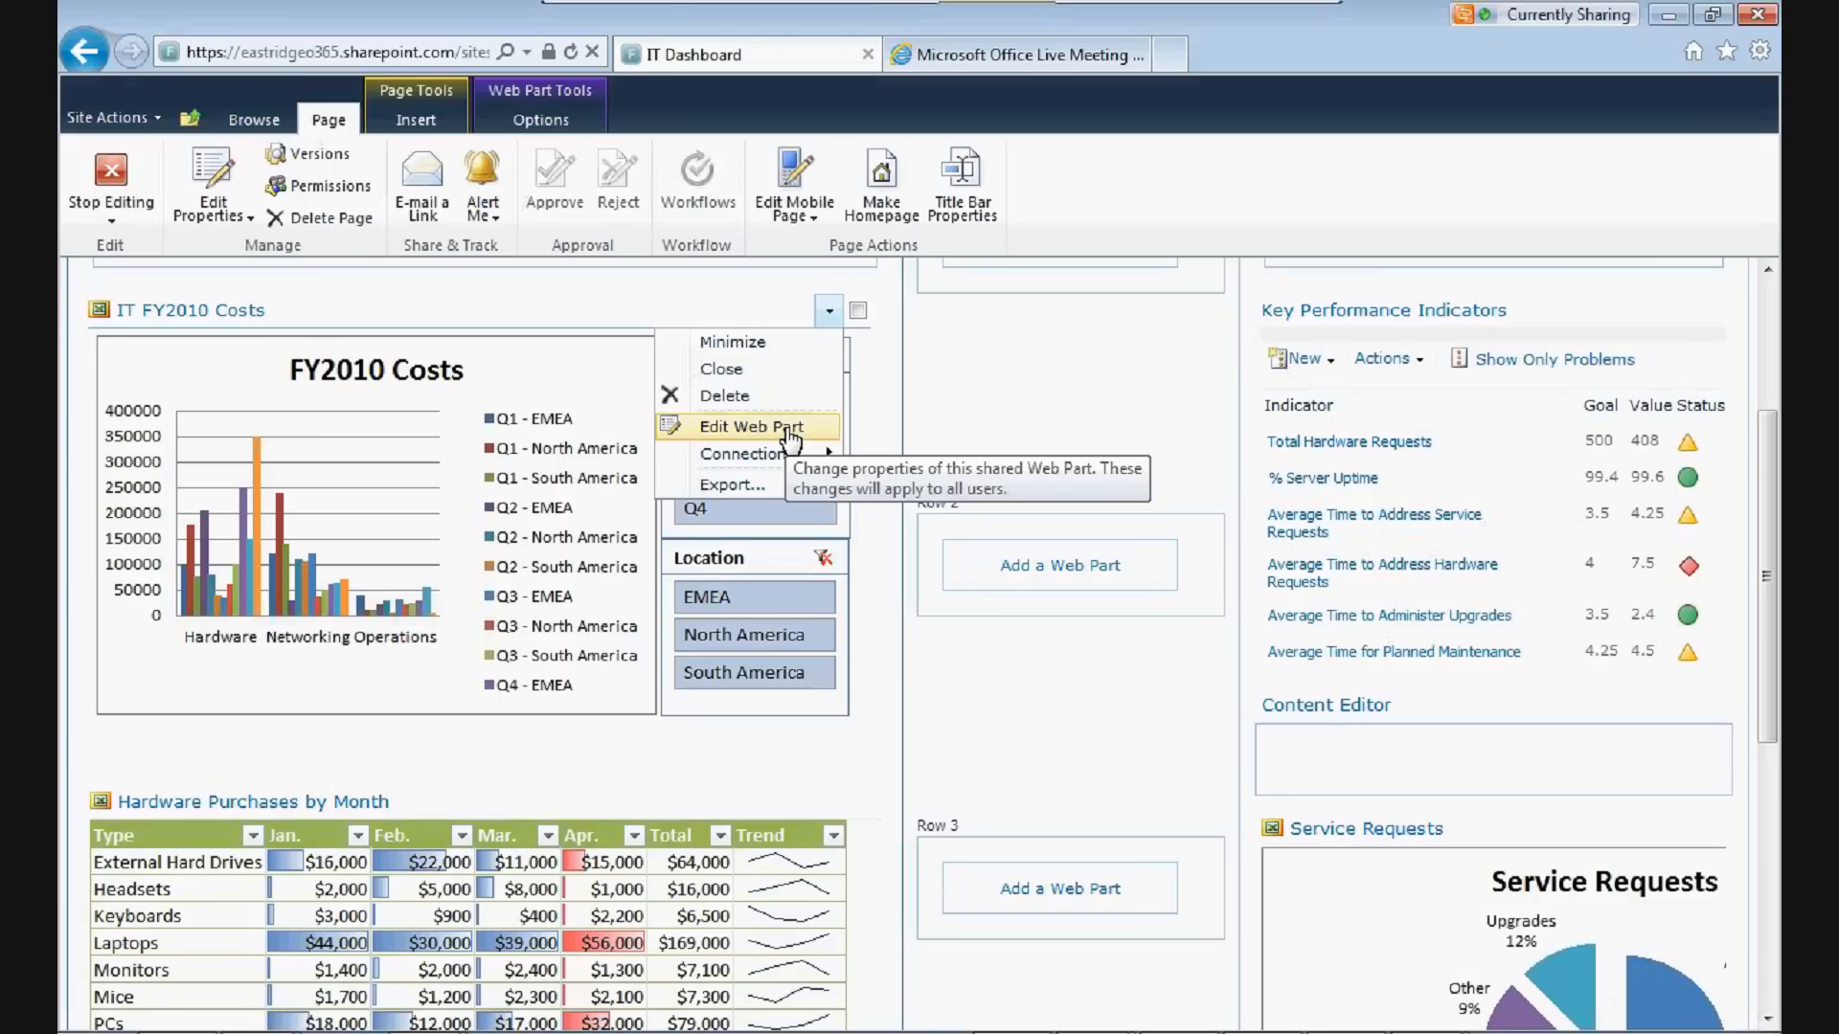
- Review the IT FY2010 Costs web part's workbook path and FYCost named item, then stop editing
{"action": "left_click", "coordinate": [751, 427]}
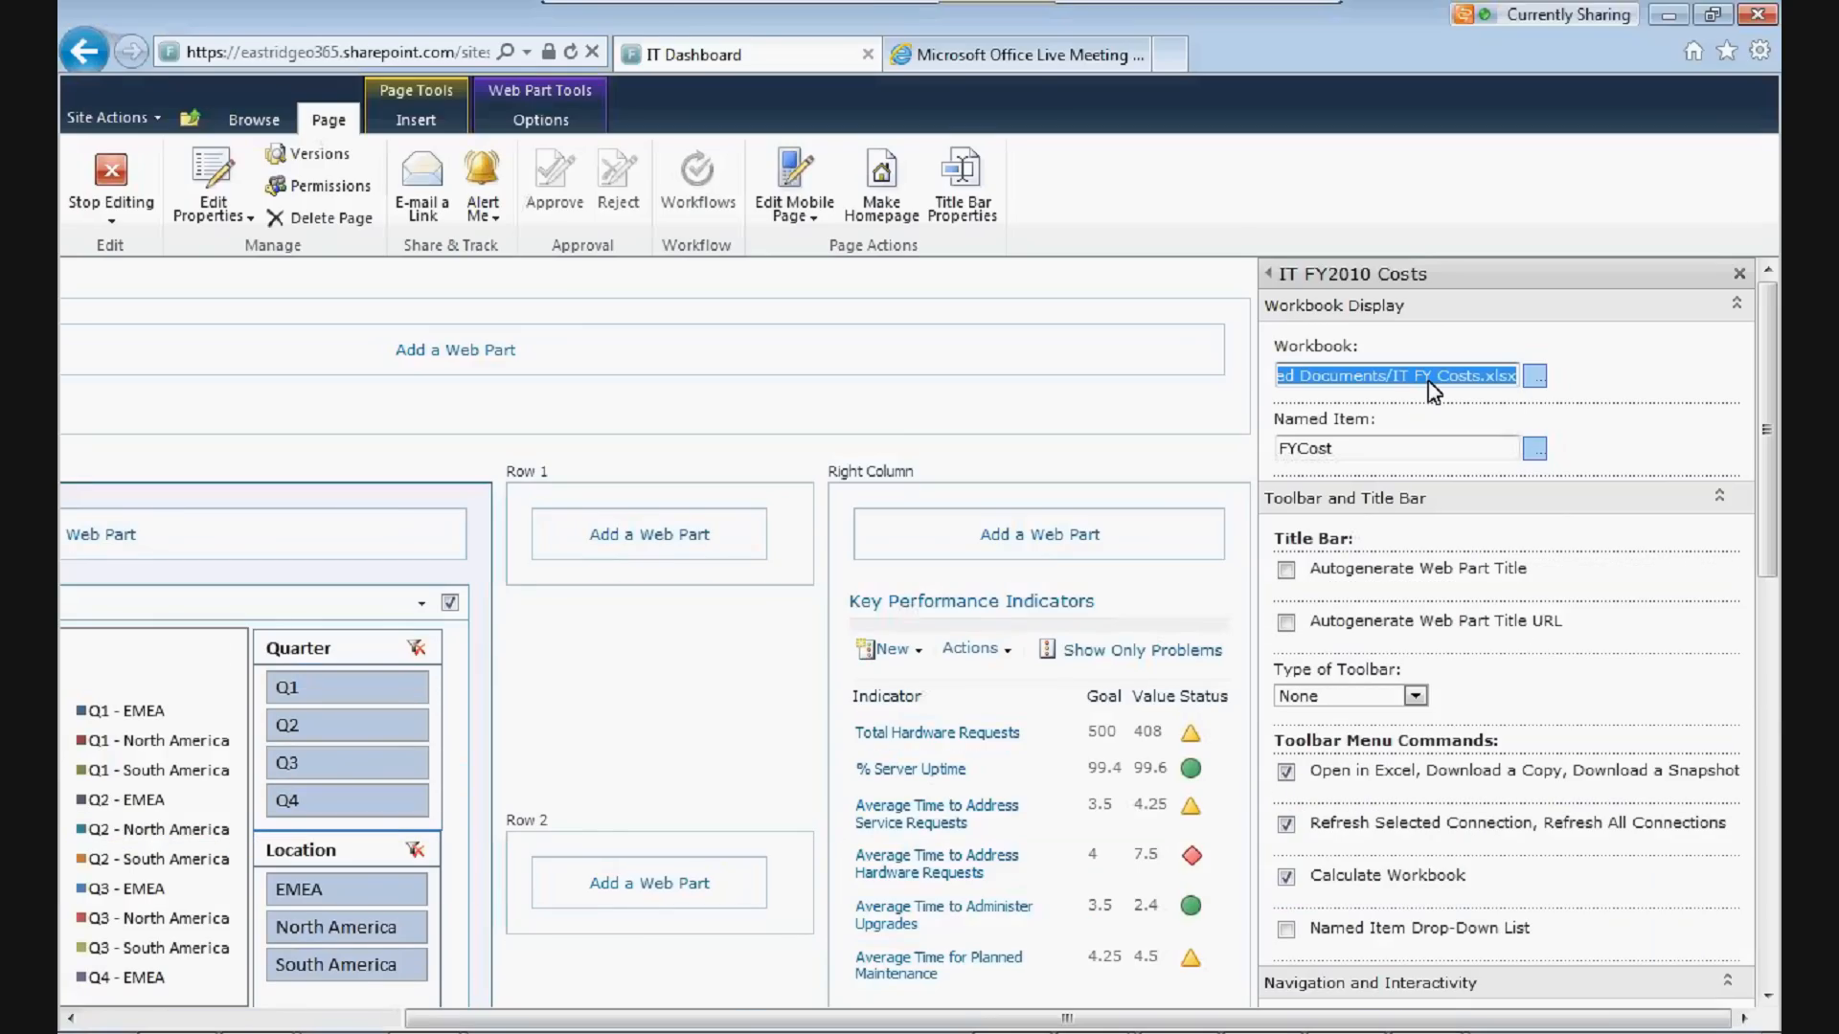
{"action": "mouse_move", "coordinate": [1441, 393]}
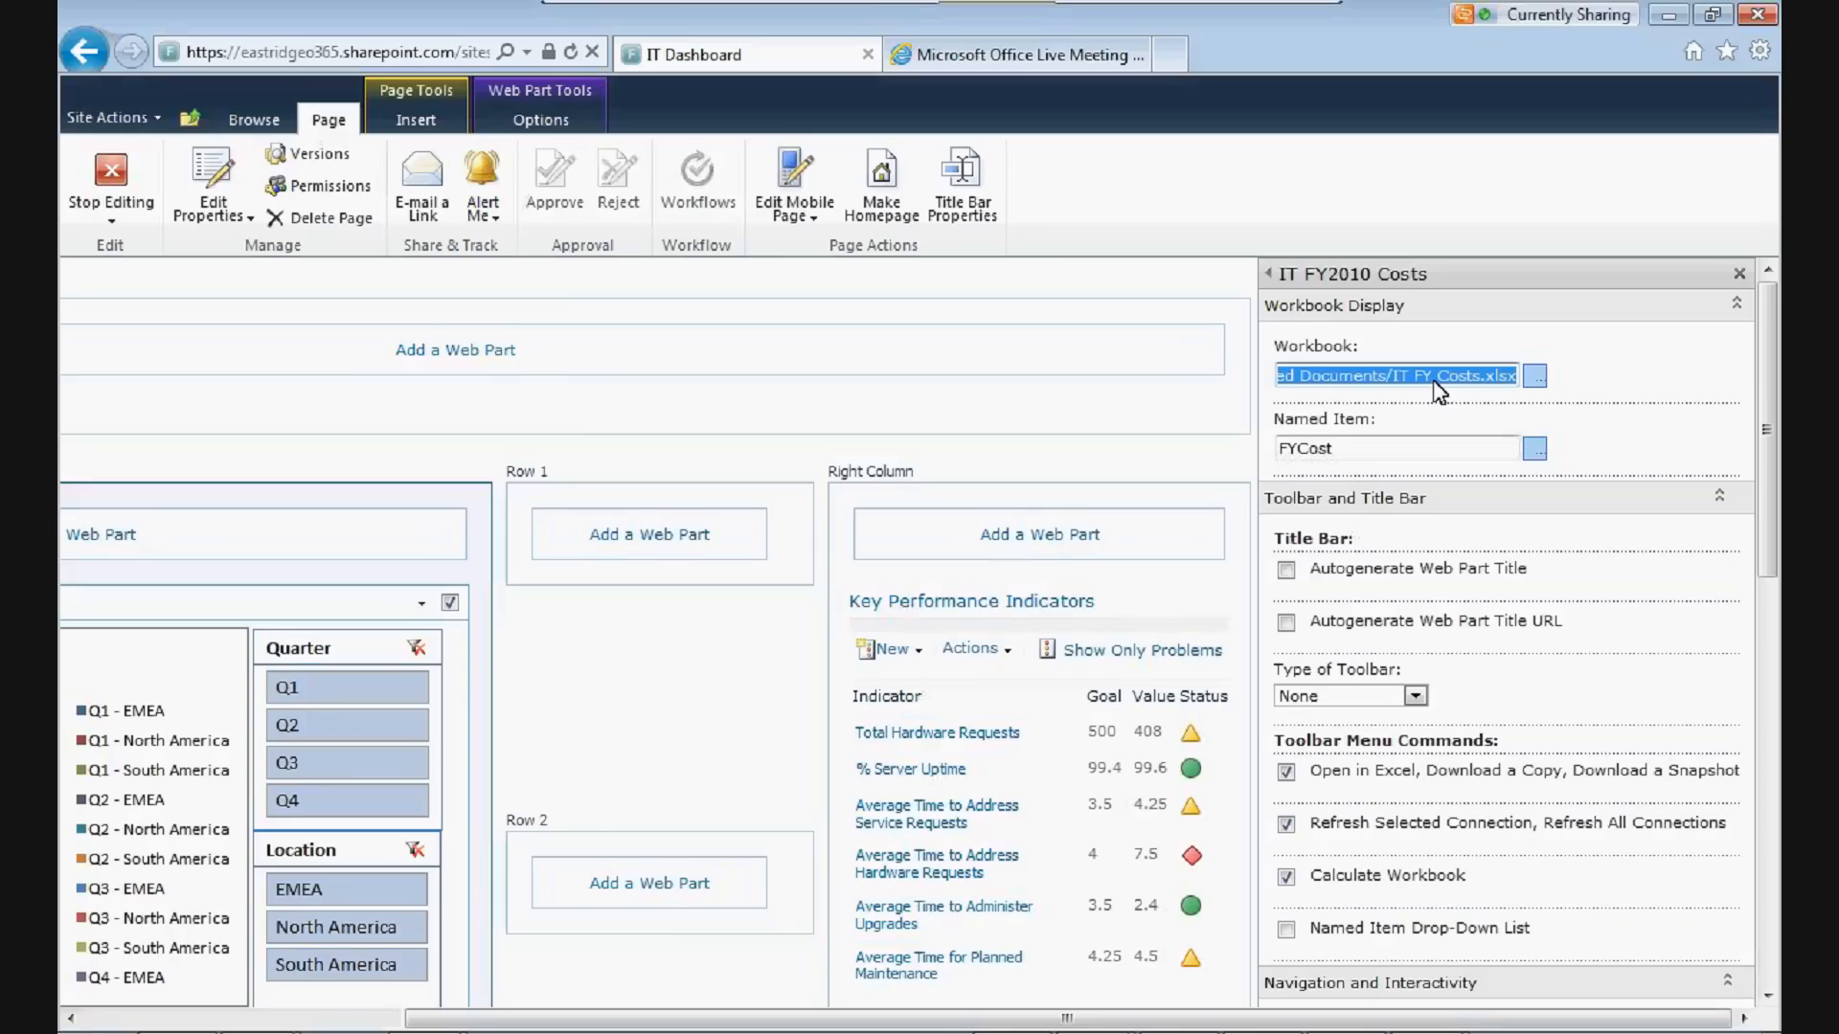
{"action": "left_click", "coordinate": [1391, 448]}
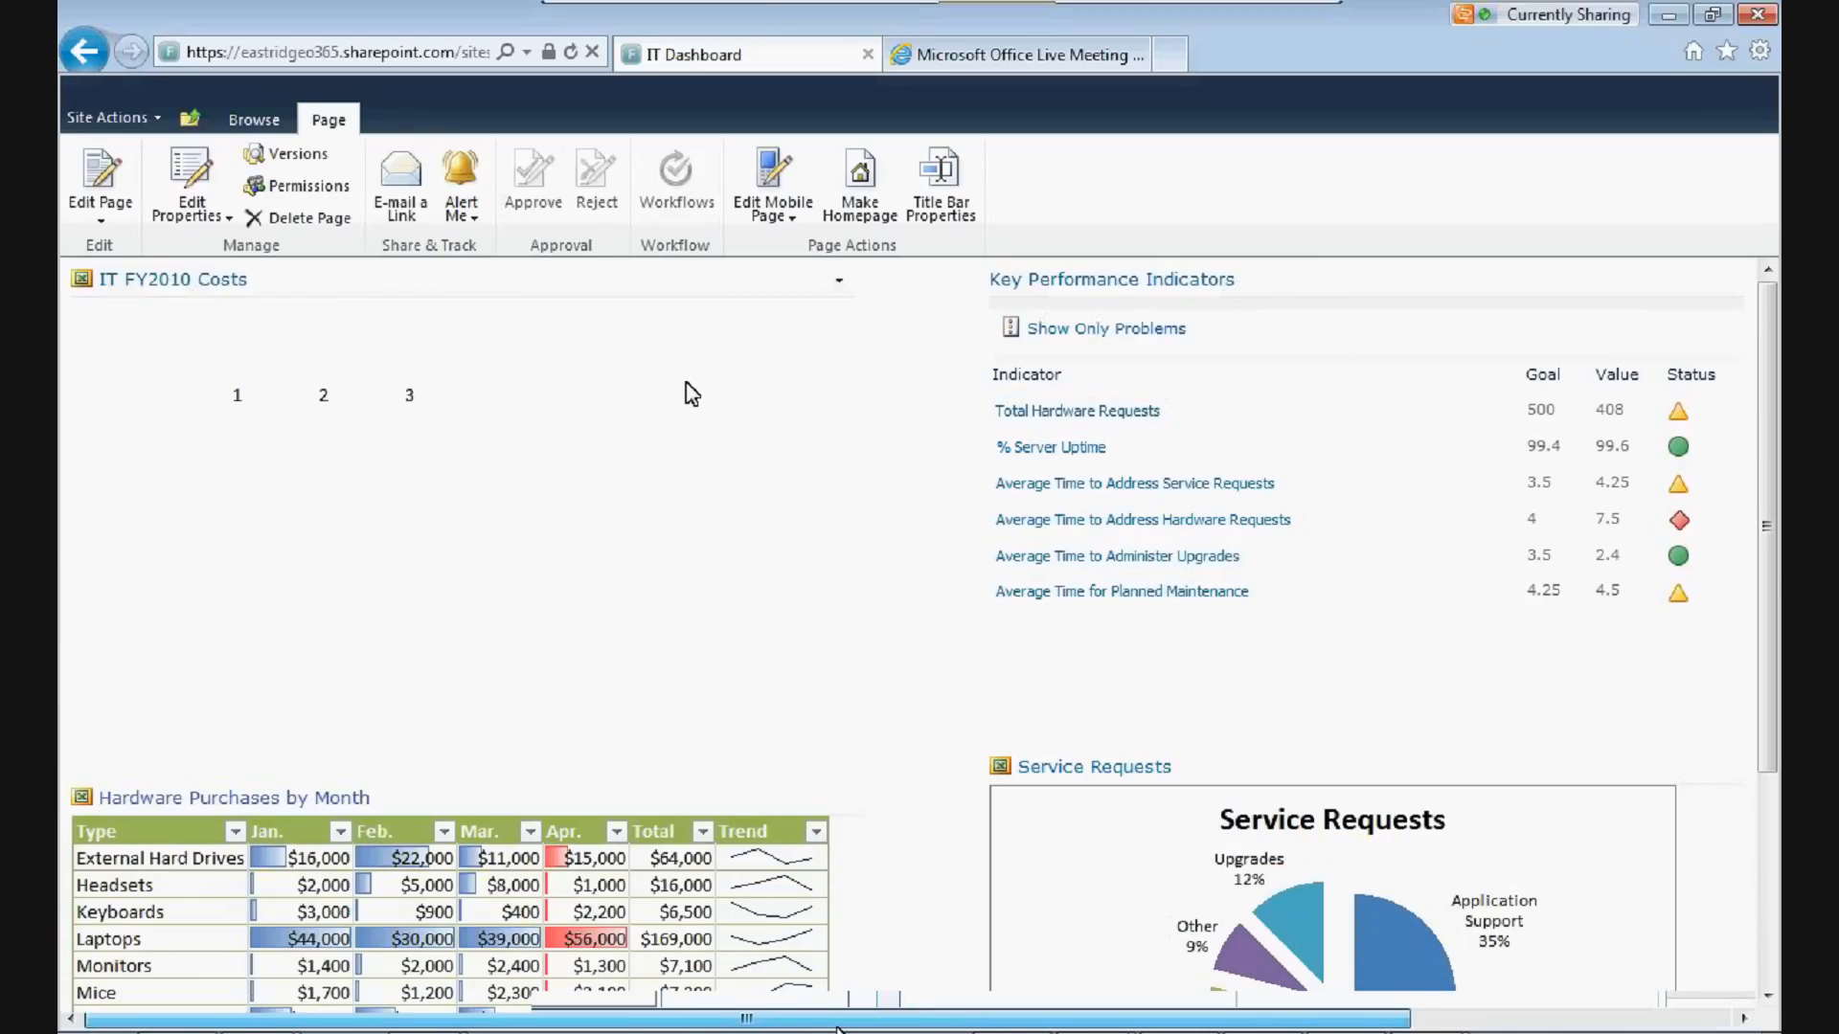
- Open IT FY Costs.xlsx from Shared Documents and start editing it in the browser
{"action": "left_click", "coordinate": [170, 279]}
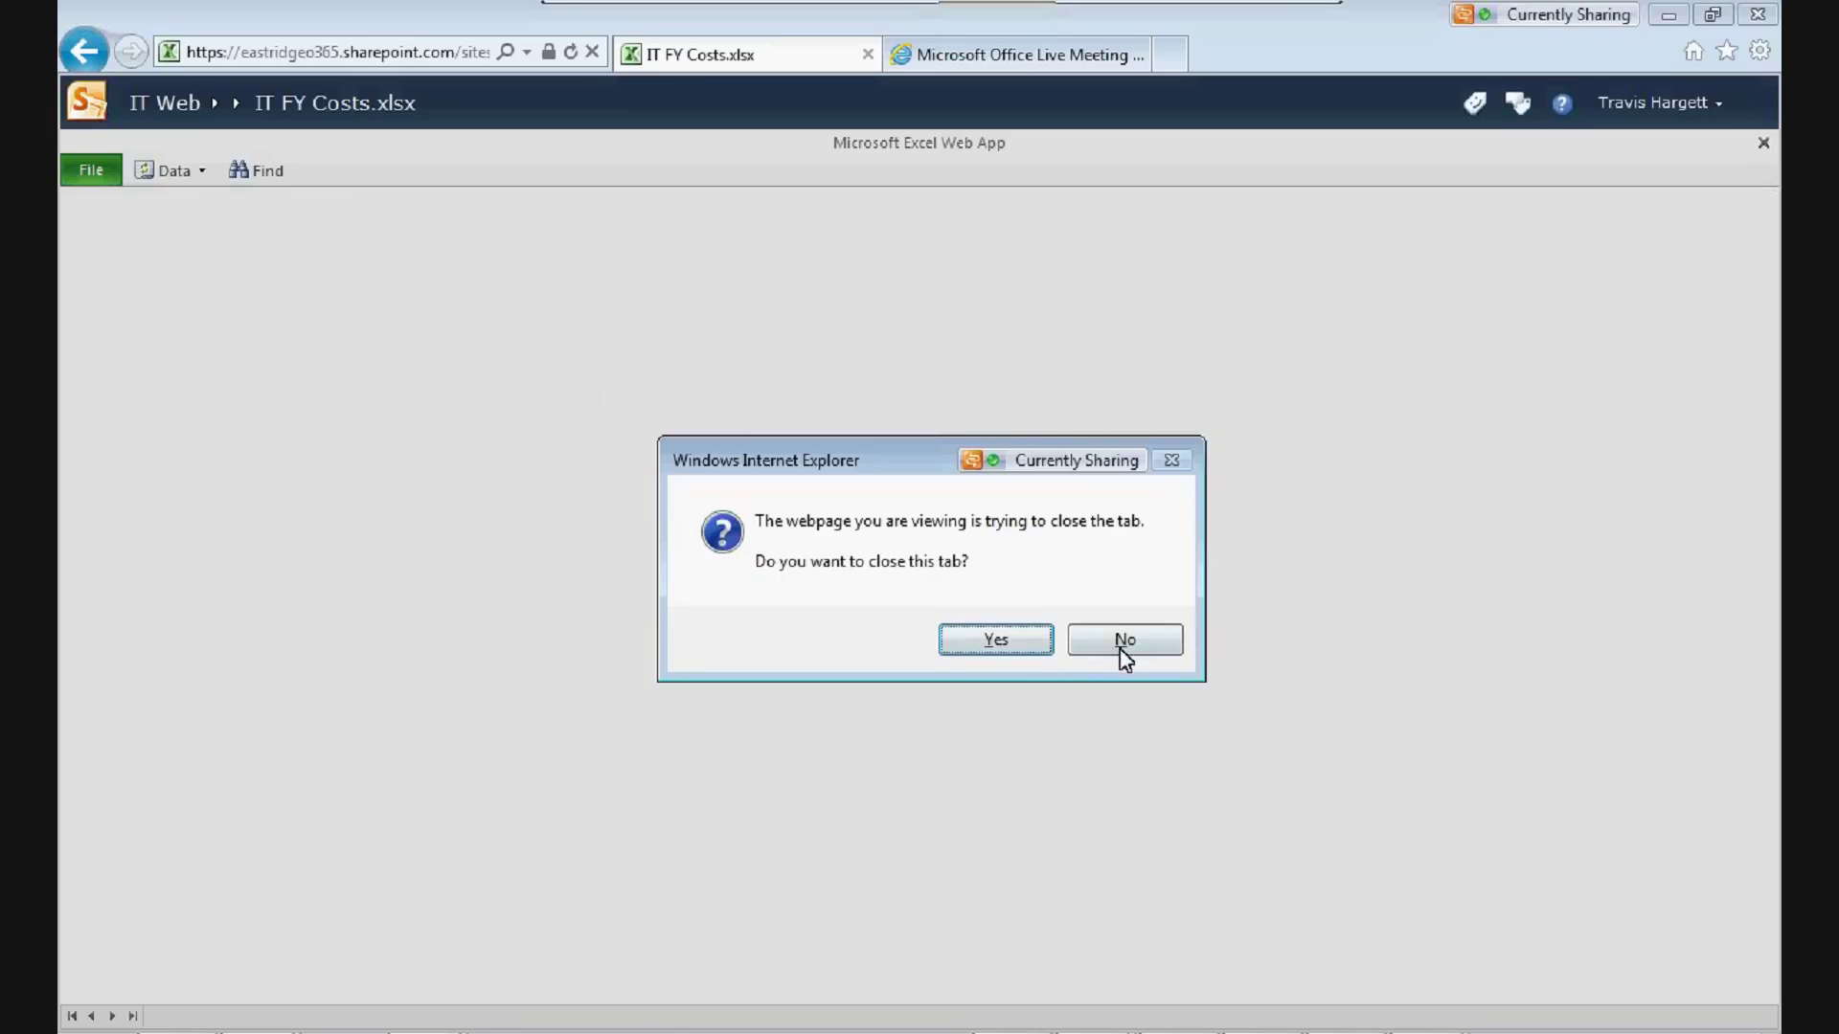
{"action": "left_click", "coordinate": [1124, 639]}
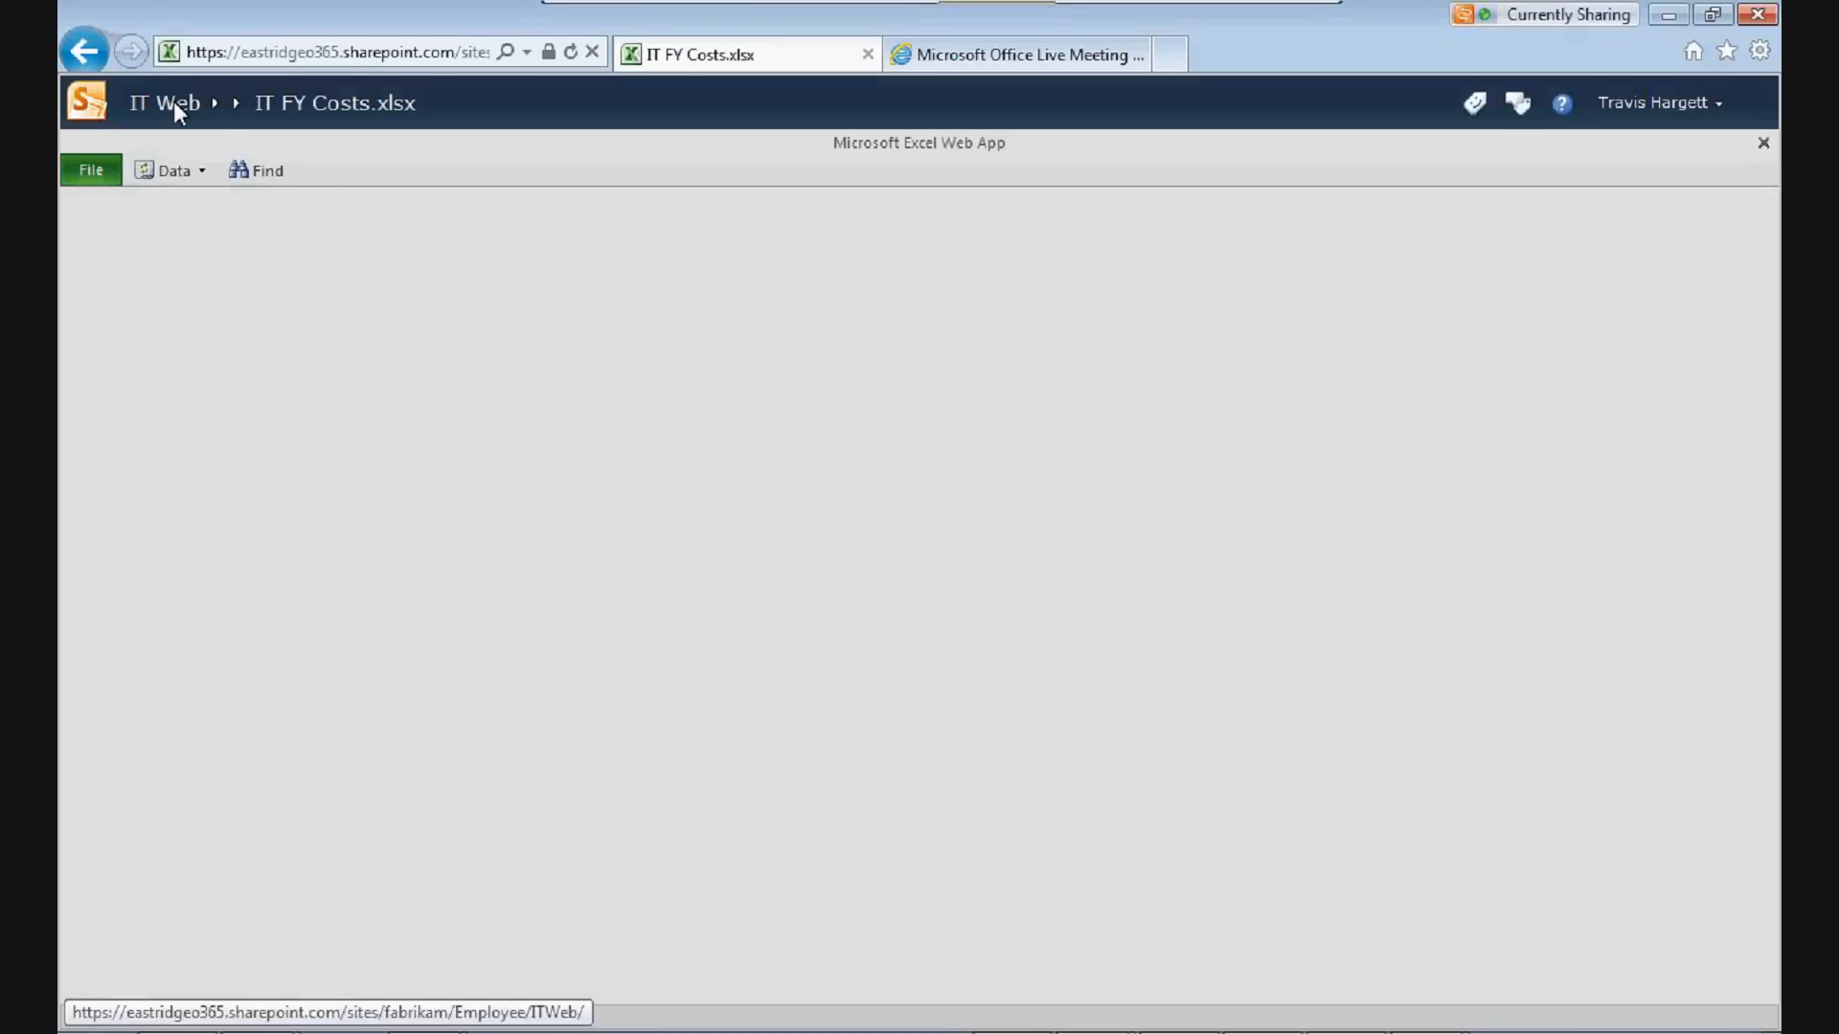
{"action": "left_click", "coordinate": [163, 103]}
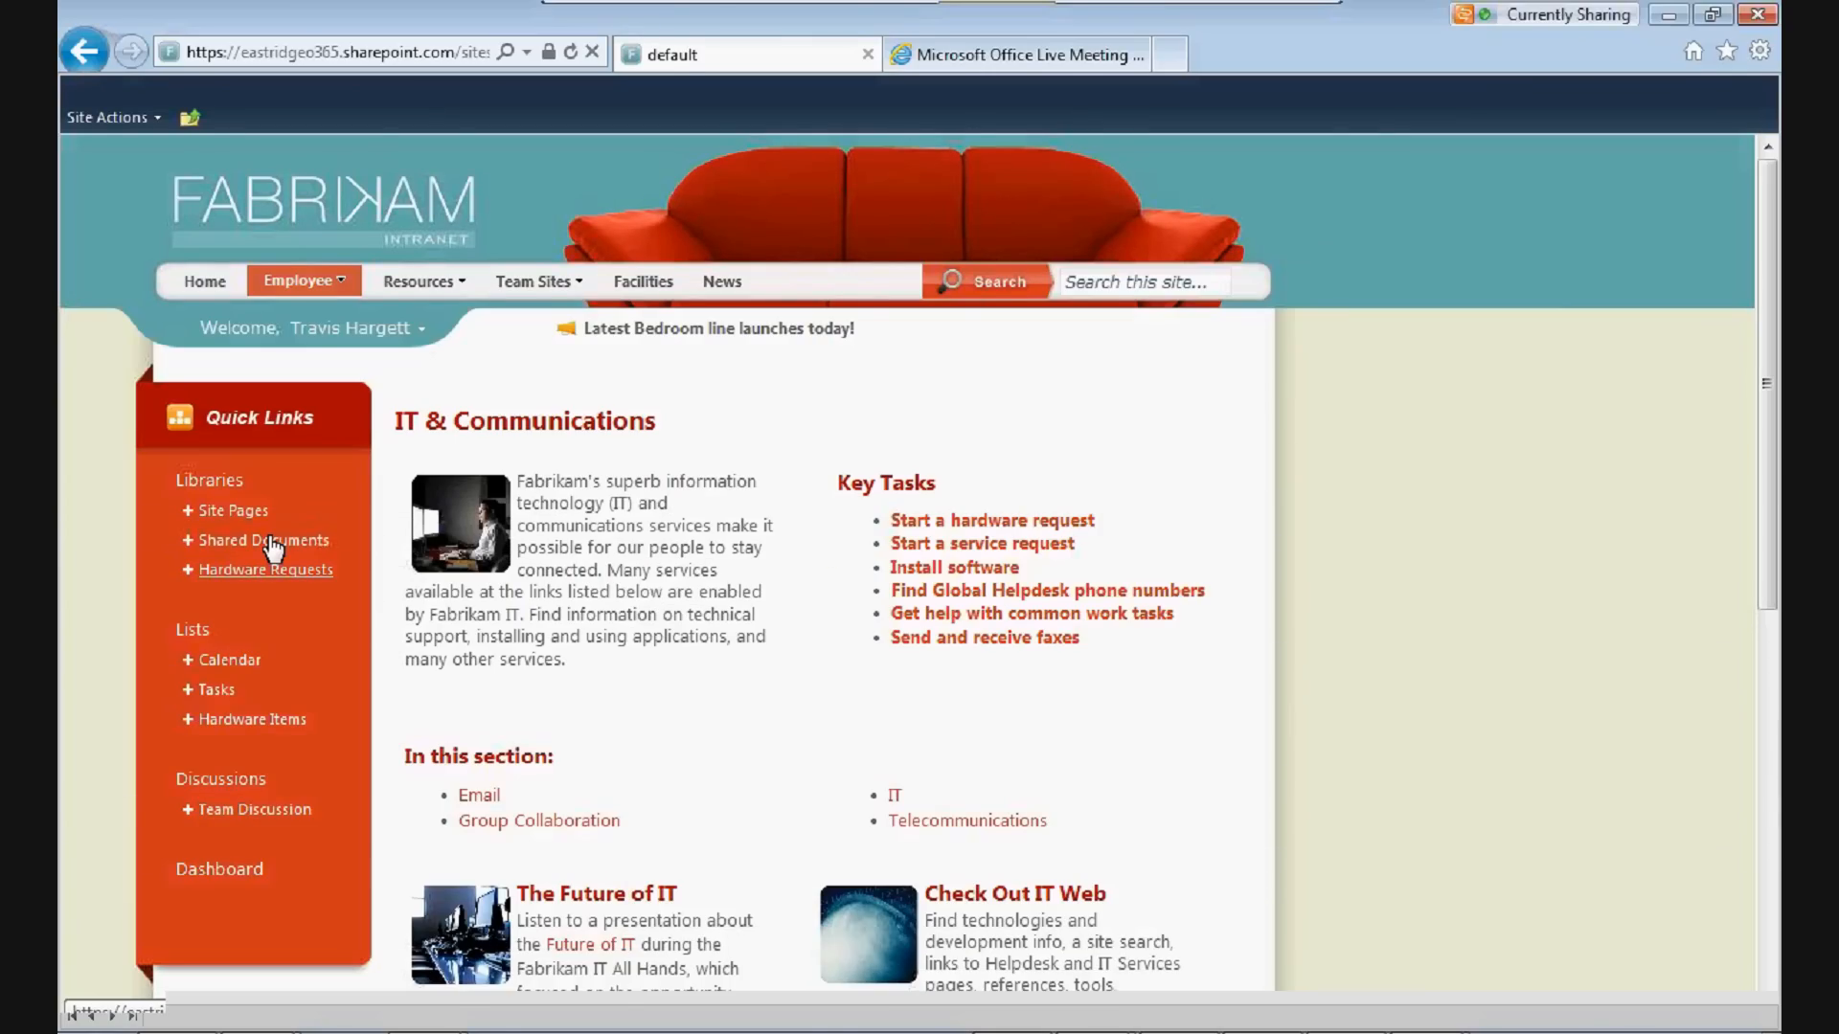
{"action": "left_click", "coordinate": [265, 540]}
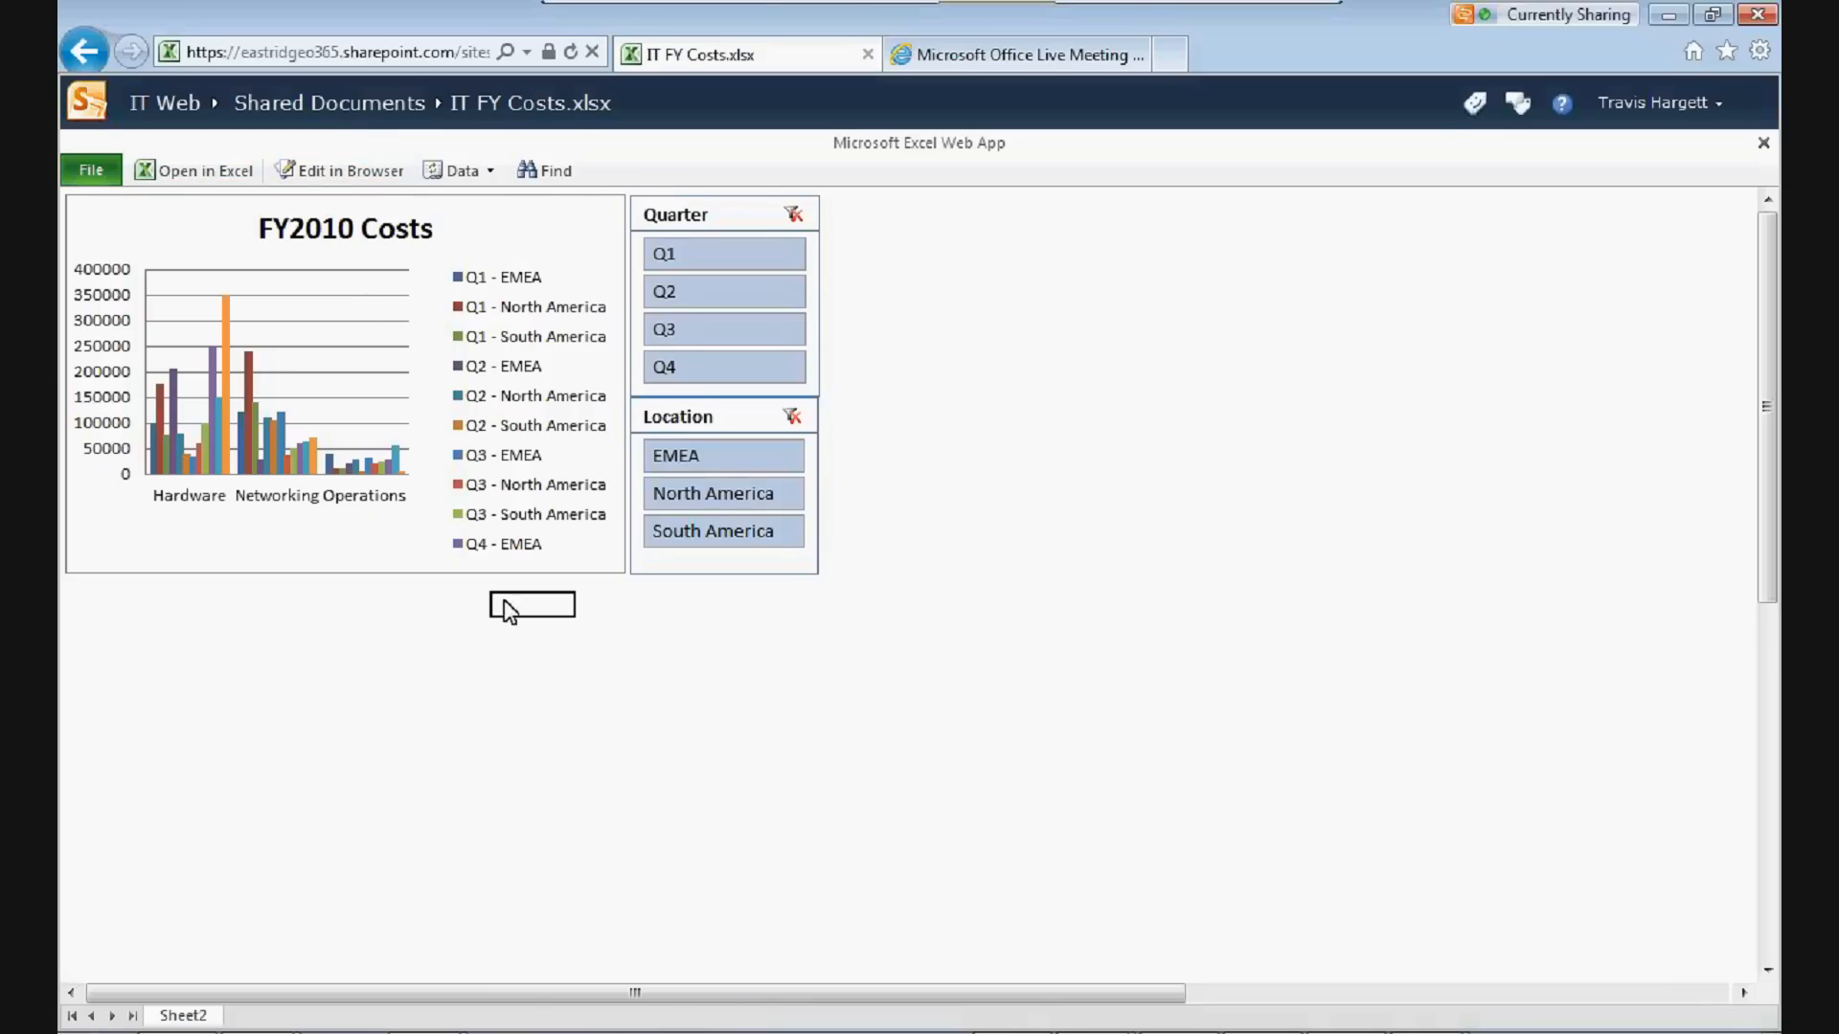
{"action": "left_click", "coordinate": [340, 169]}
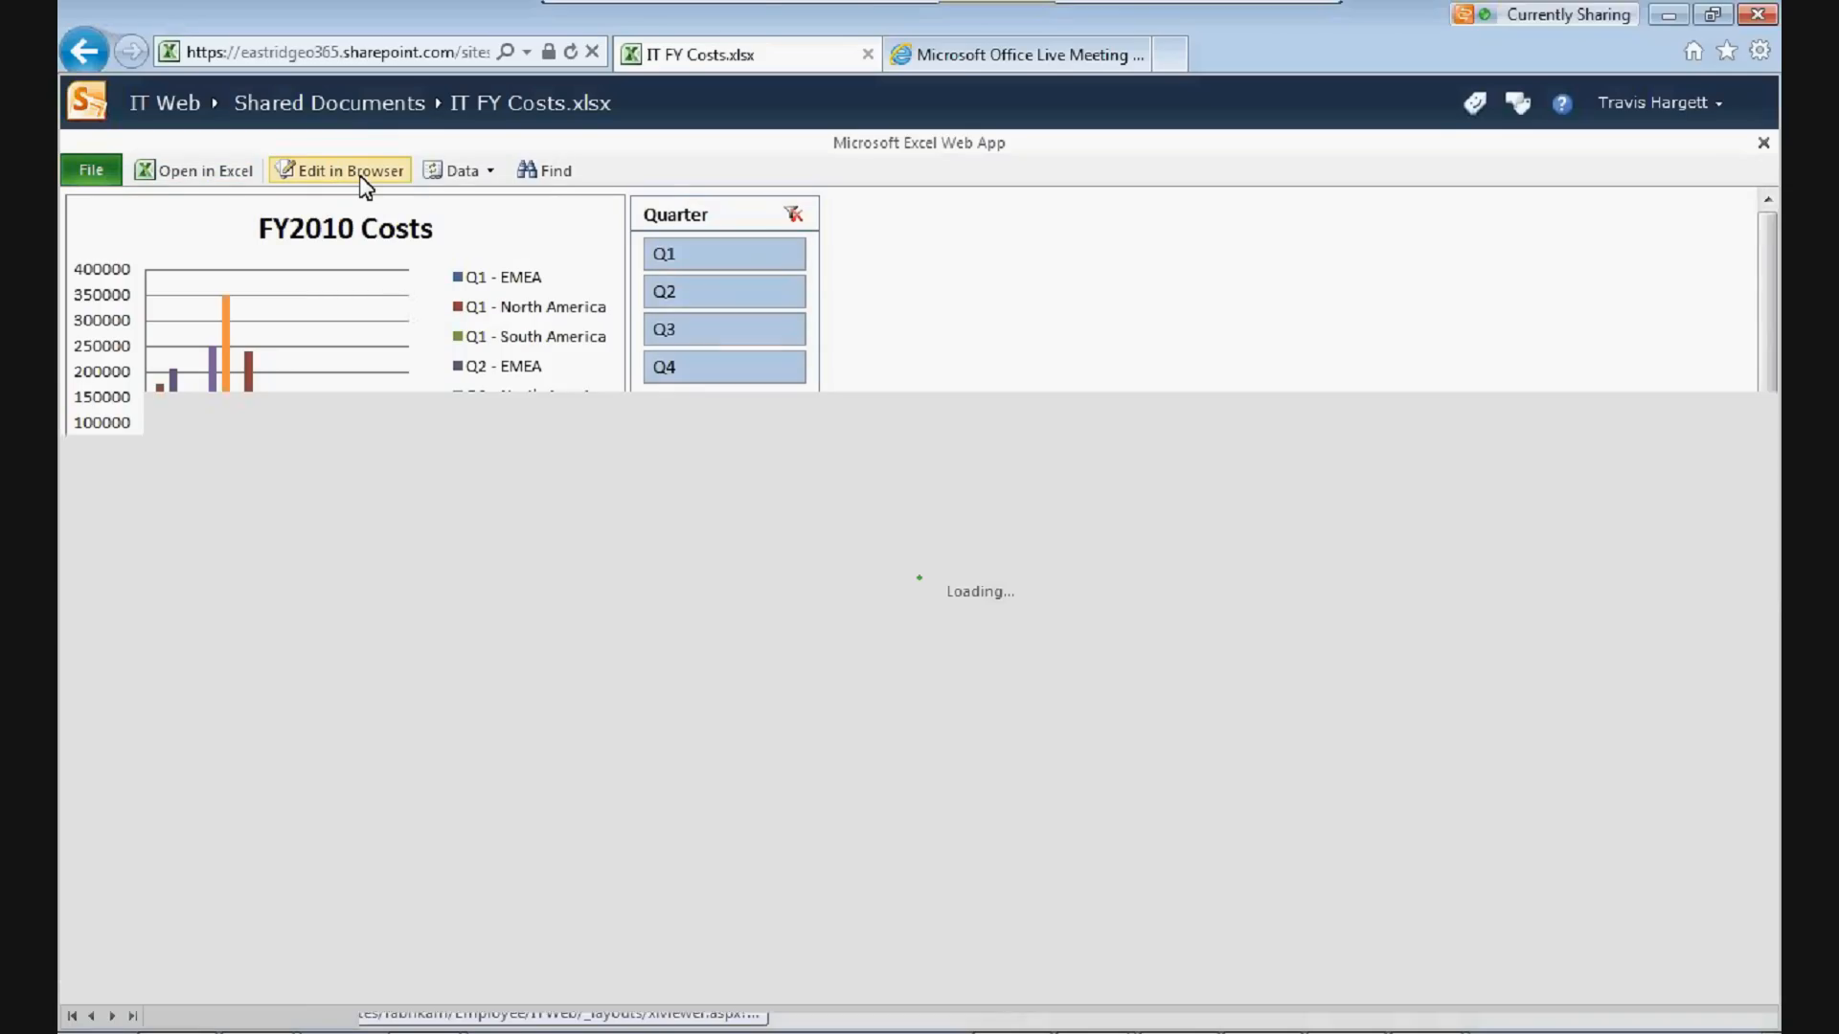
- Let edit mode load and inspect the IT FY Costs data on Sheet4
{"action": "left_click", "coordinate": [347, 170]}
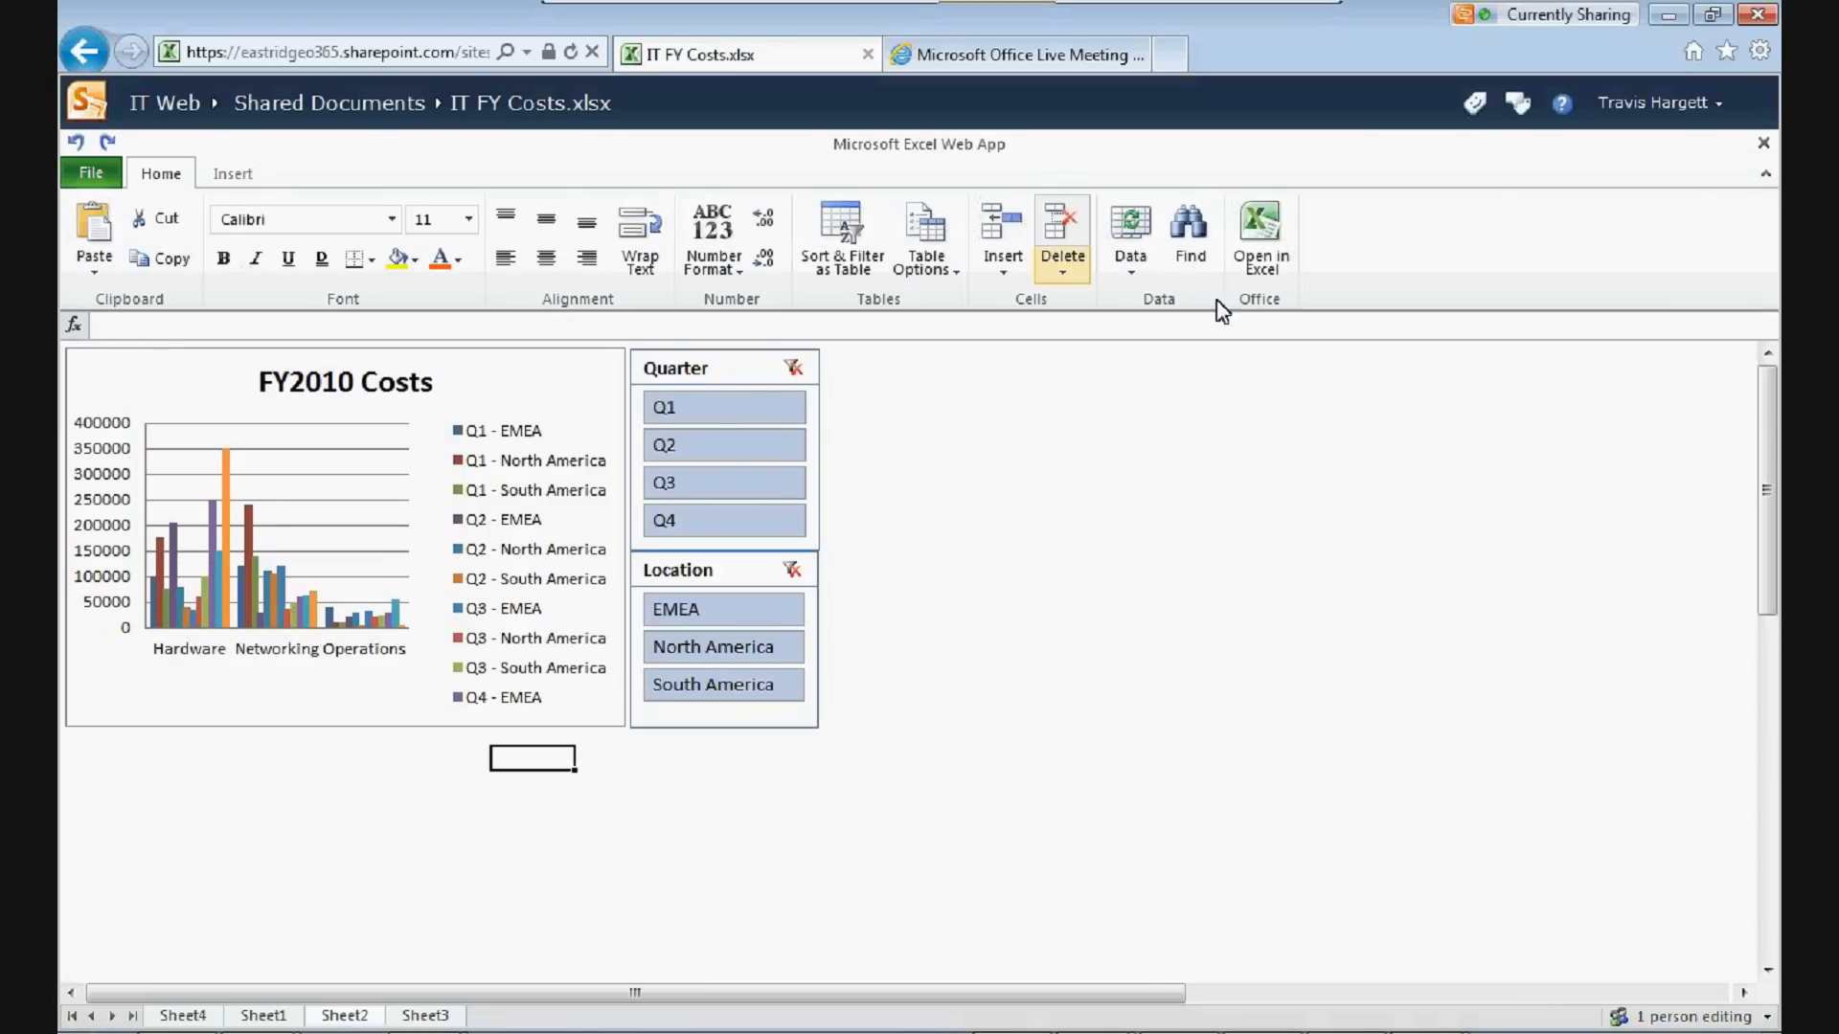
{"action": "mouse_move", "coordinate": [1313, 304]}
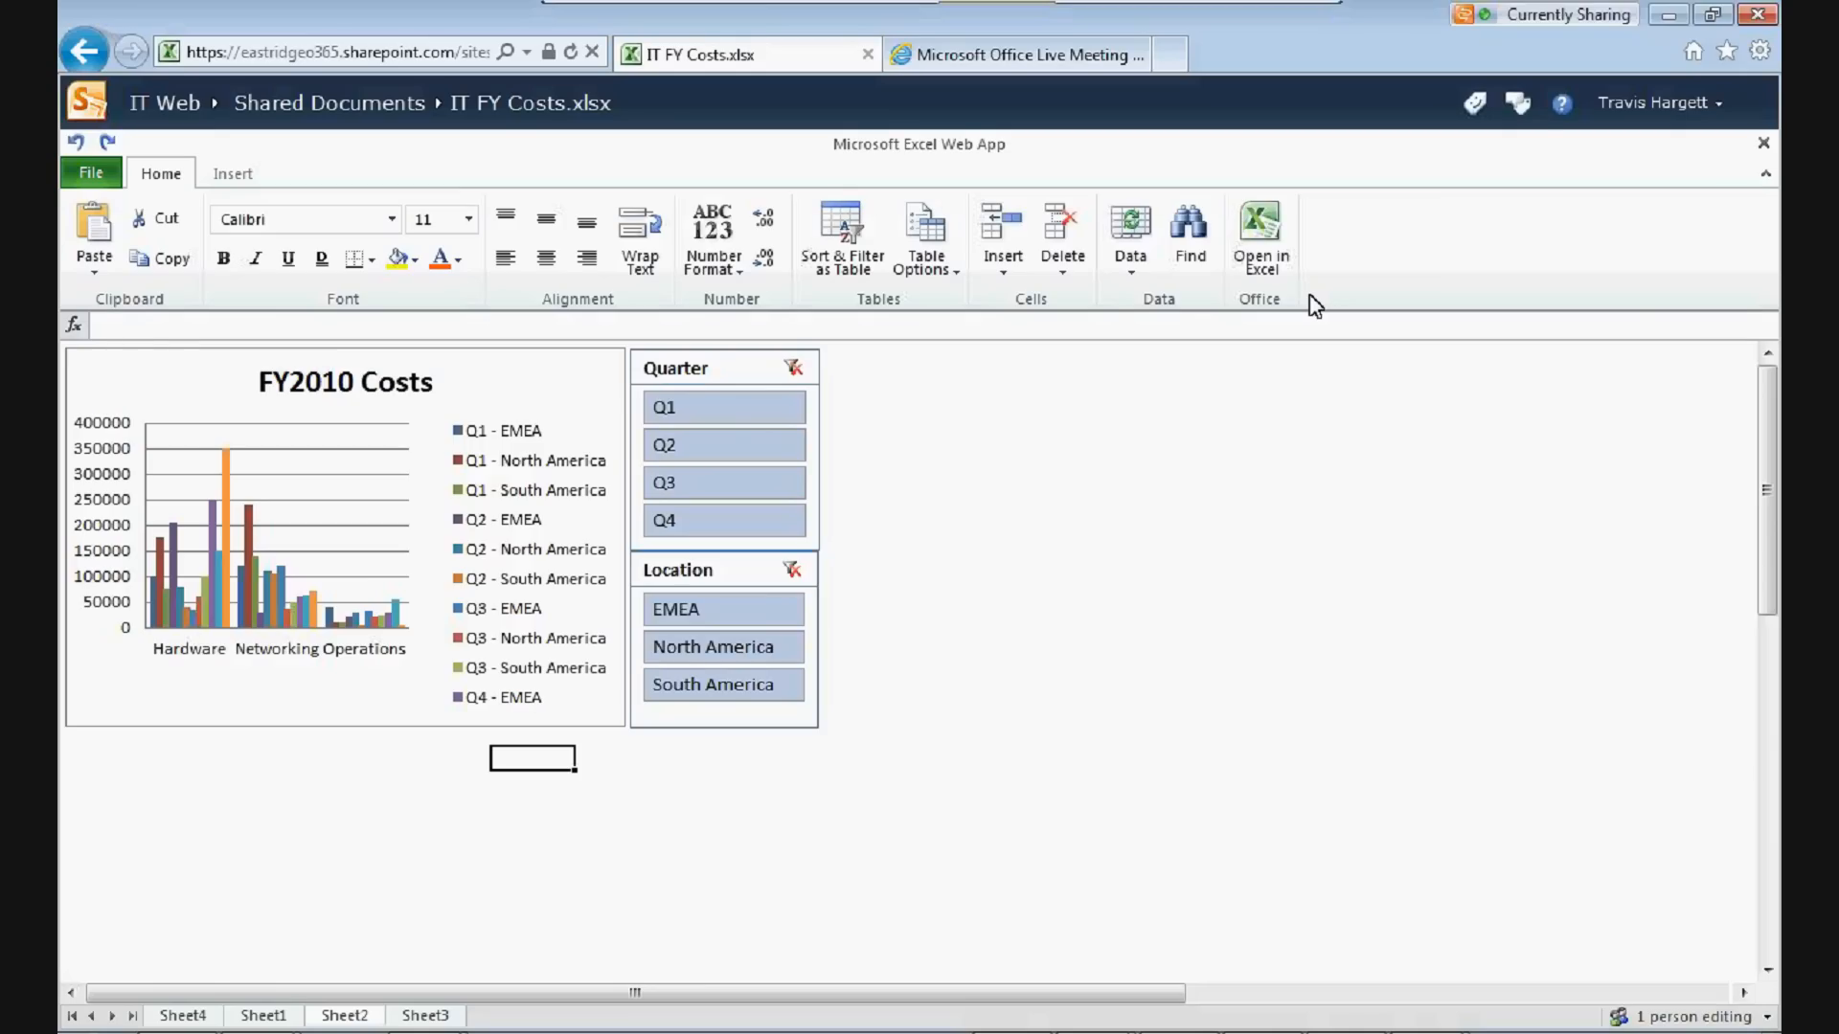
{"action": "mouse_move", "coordinate": [239, 289]}
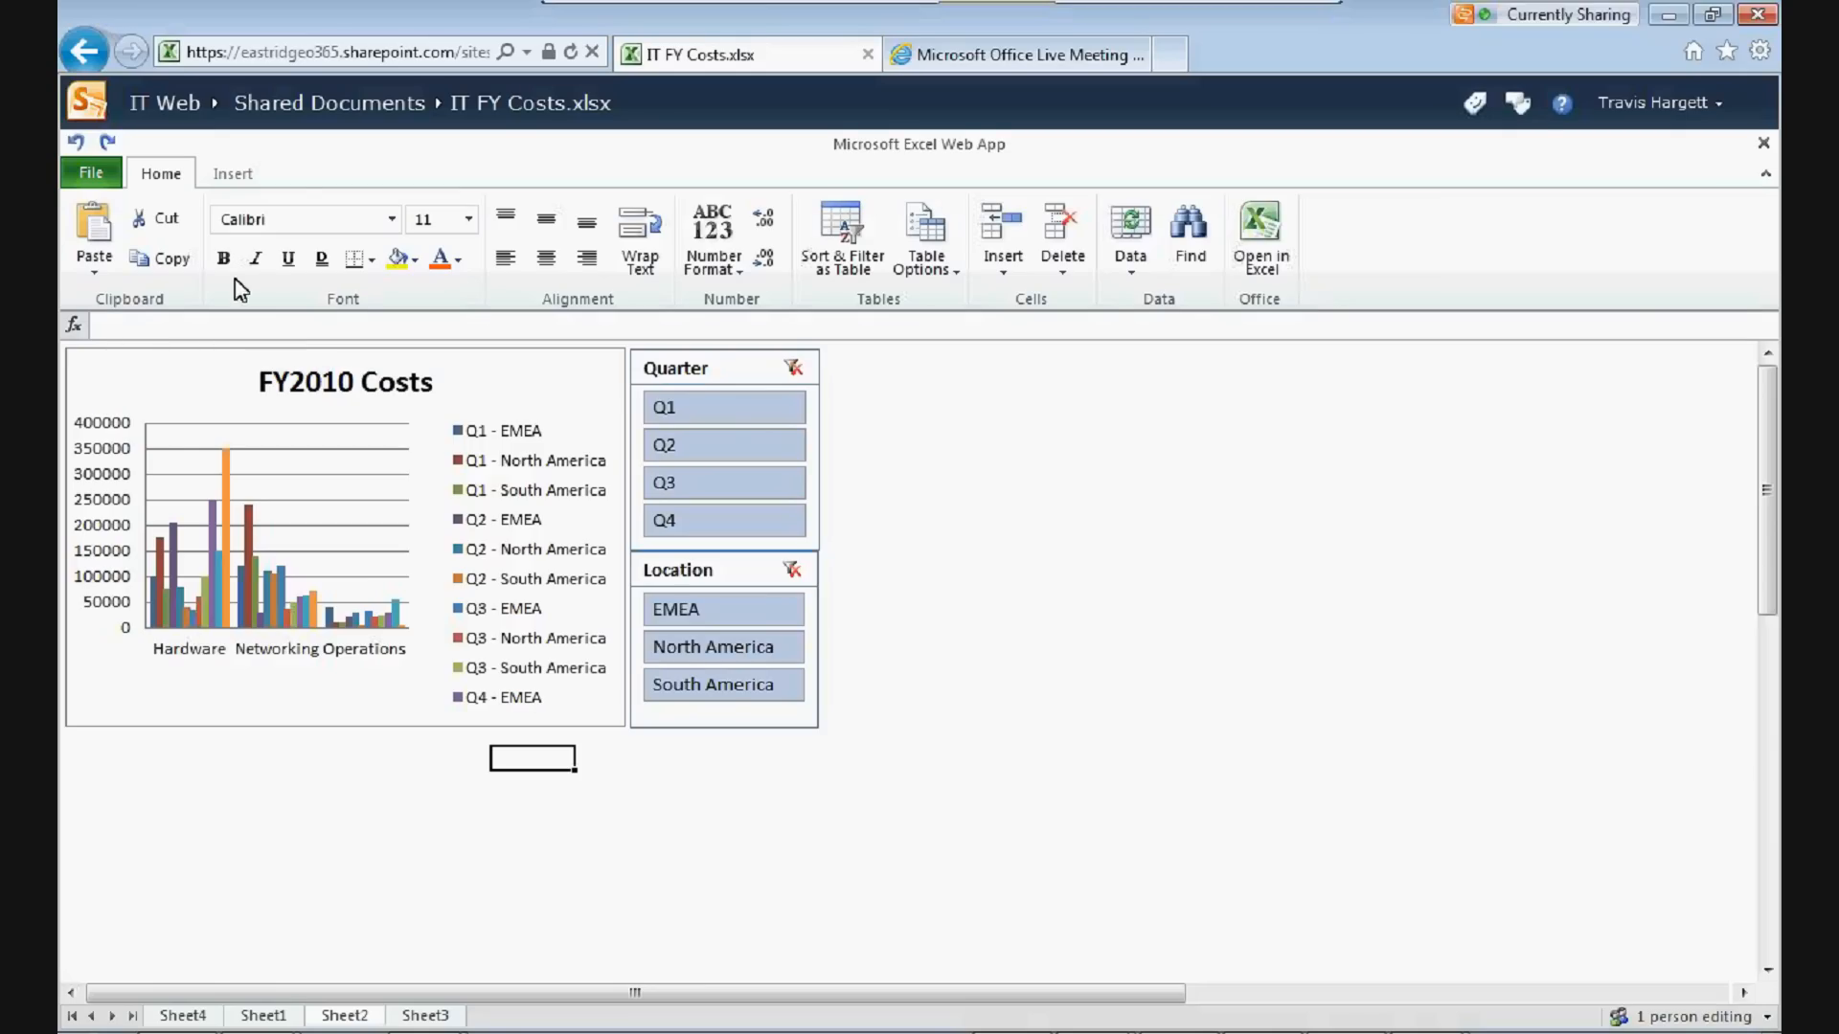
{"action": "mouse_move", "coordinate": [235, 845]}
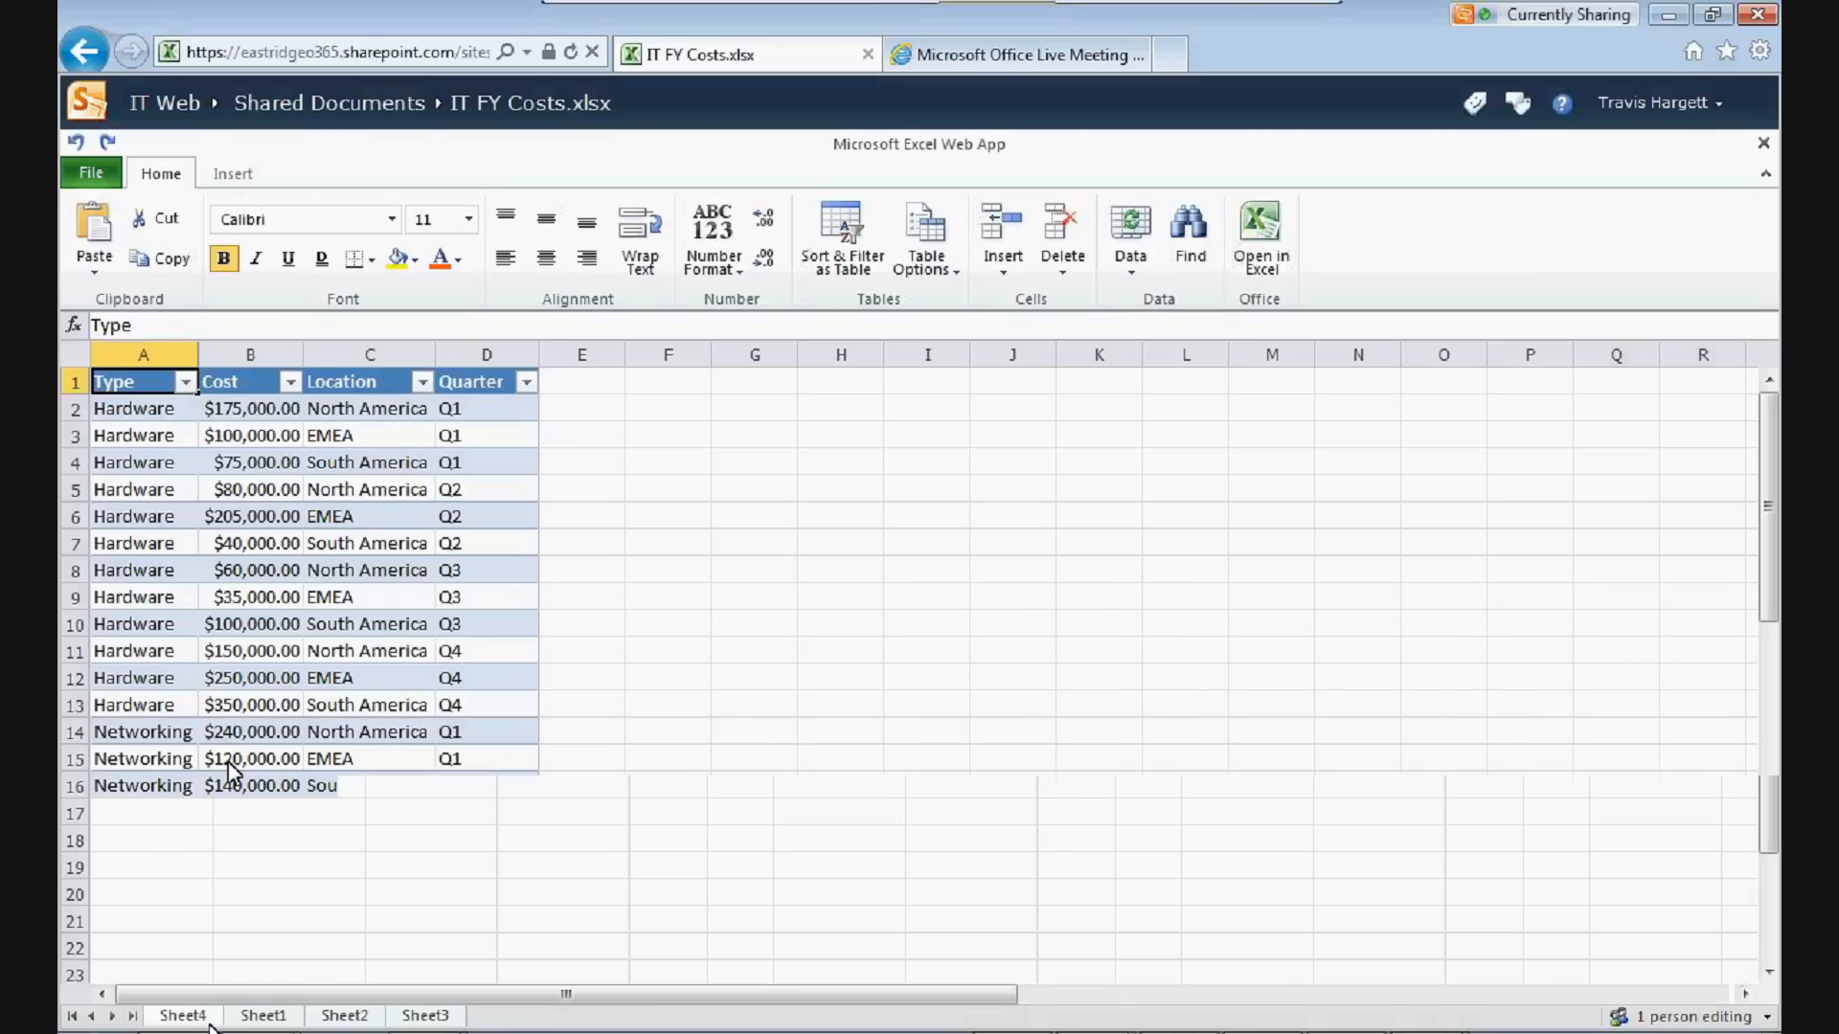
{"action": "scroll", "scroll_direction": "down", "scroll_amount": 3}
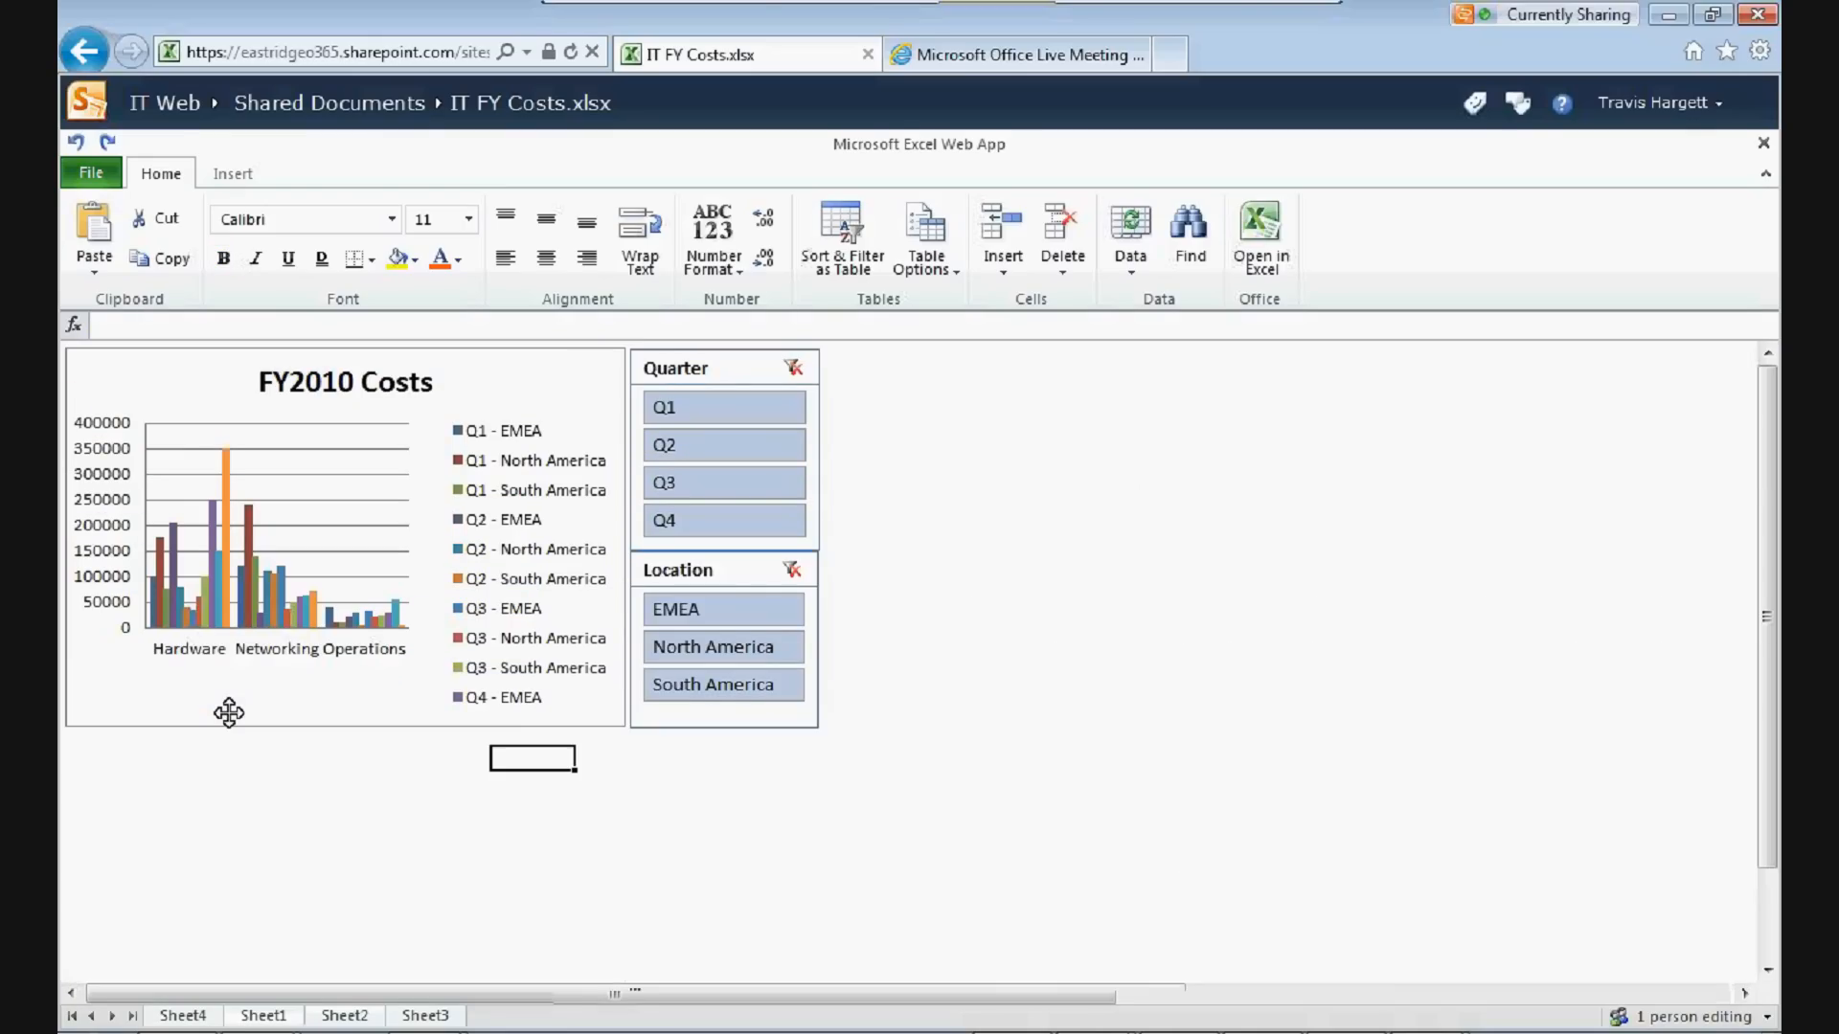
{"action": "mouse_move", "coordinate": [692, 791]}
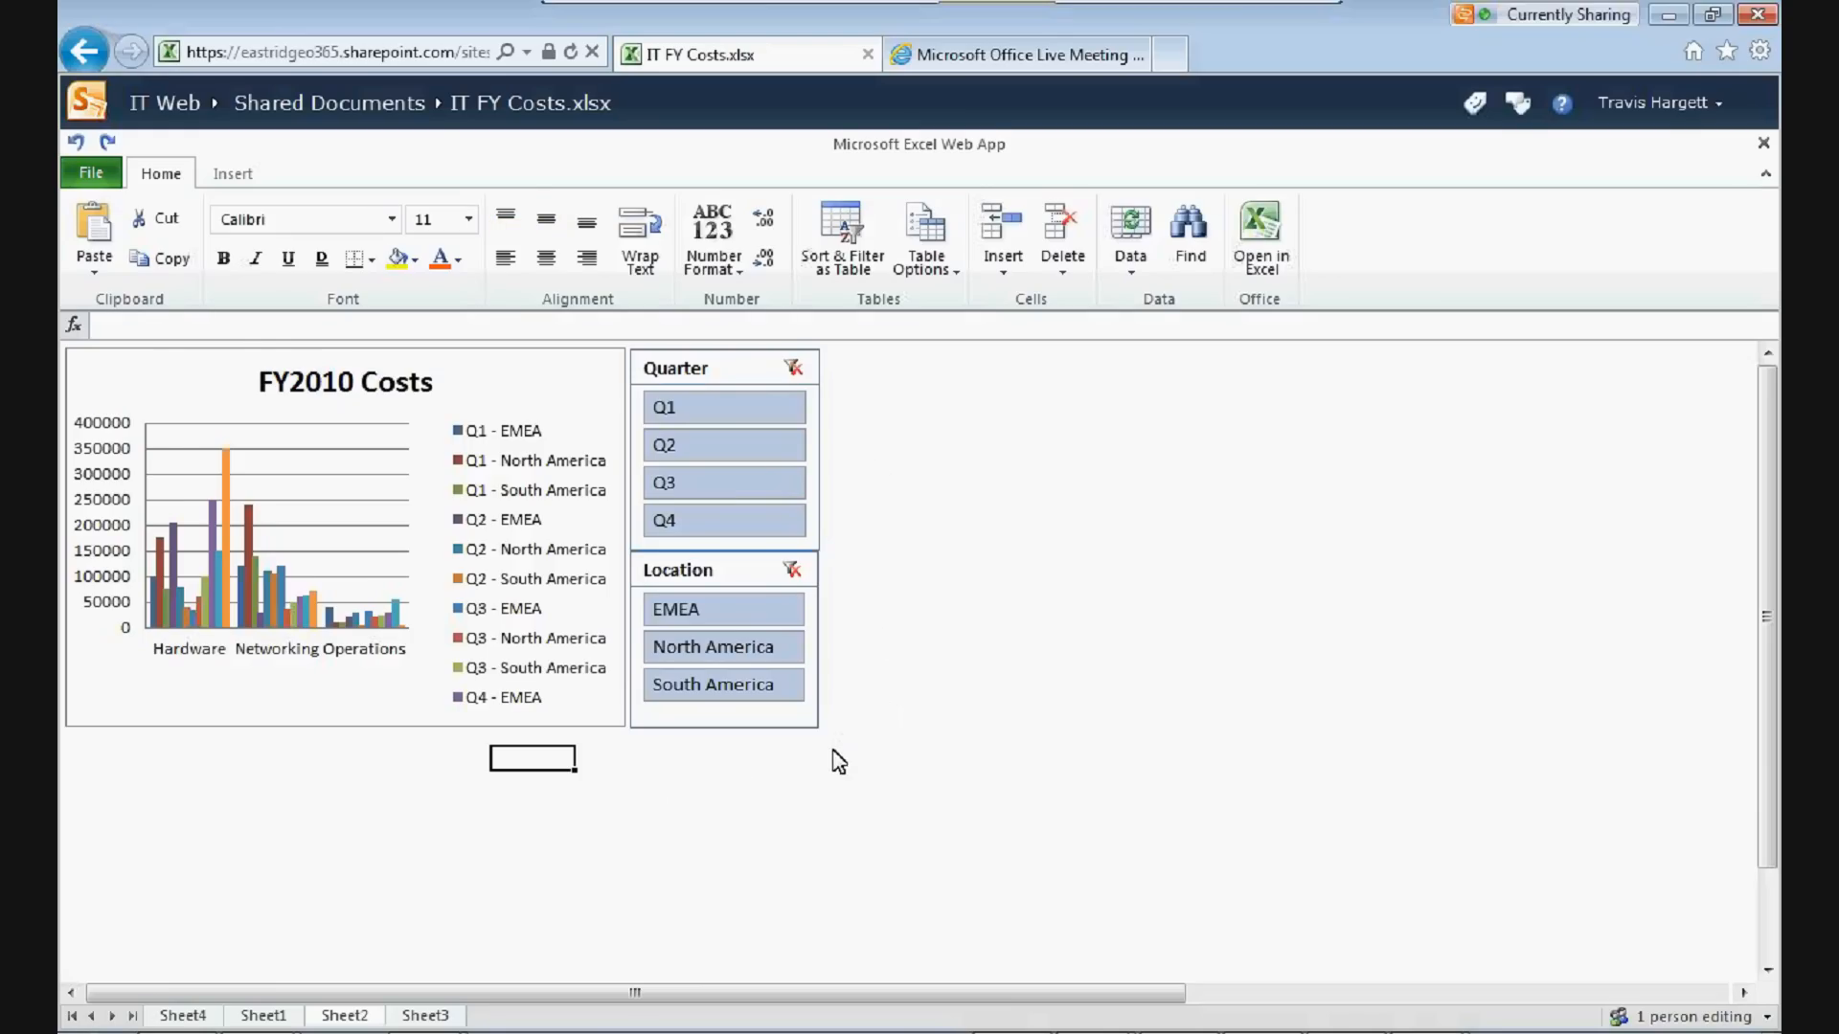
{"action": "mouse_move", "coordinate": [1262, 256]}
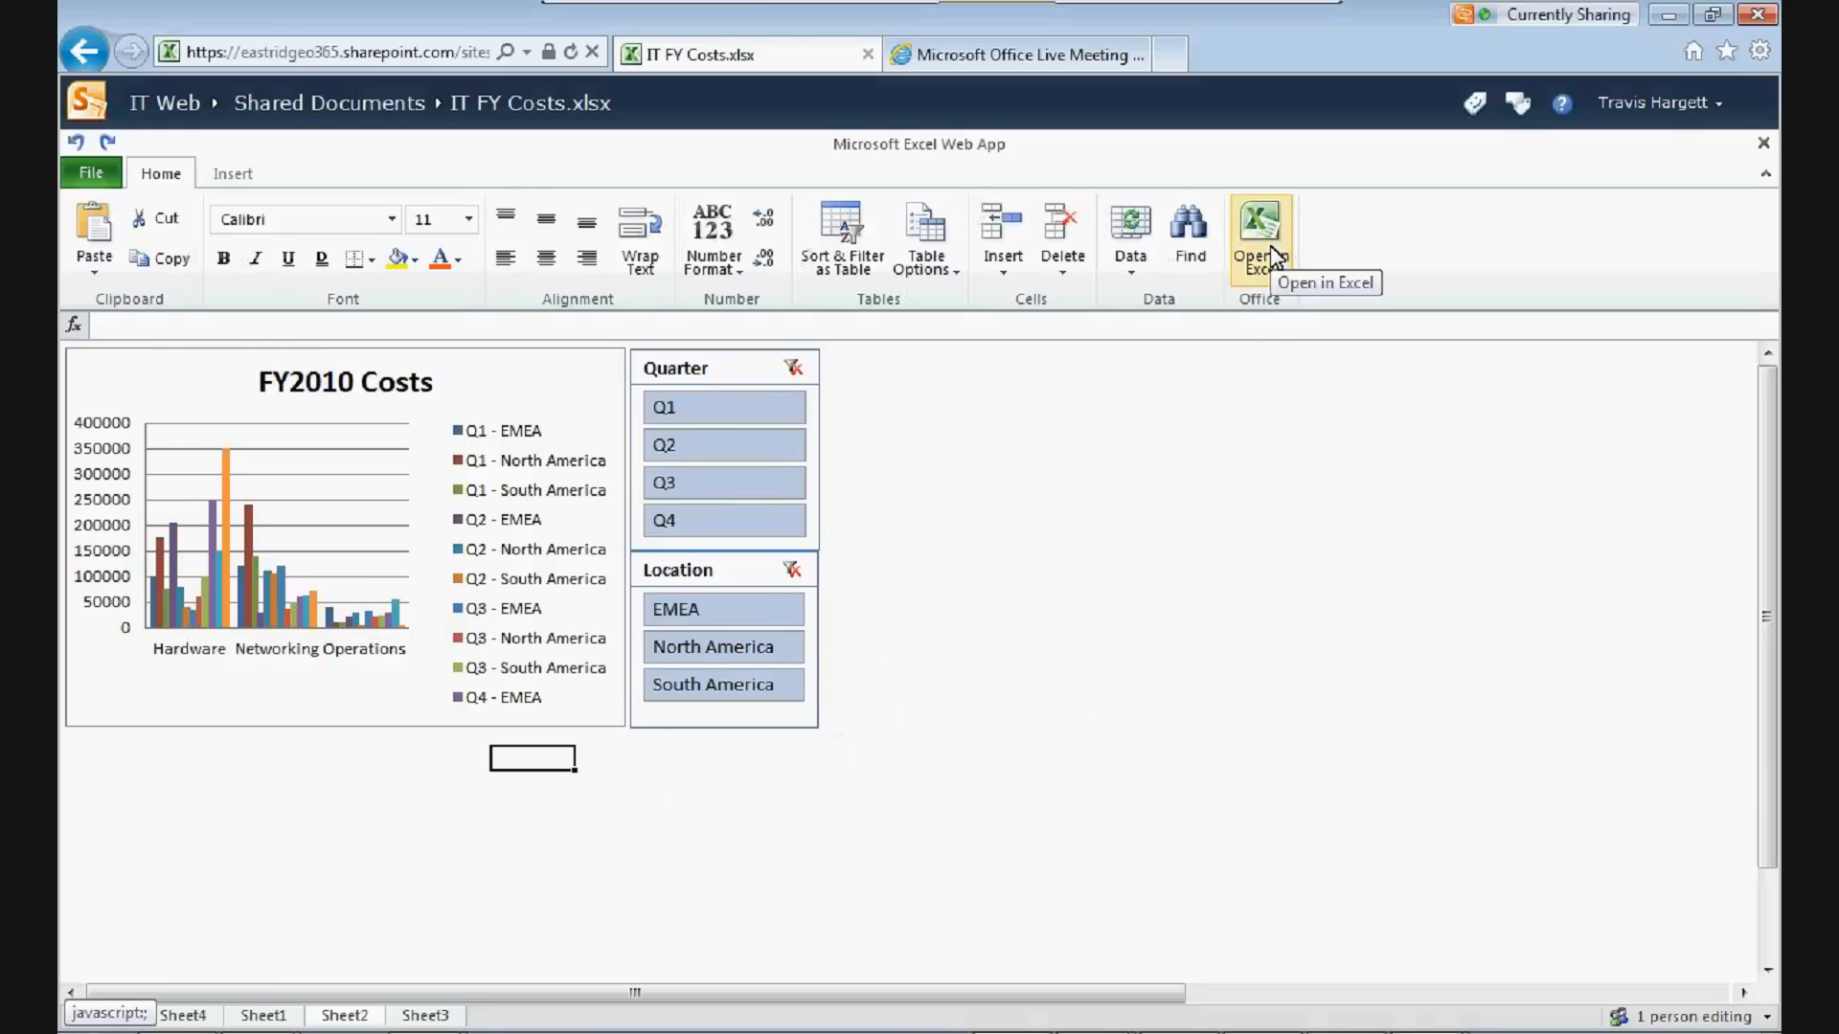
- Open IT FY Costs in desktop Excel, browse the data sheet, then return to Sheet2
{"action": "left_click", "coordinate": [1258, 227]}
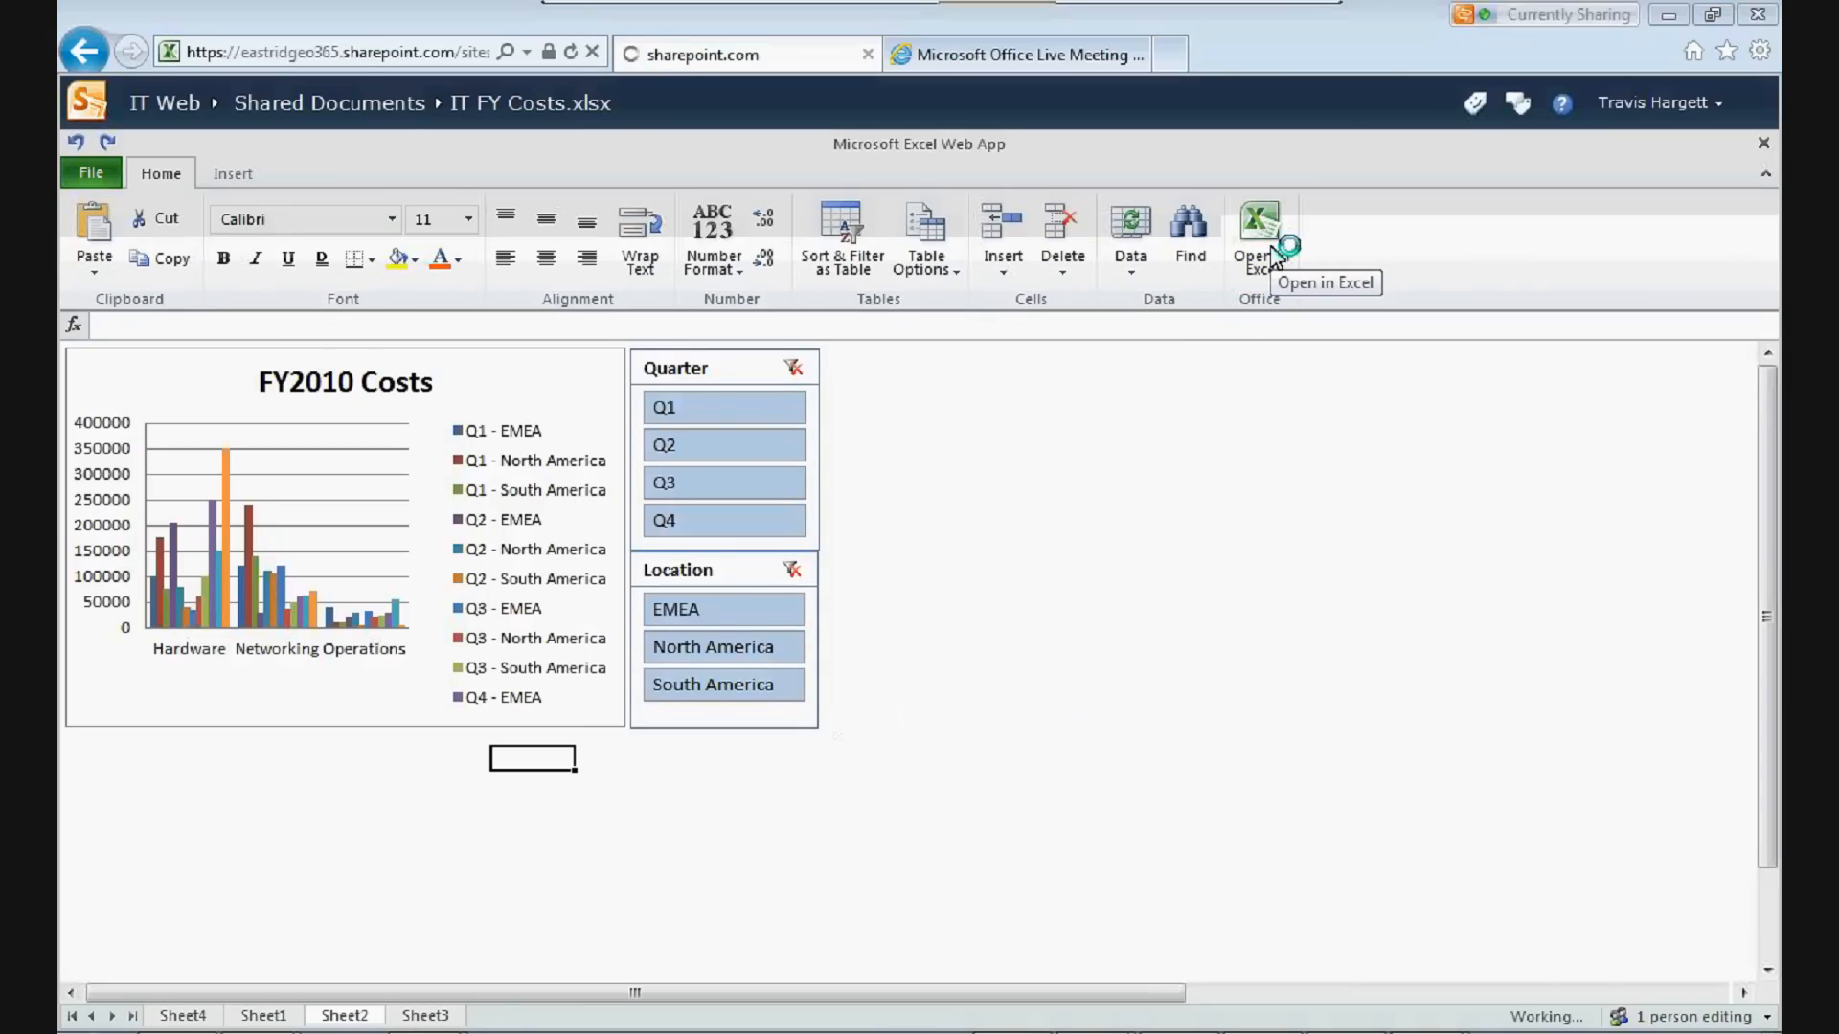
{"action": "left_click", "coordinate": [1256, 220]}
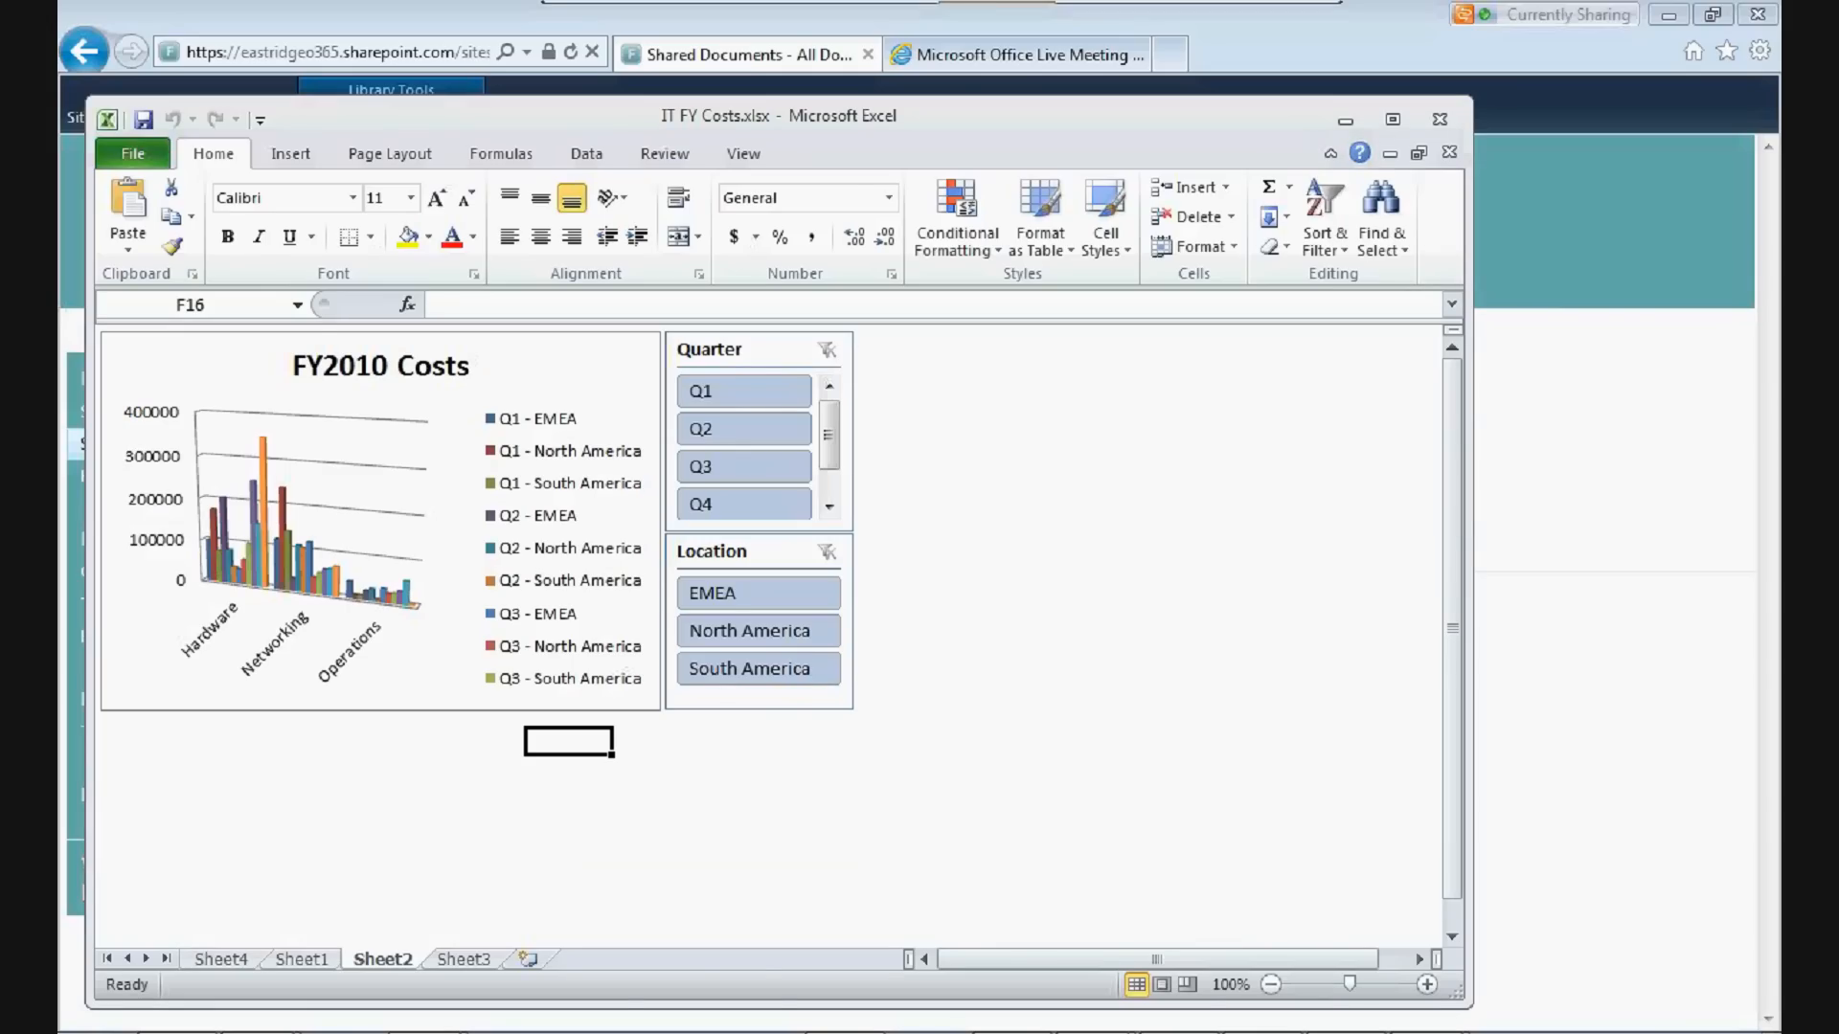
{"action": "mouse_move", "coordinate": [651, 779]}
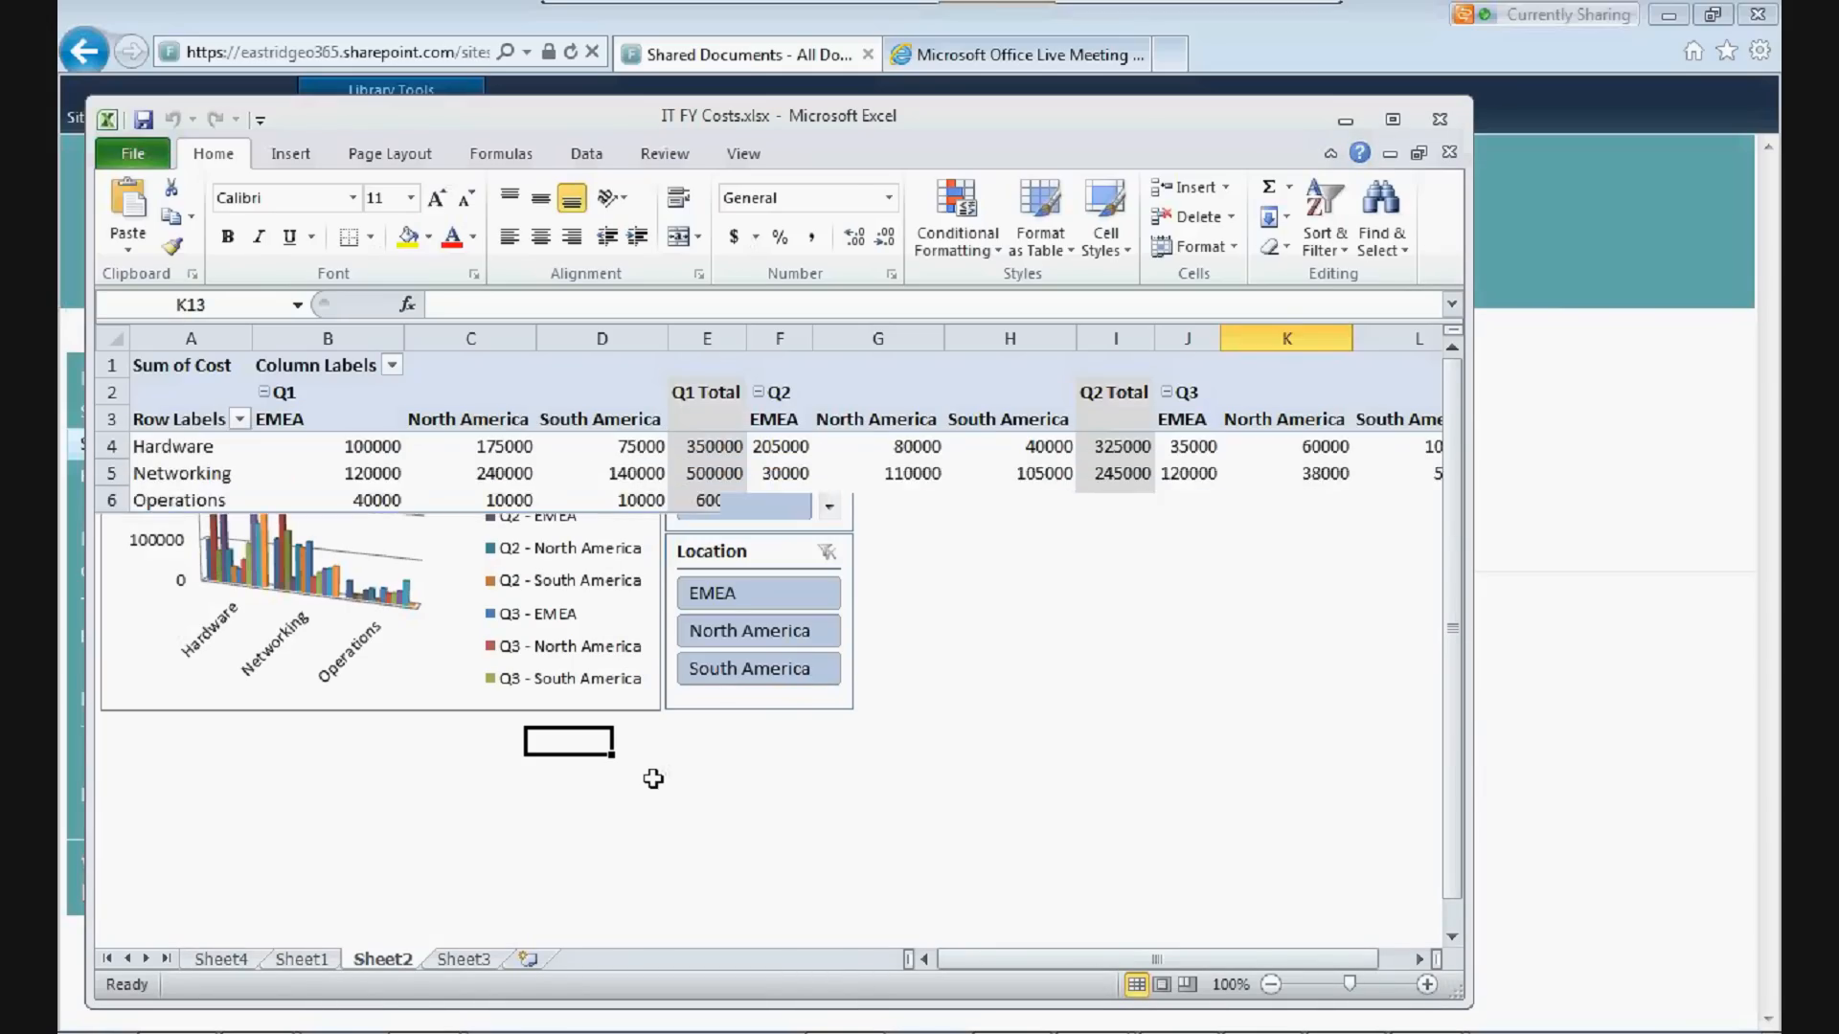
{"action": "left_click", "coordinate": [218, 959]}
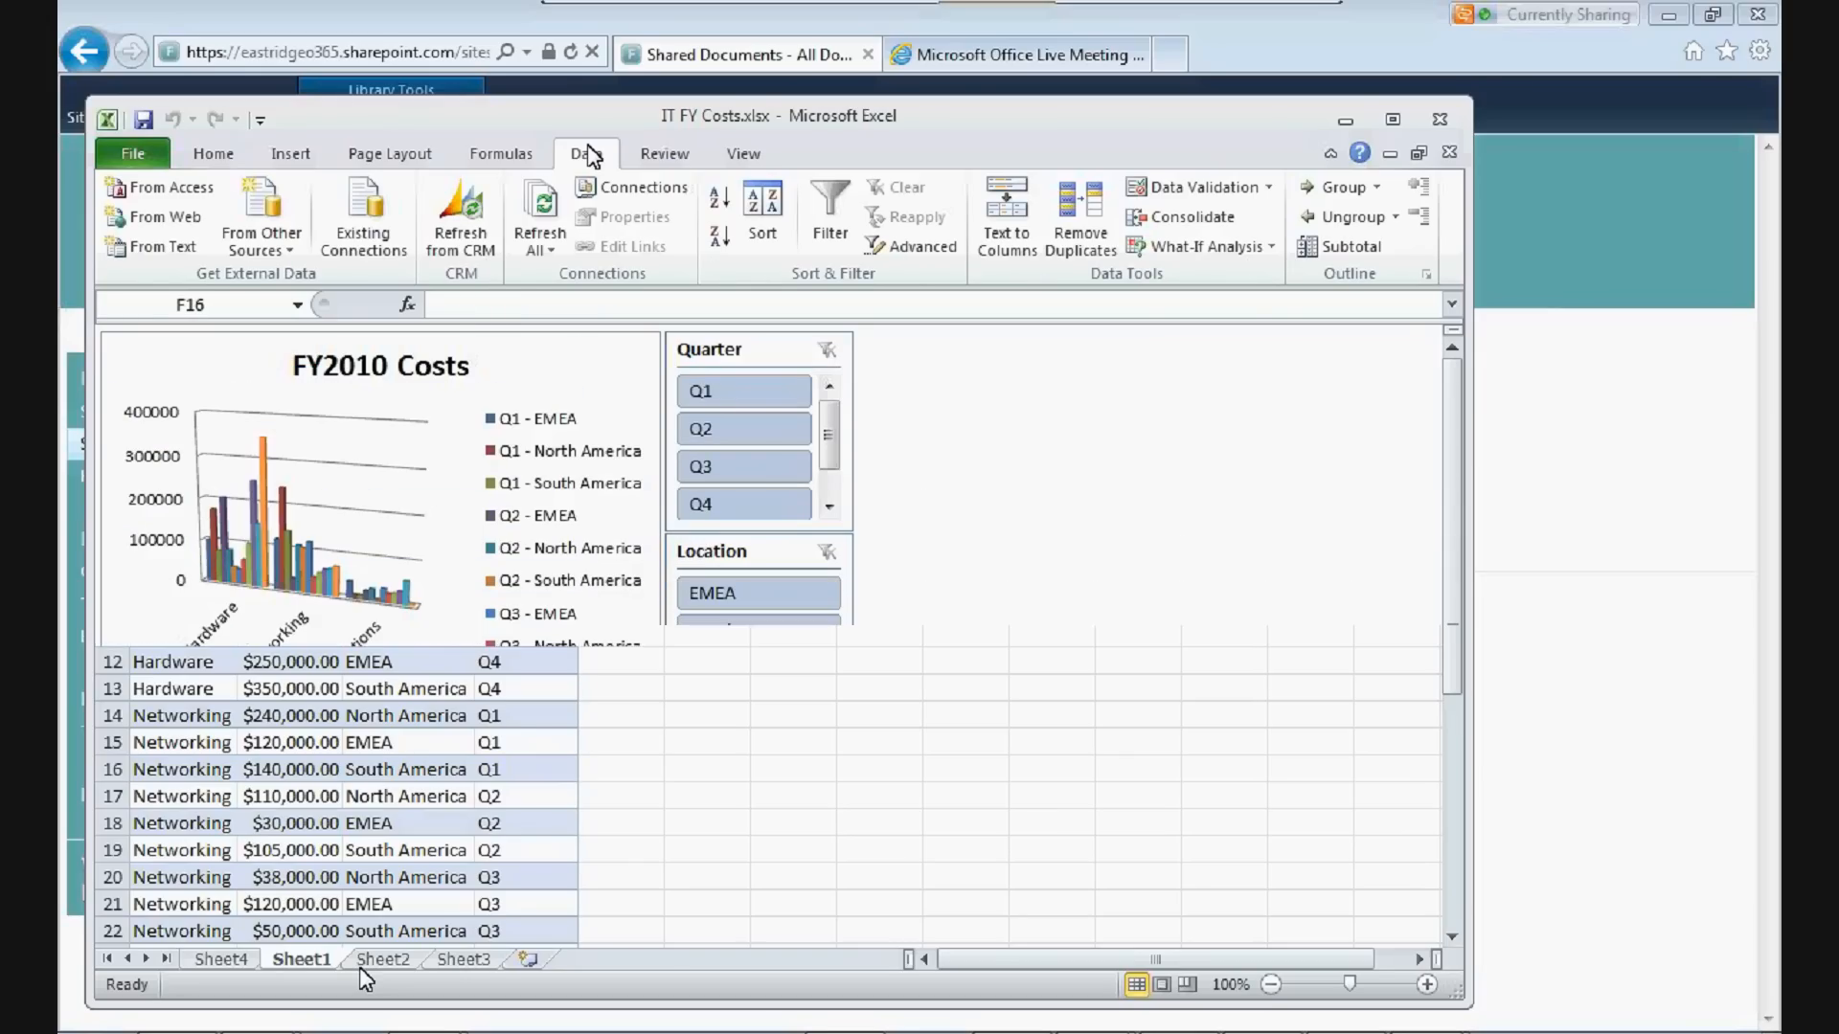
{"action": "left_click", "coordinate": [384, 960]}
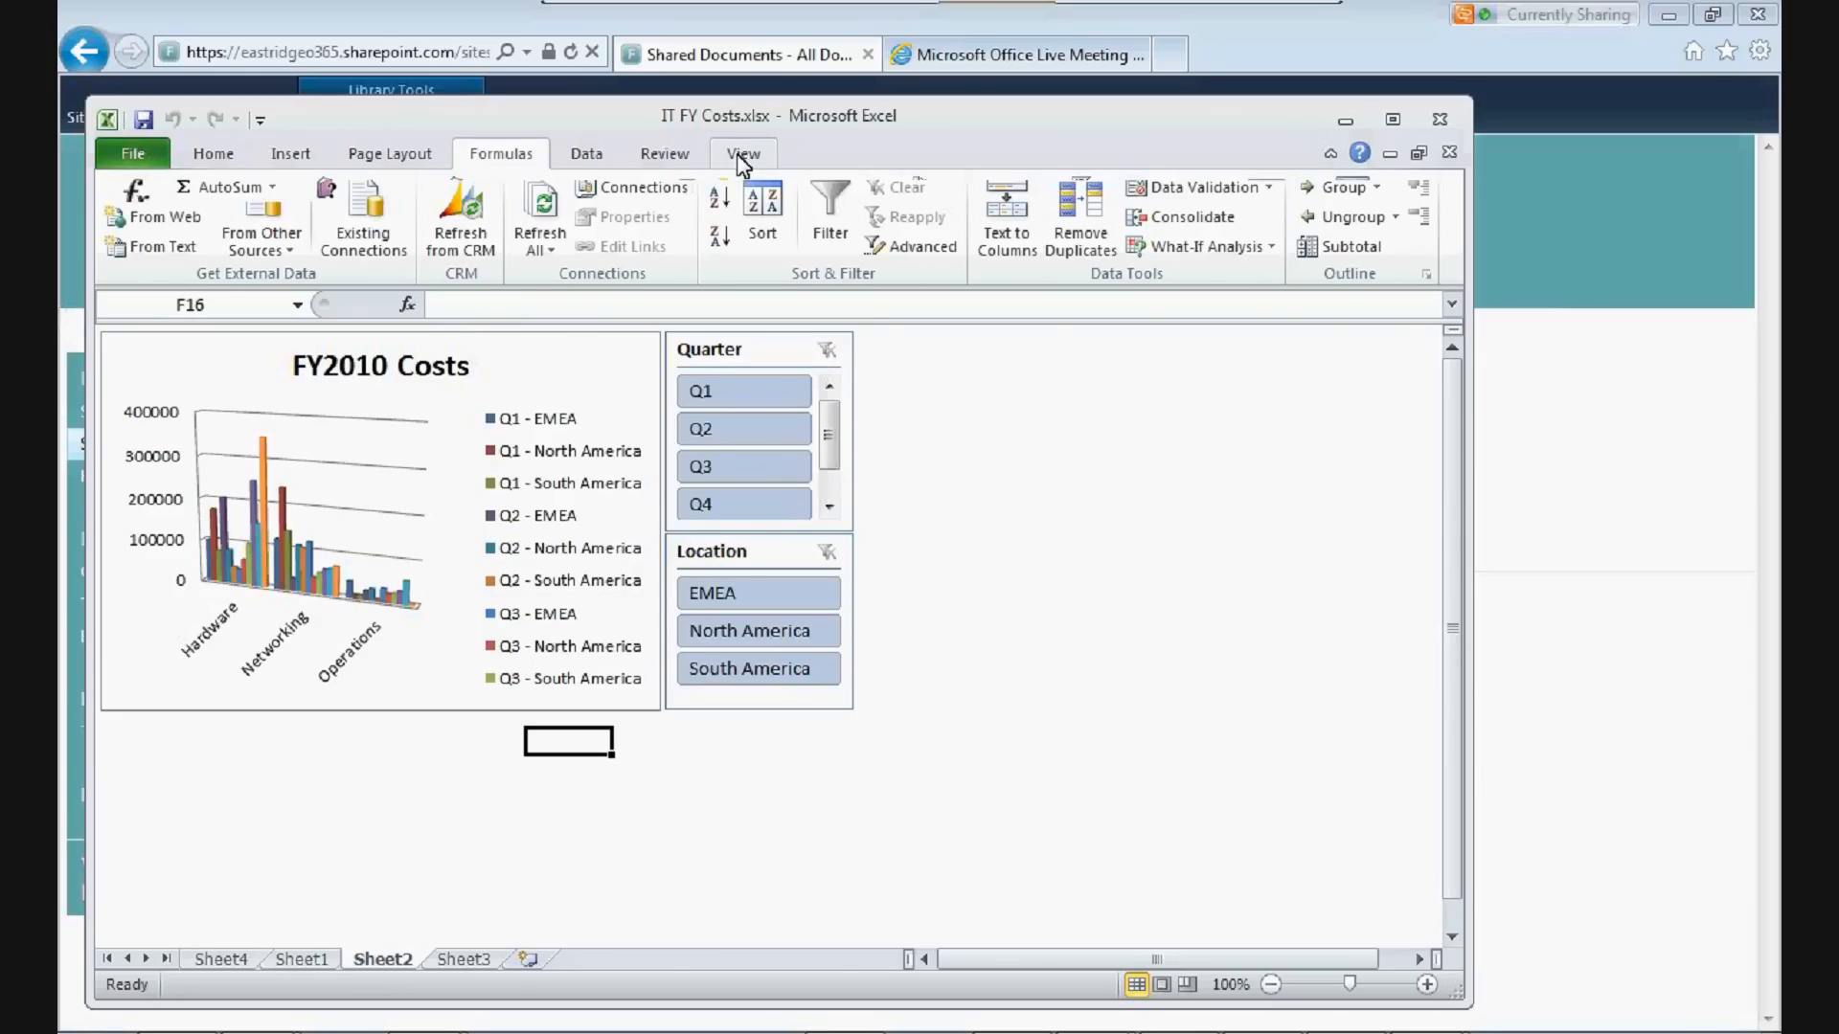
{"action": "left_click", "coordinate": [500, 153]}
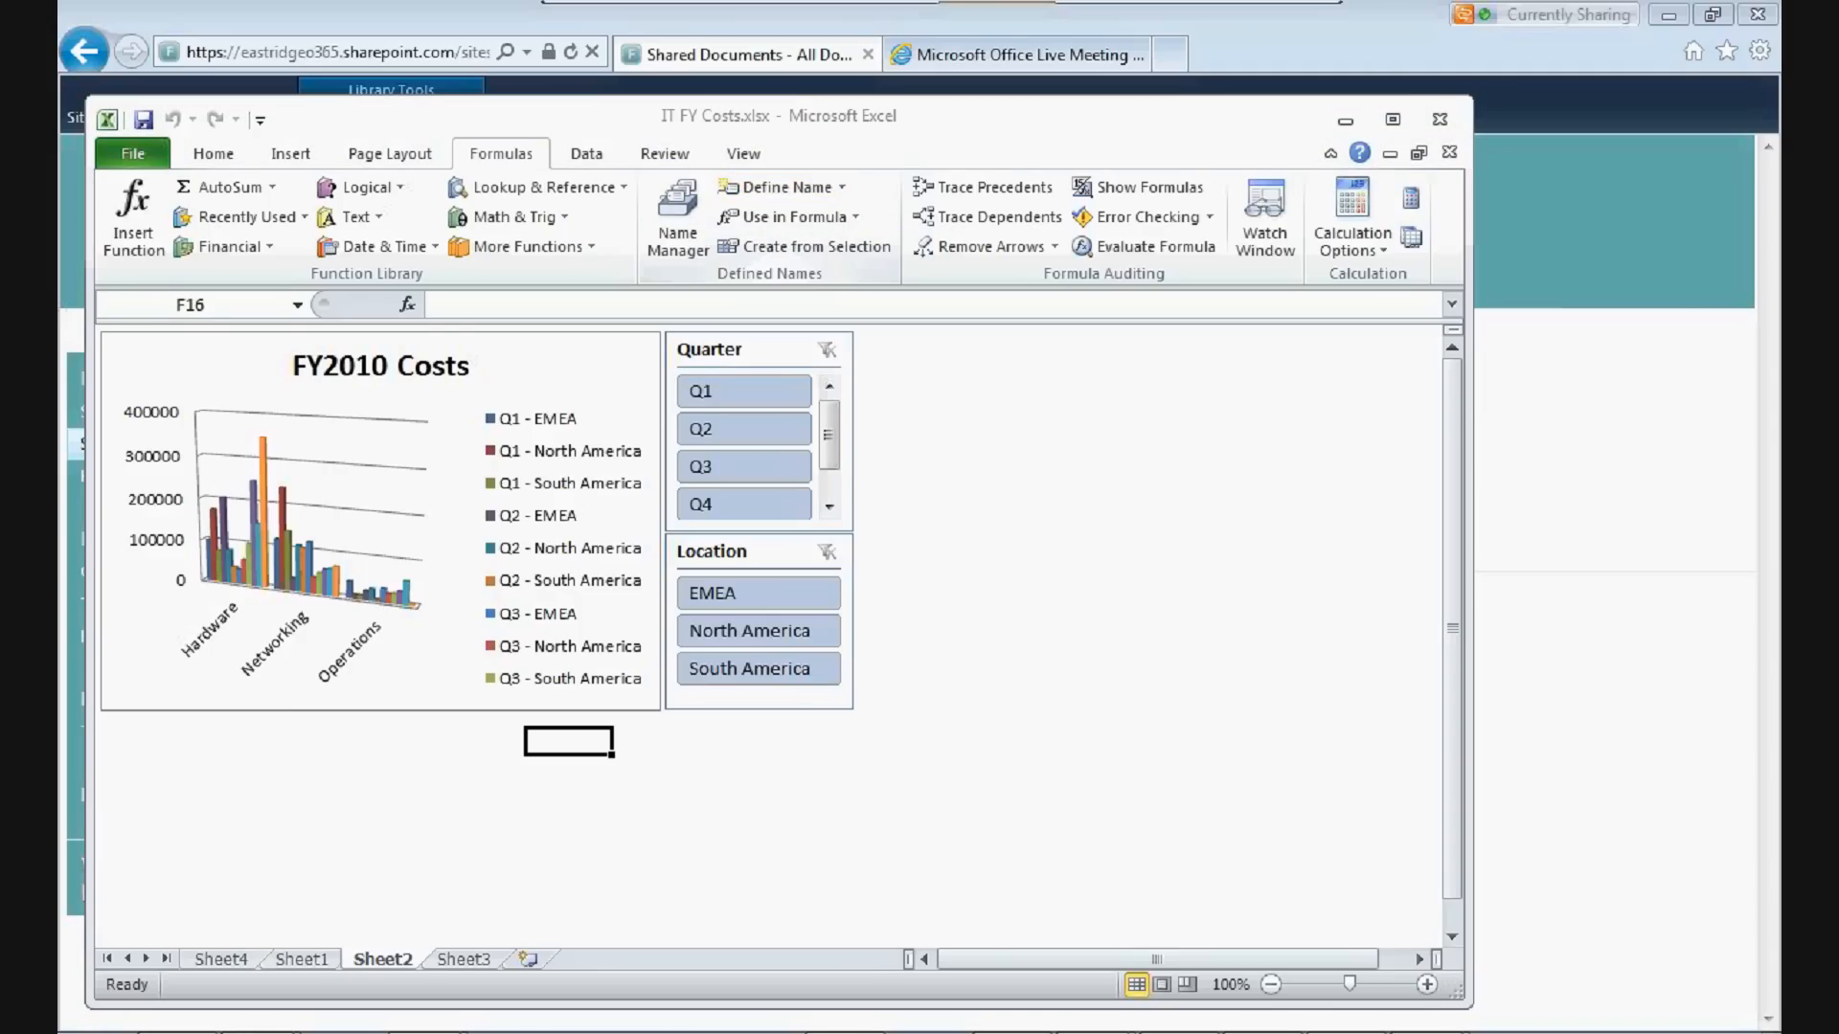
- Open Name Manager to review the Costs, FYCost, slicer and Table1 defined names
{"action": "left_click", "coordinate": [677, 196]}
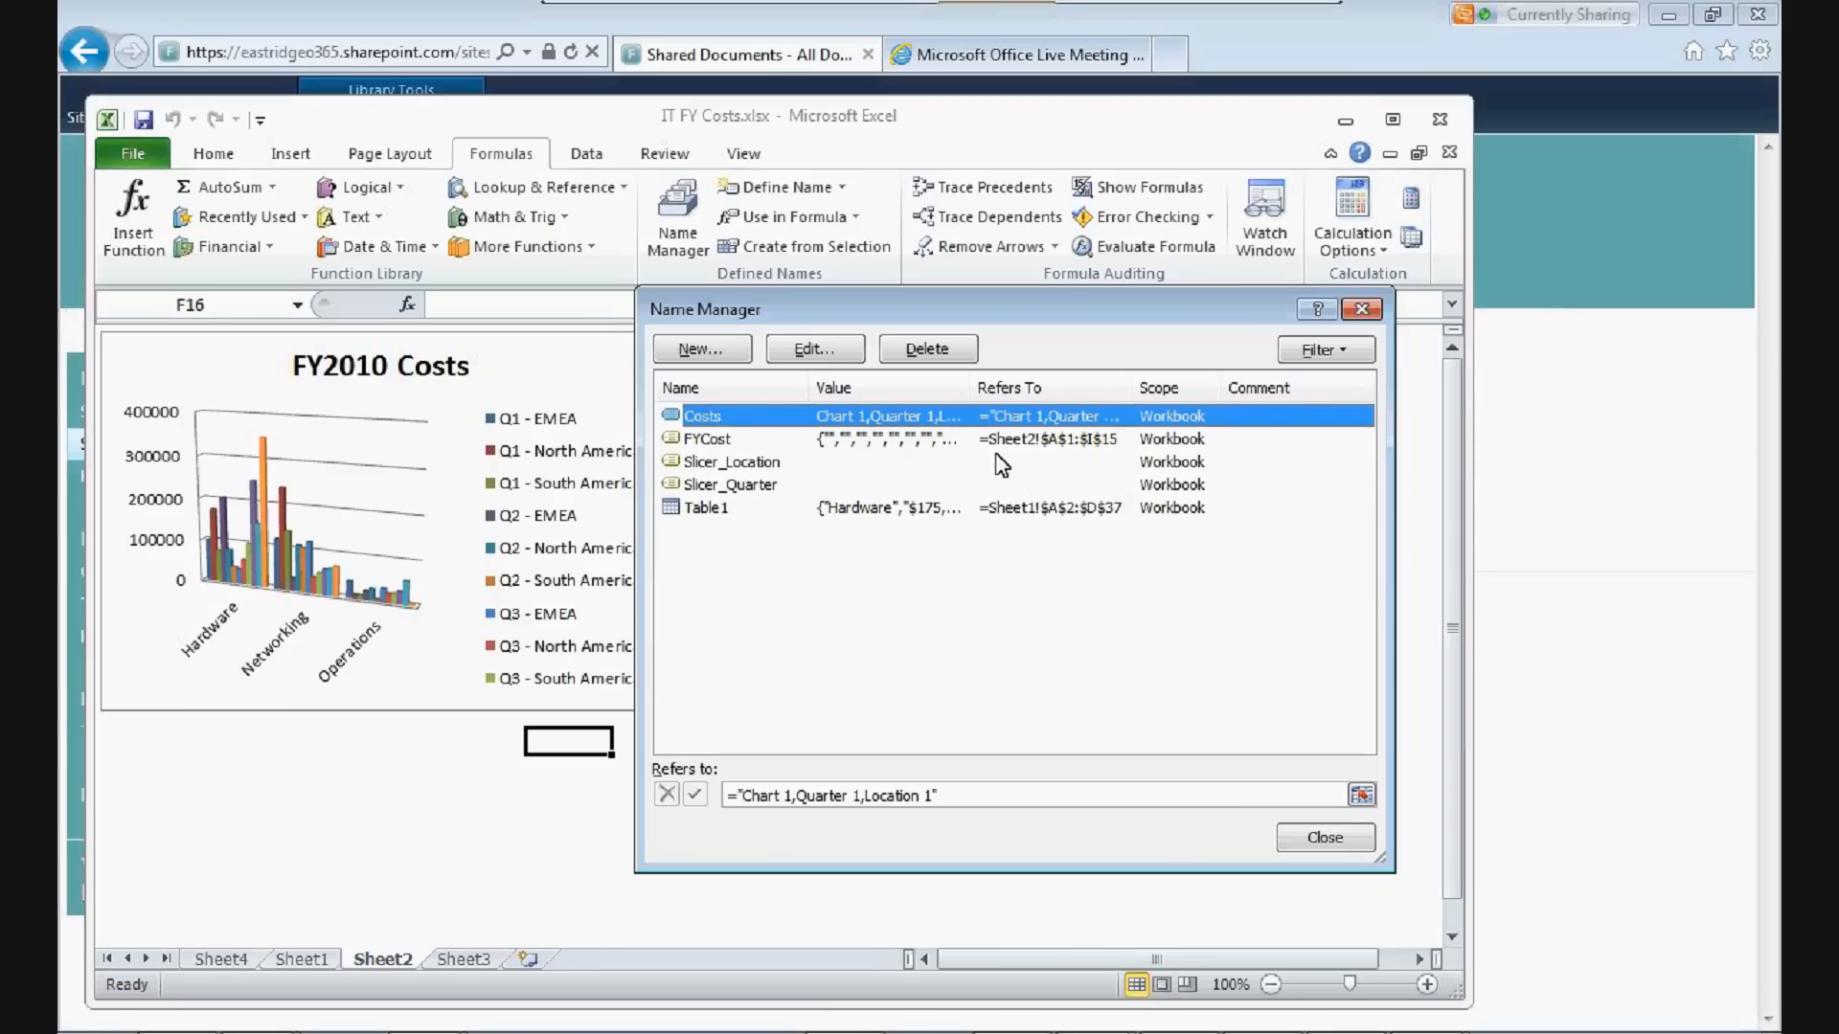
{"action": "mouse_move", "coordinate": [1122, 457]}
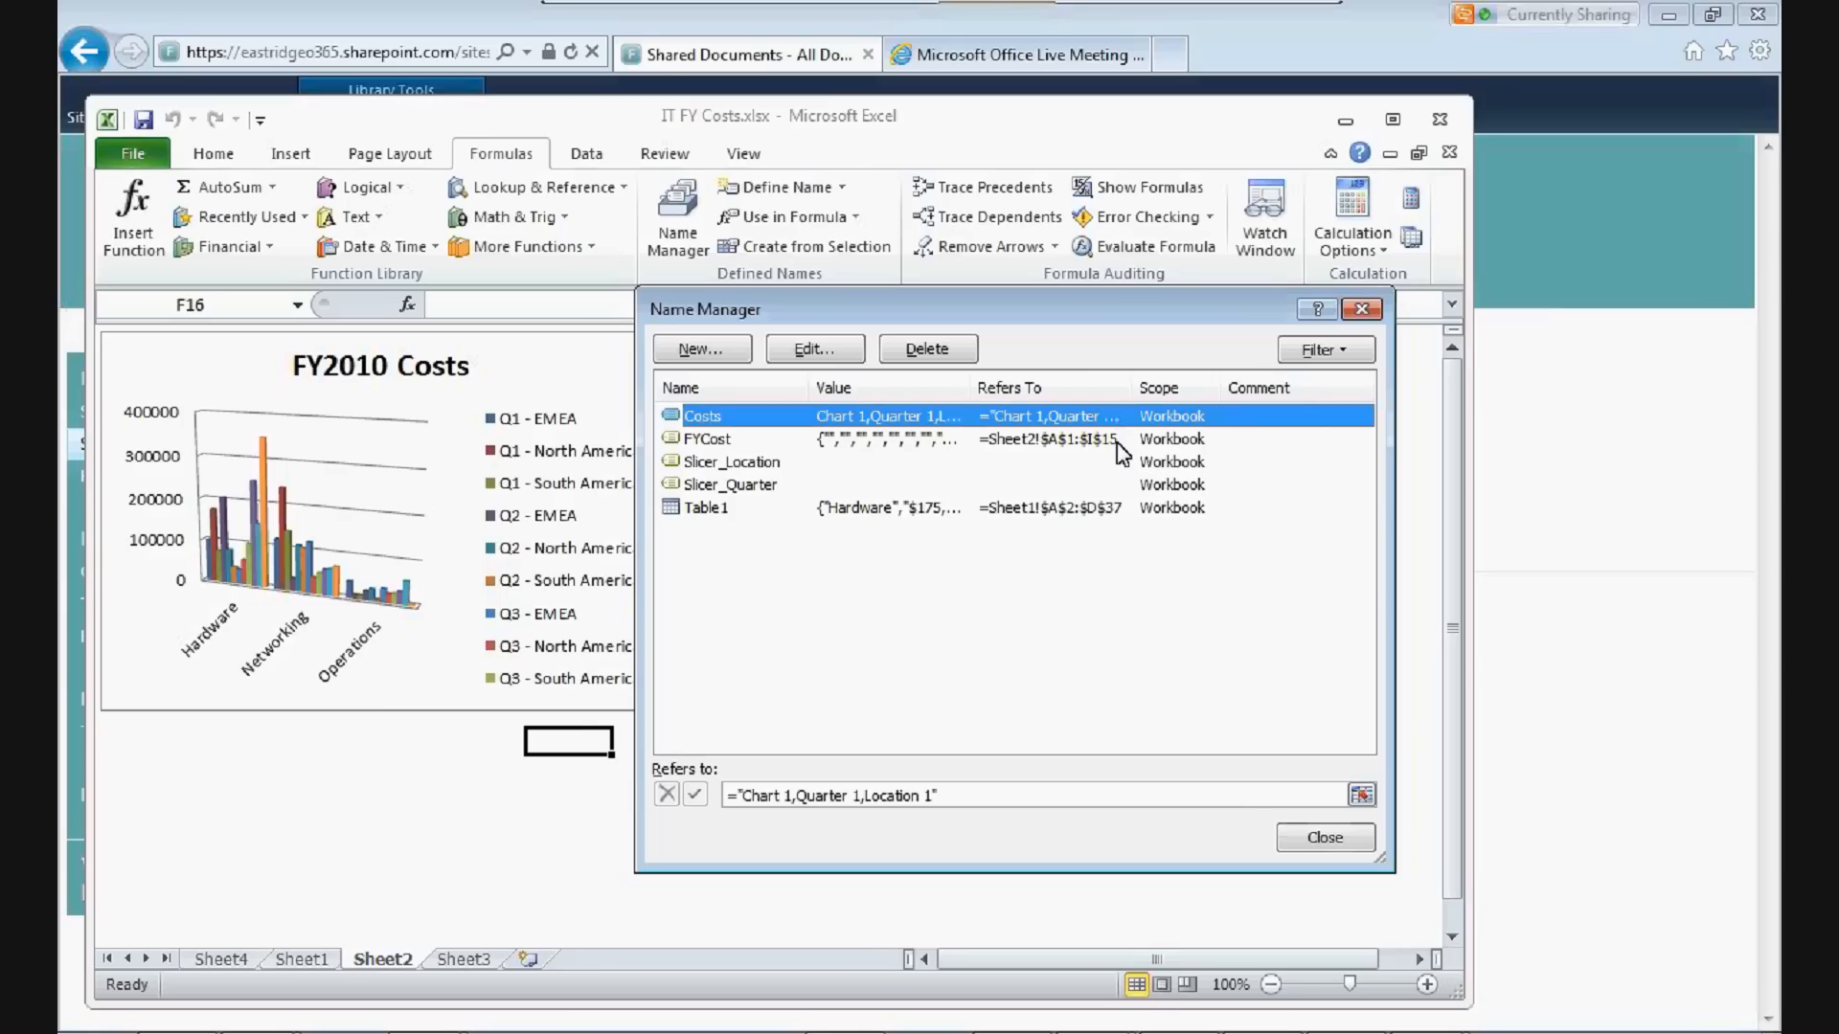
{"action": "mouse_move", "coordinate": [706, 446]}
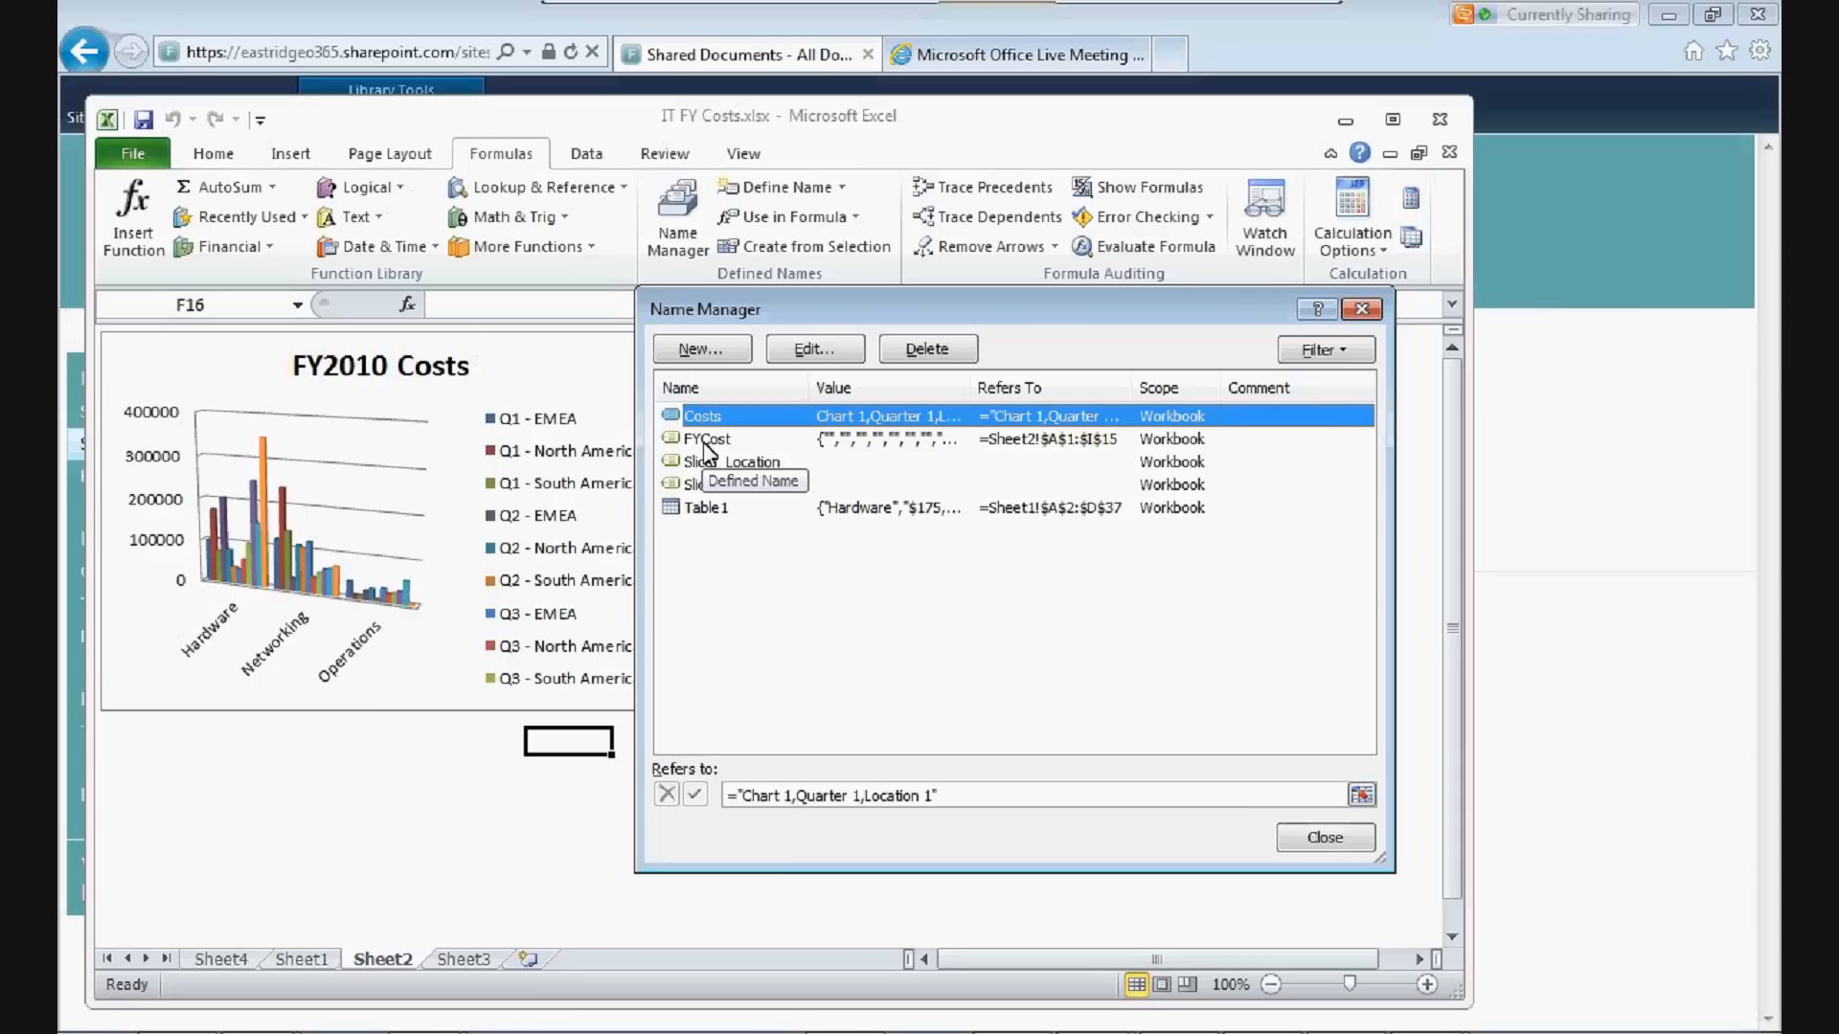
{"action": "mouse_move", "coordinate": [896, 754]}
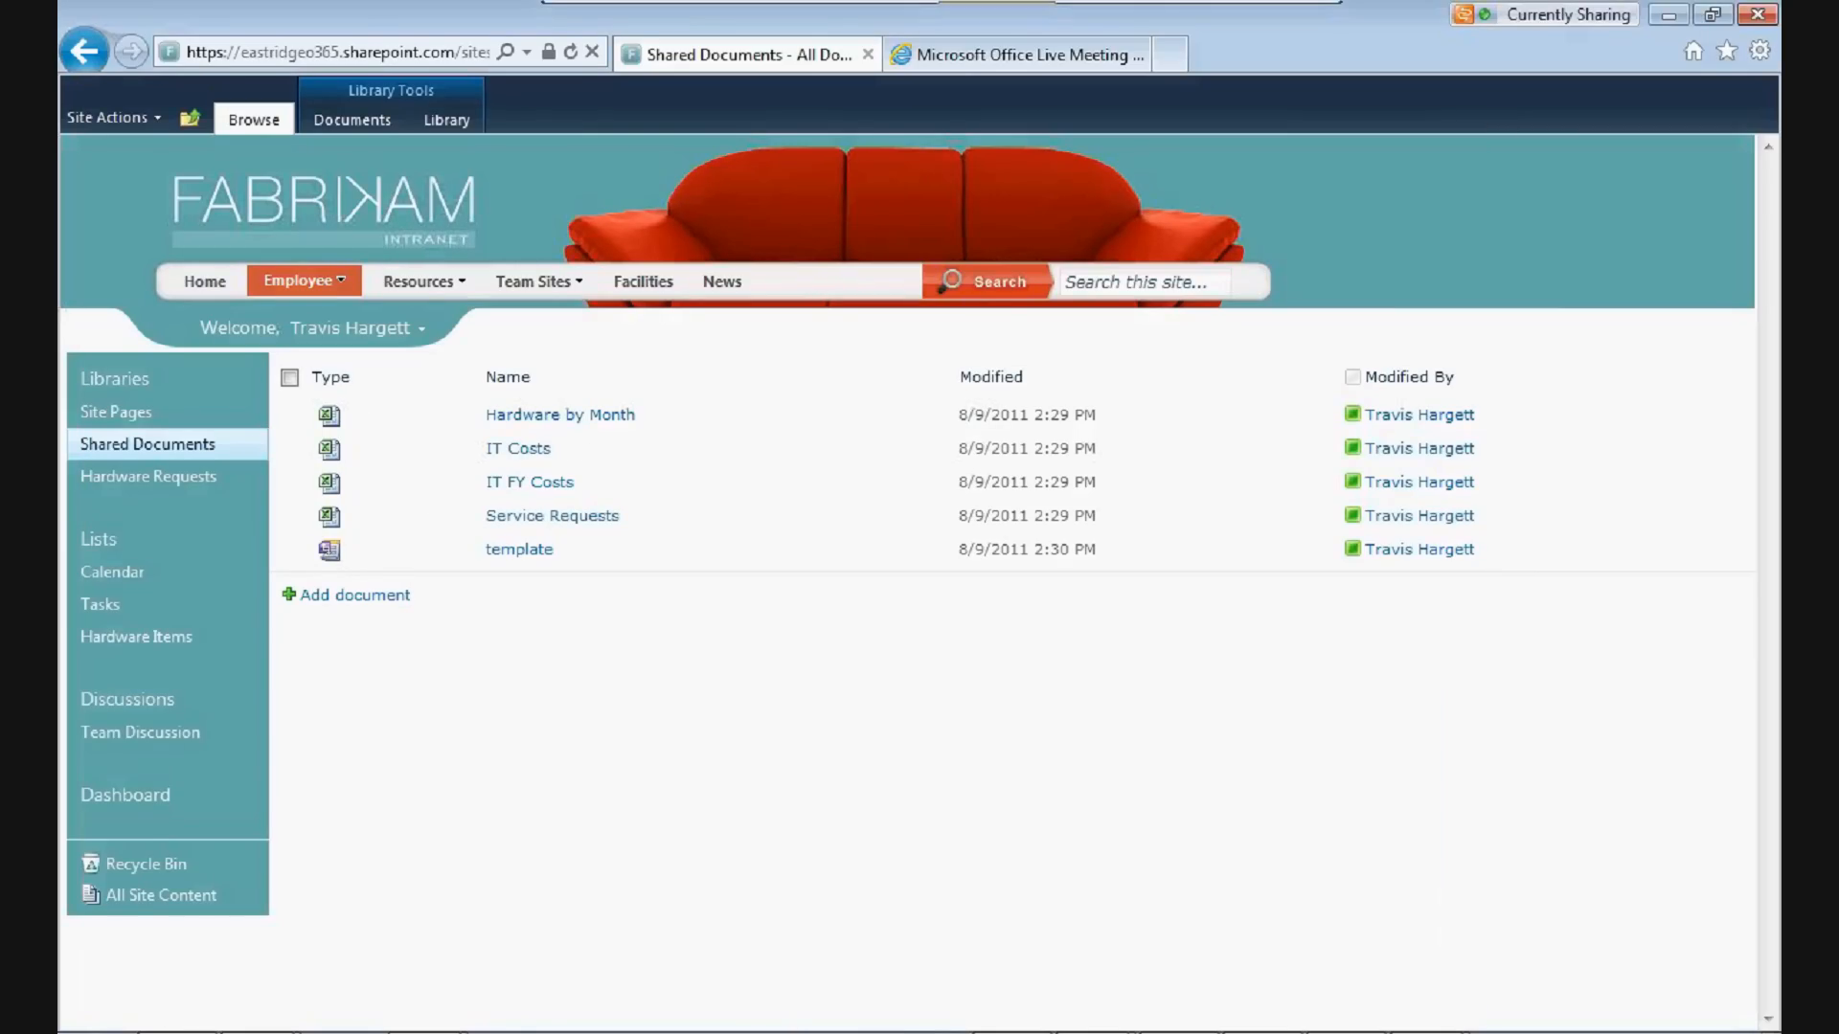
- Visit the IT Dashboard page via the Quick Launch Dashboard link
{"action": "left_click", "coordinate": [125, 796]}
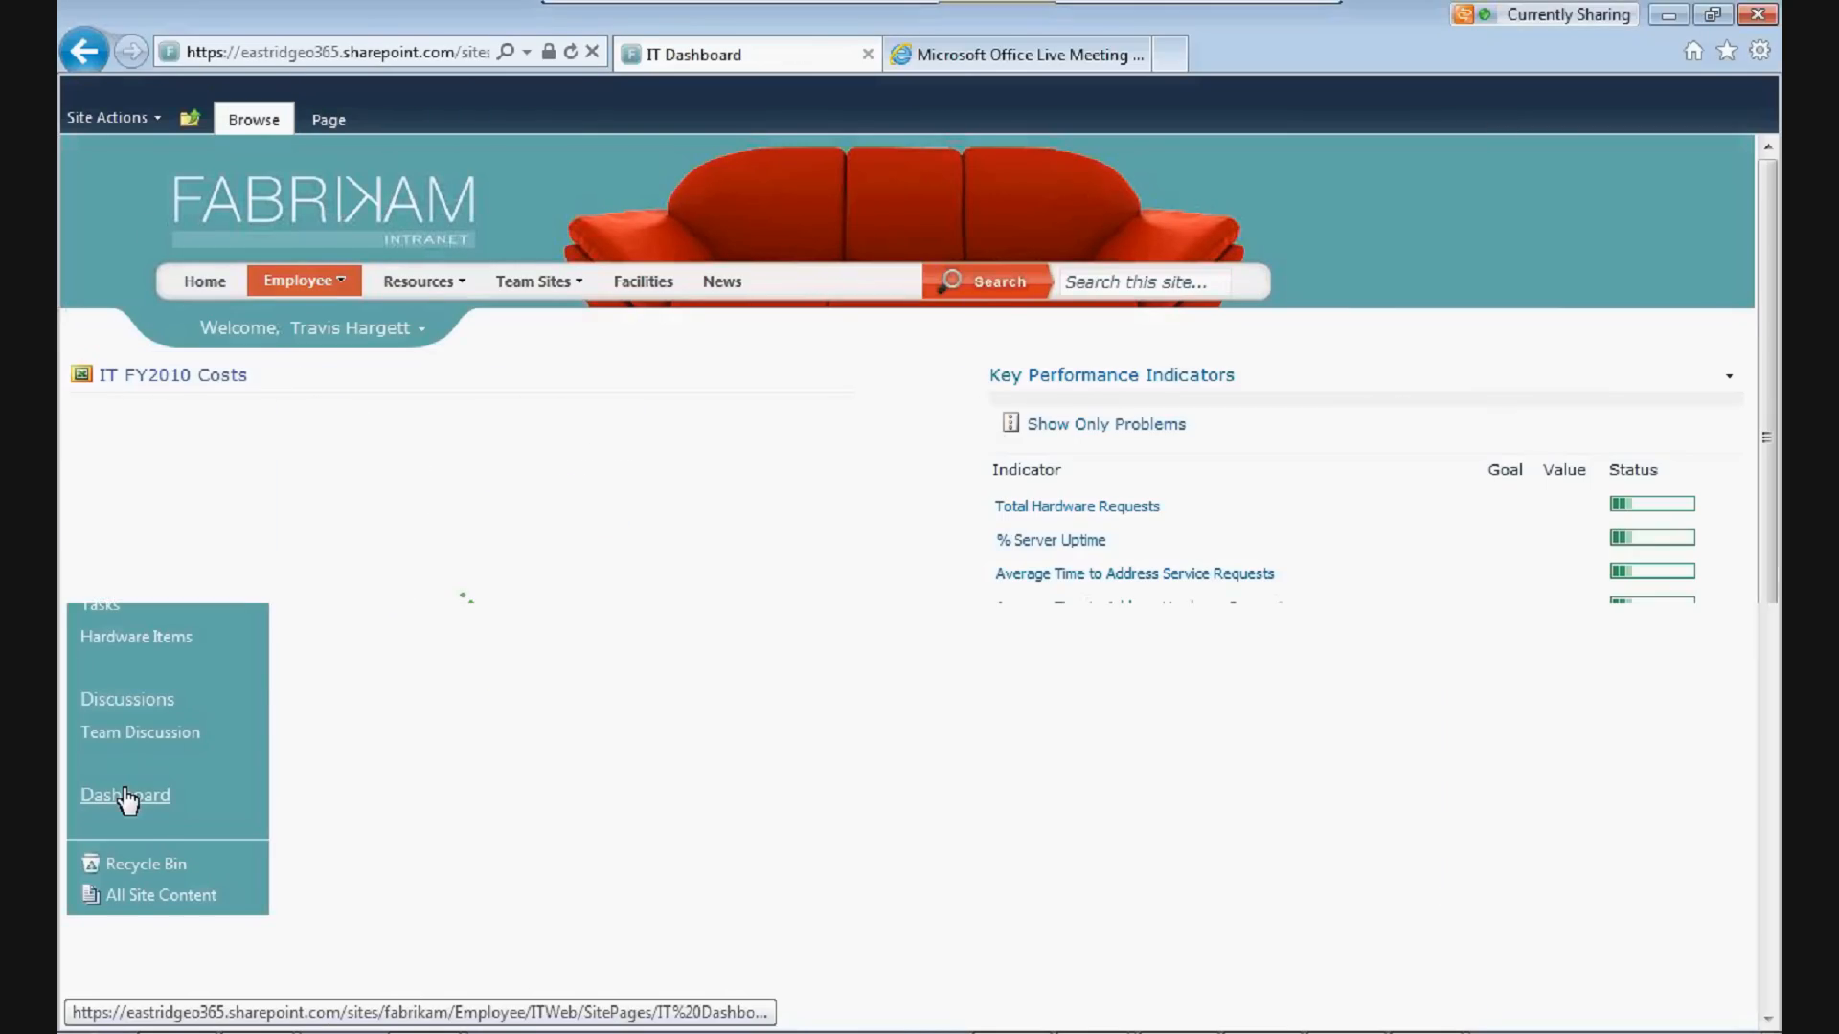
{"action": "left_click", "coordinate": [125, 795]}
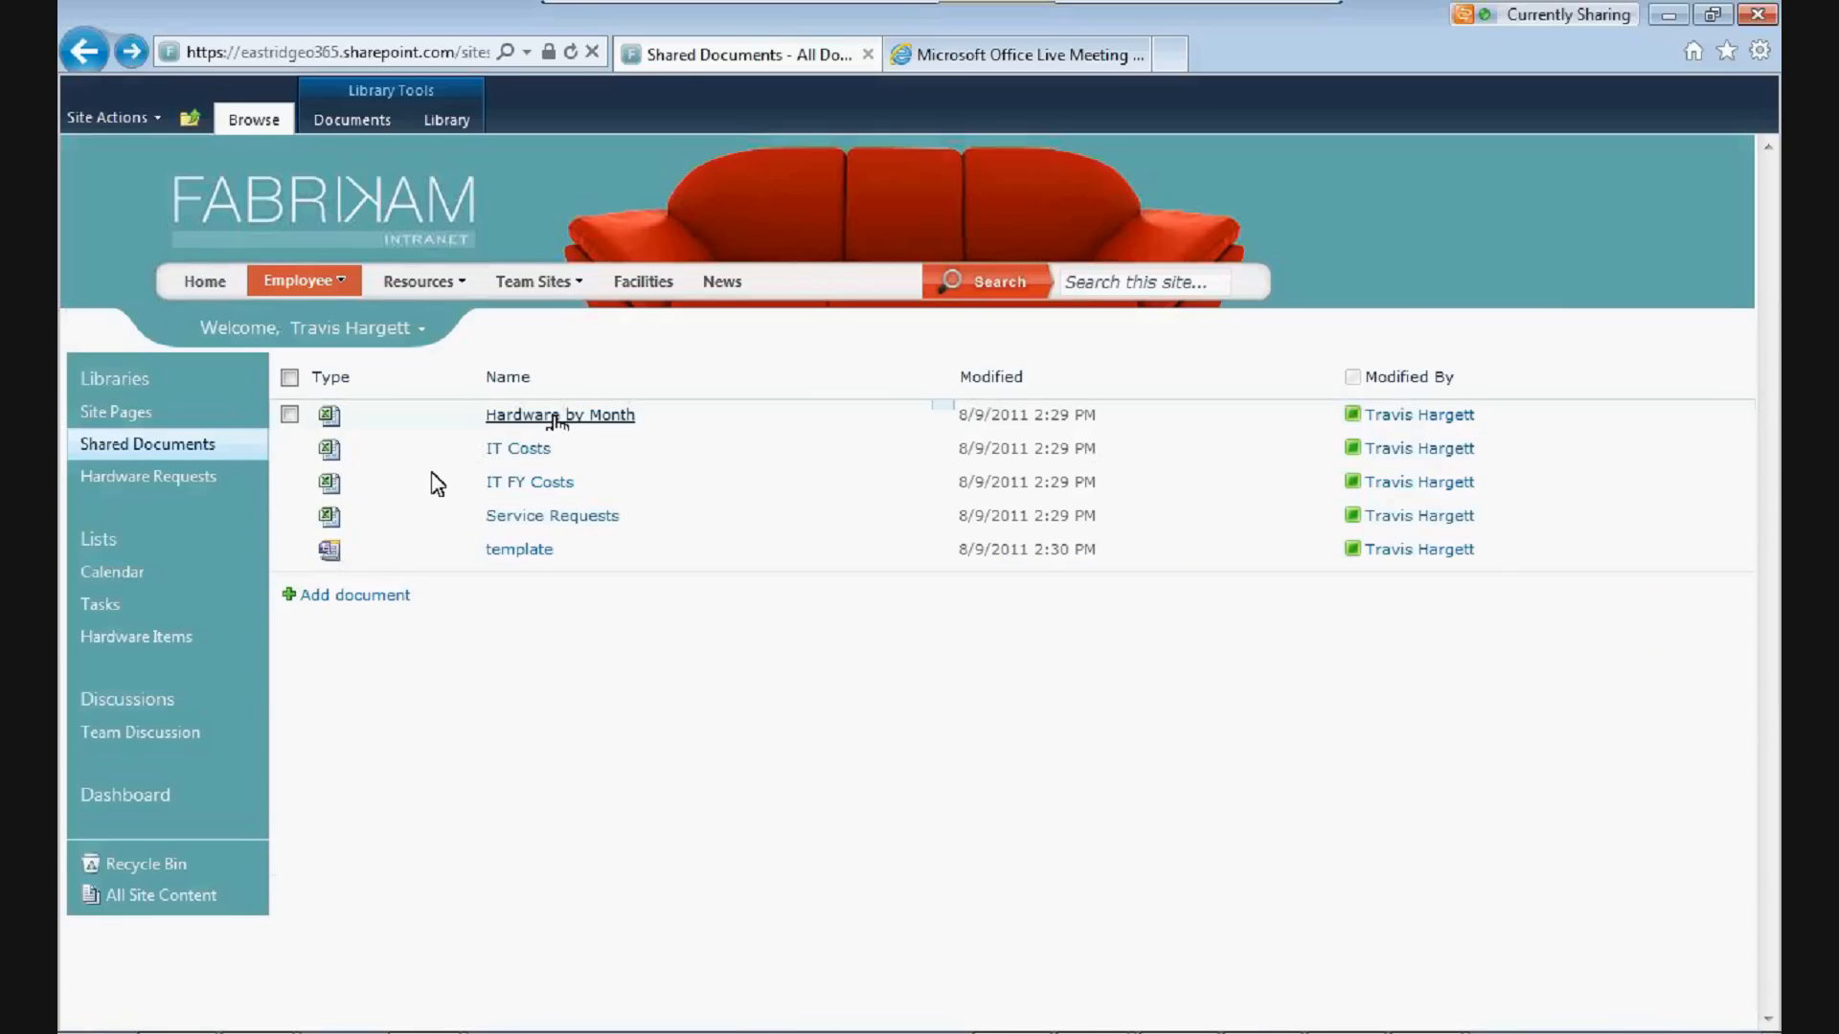
- Open the Hardware by Month workbook from Shared Documents and start editing it
{"action": "left_click", "coordinate": [559, 415]}
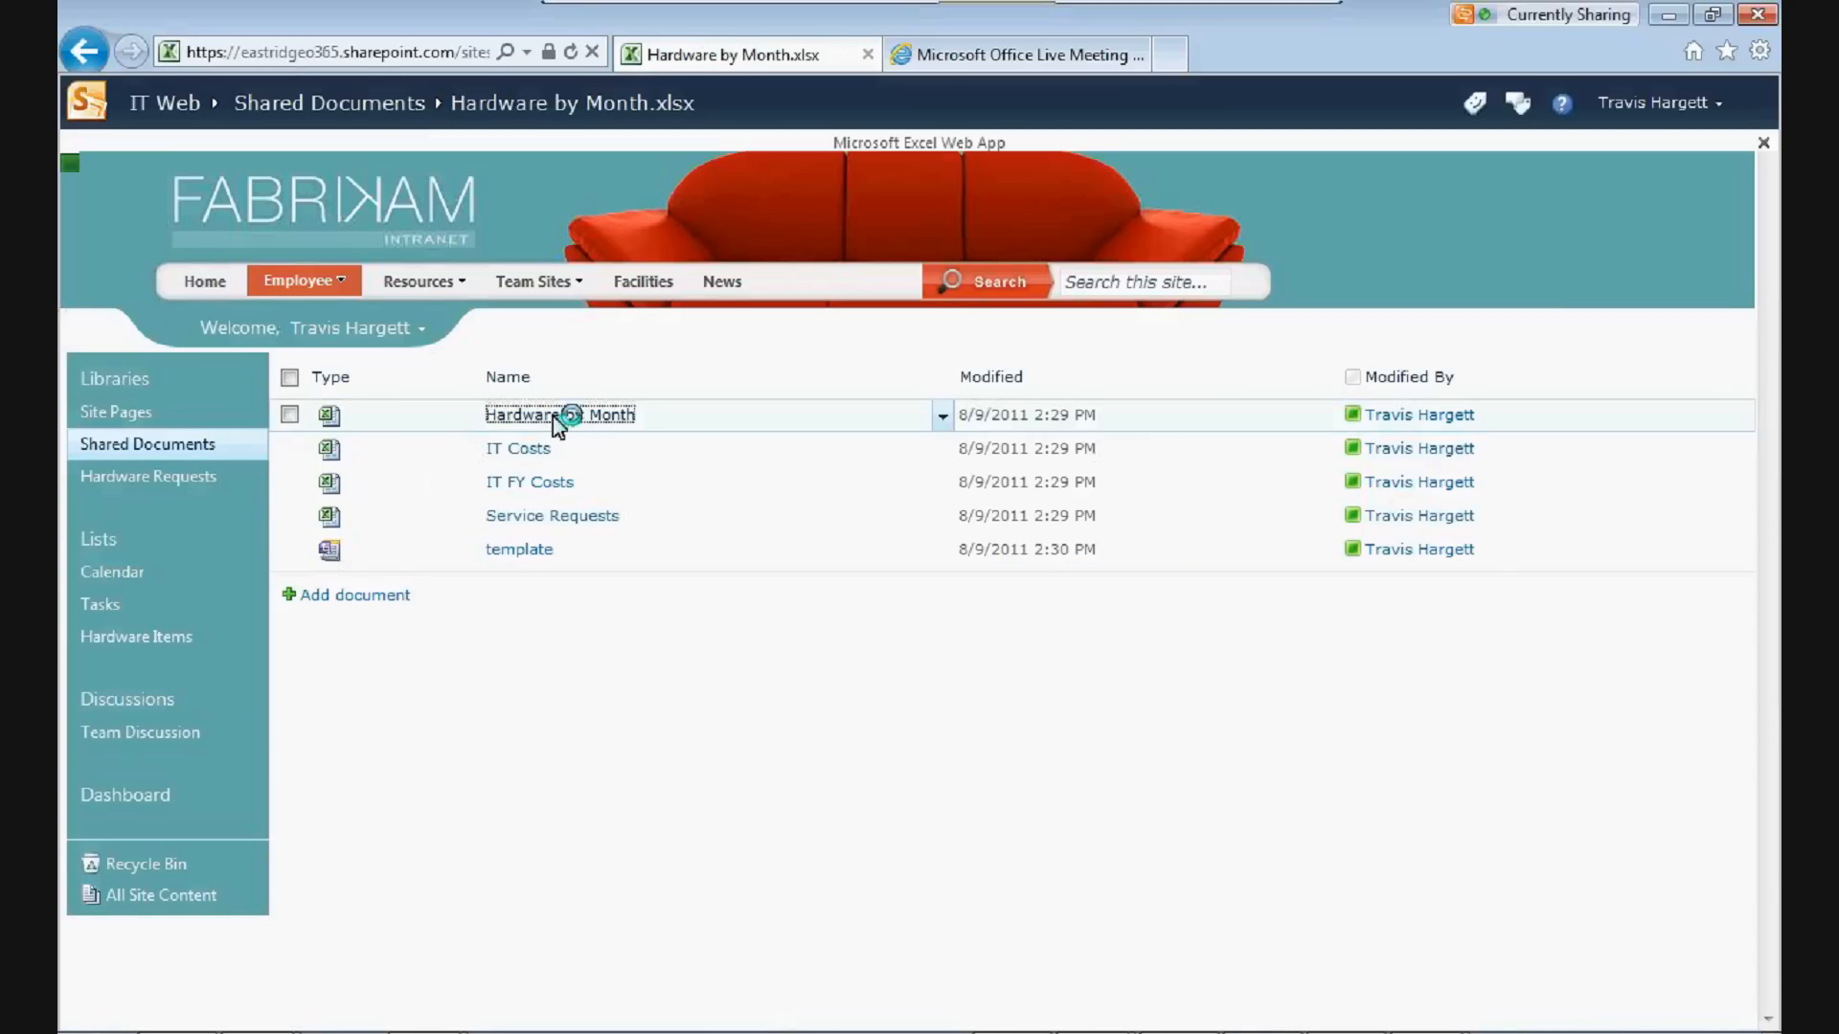
{"action": "left_click", "coordinate": [560, 414]}
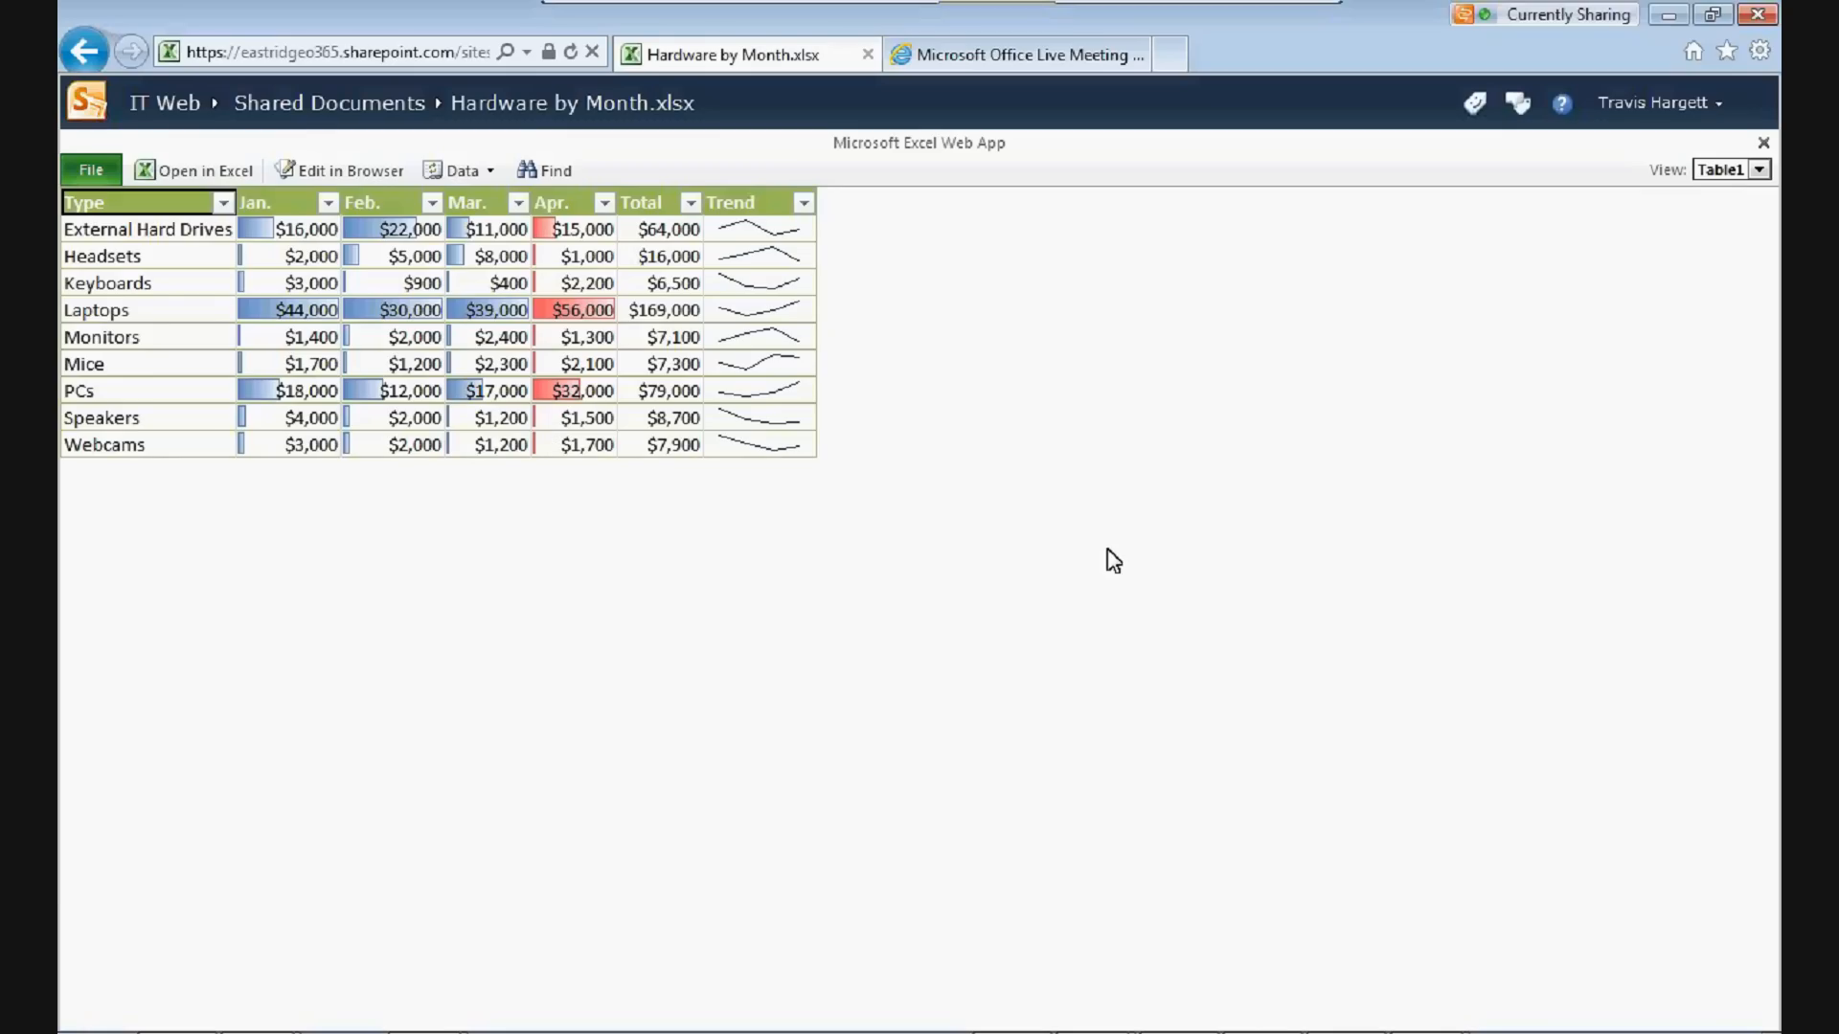
{"action": "mouse_move", "coordinate": [310, 170]}
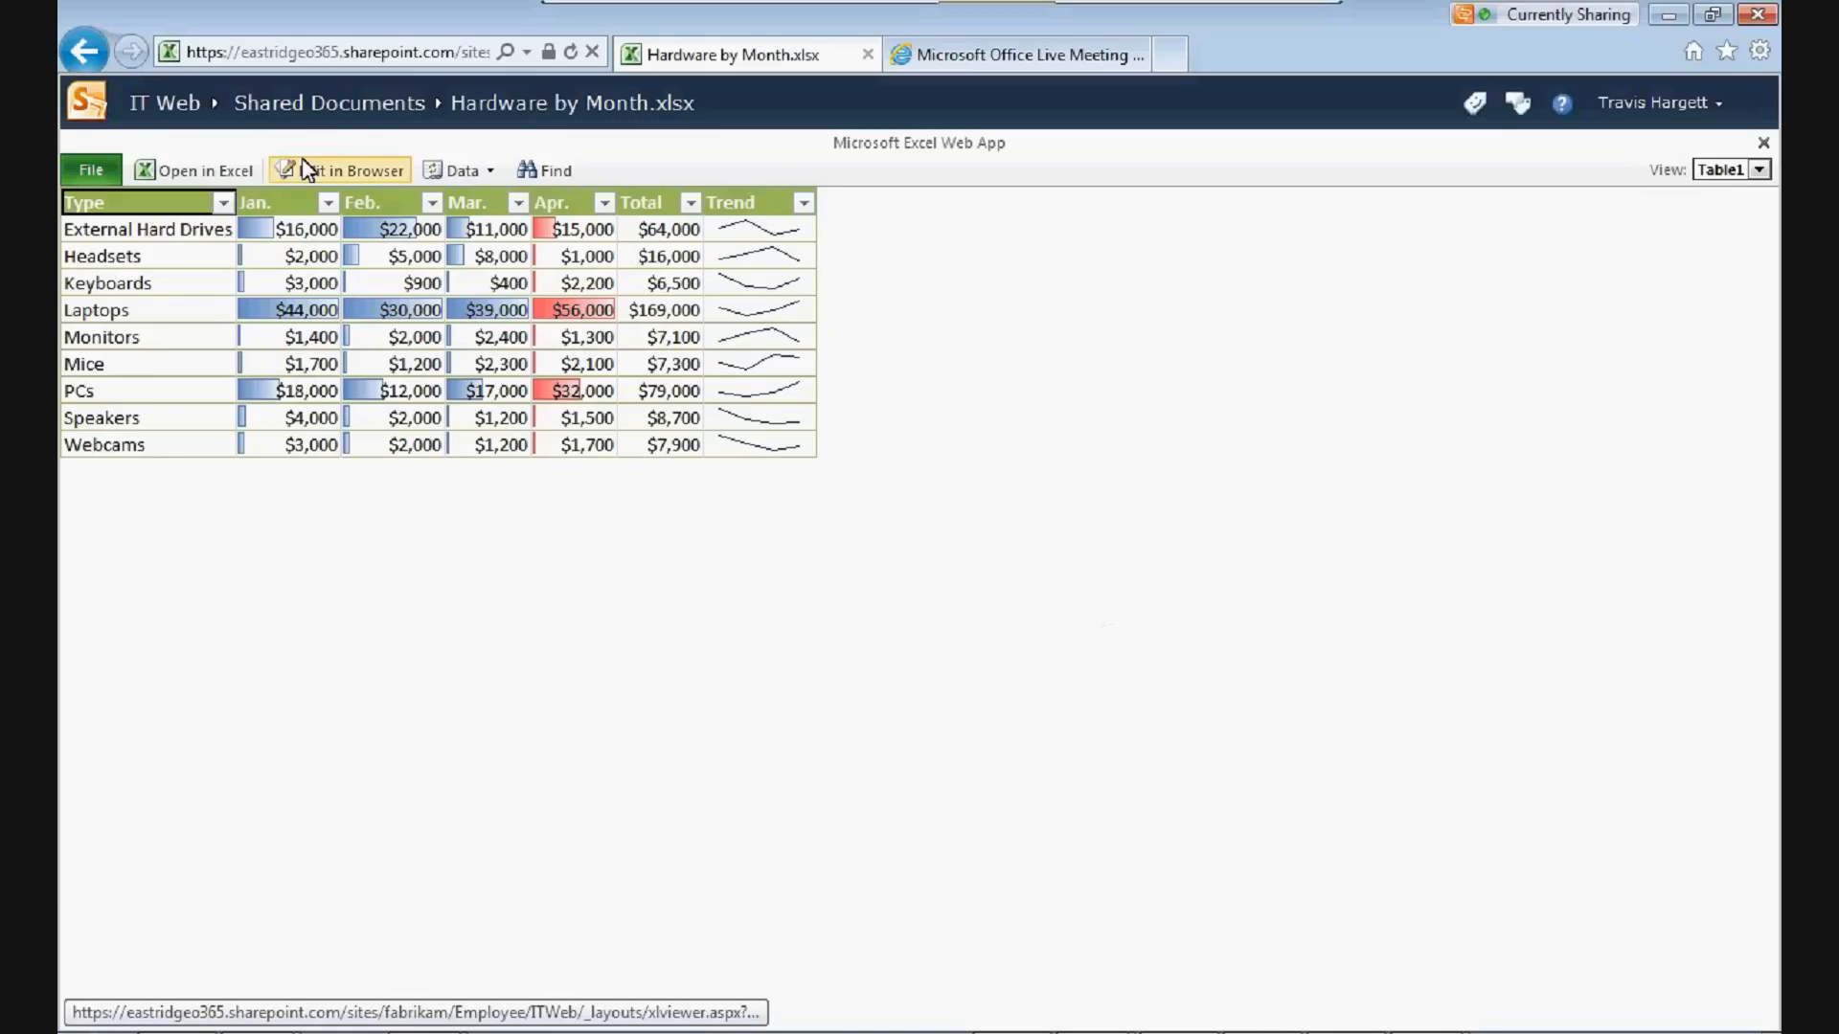
{"action": "left_click", "coordinate": [345, 169]}
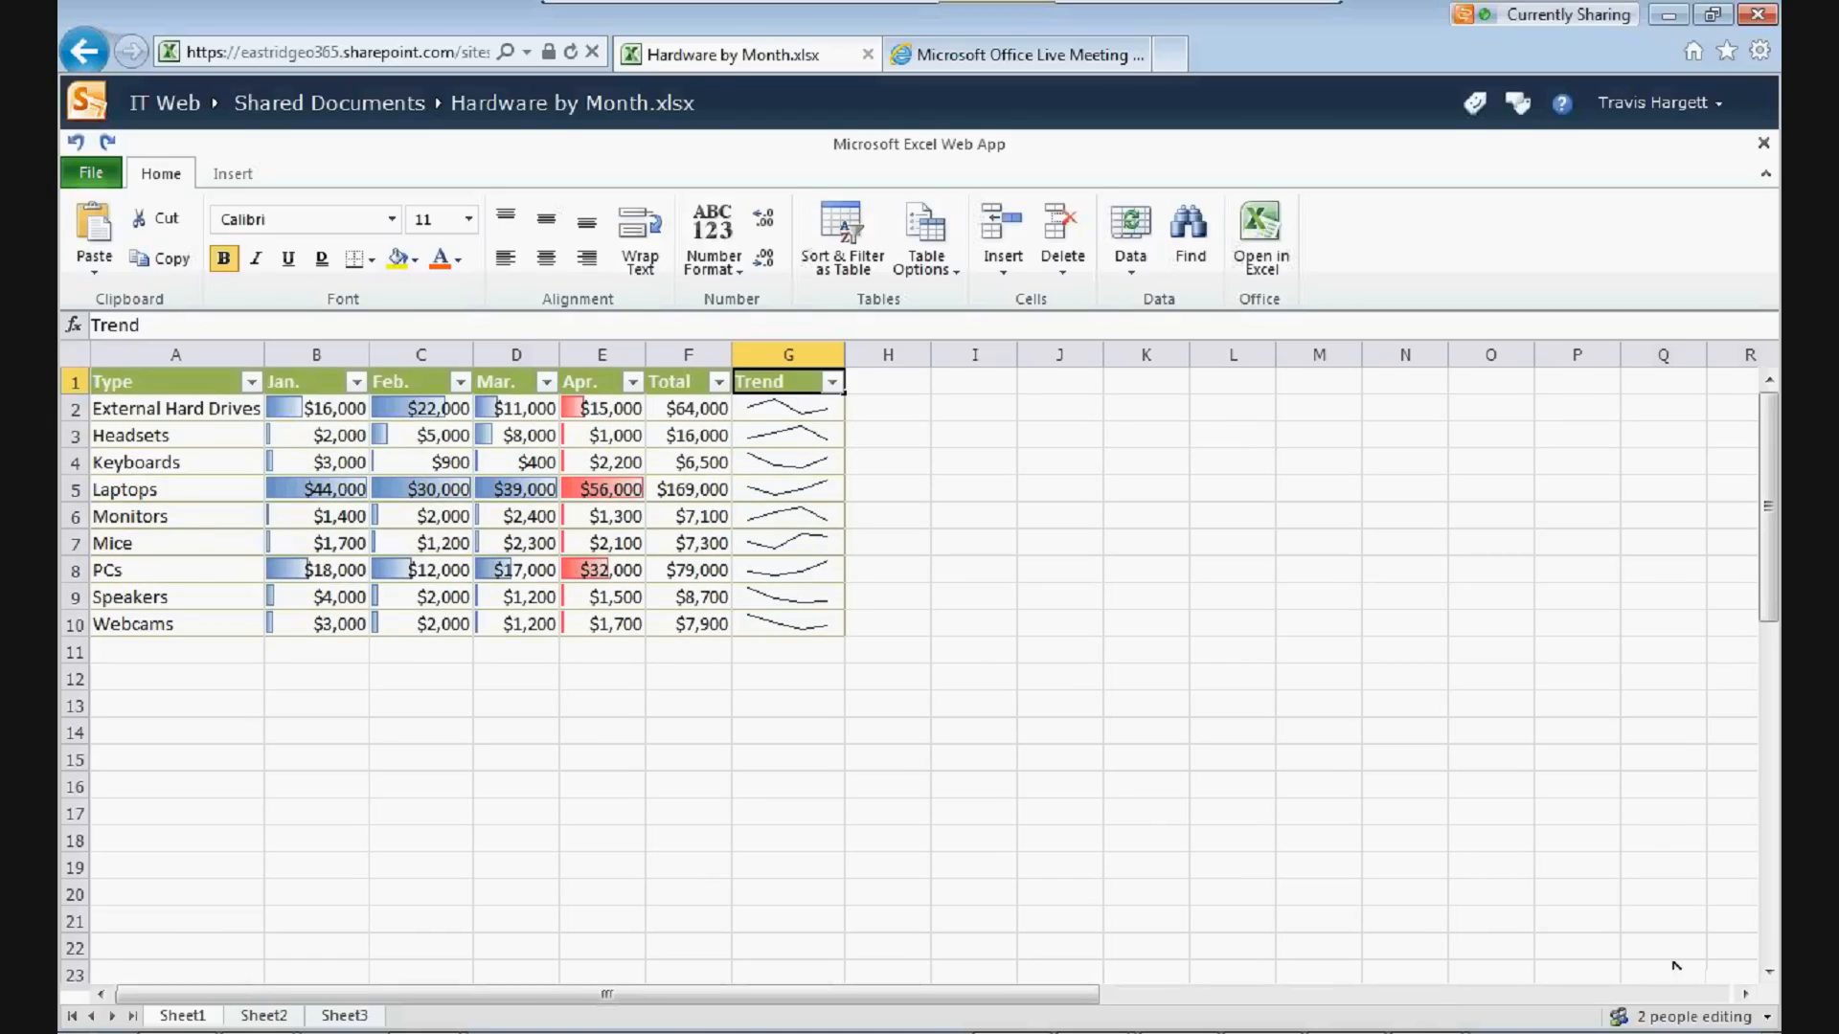
{"action": "left_click", "coordinate": [1693, 1018]}
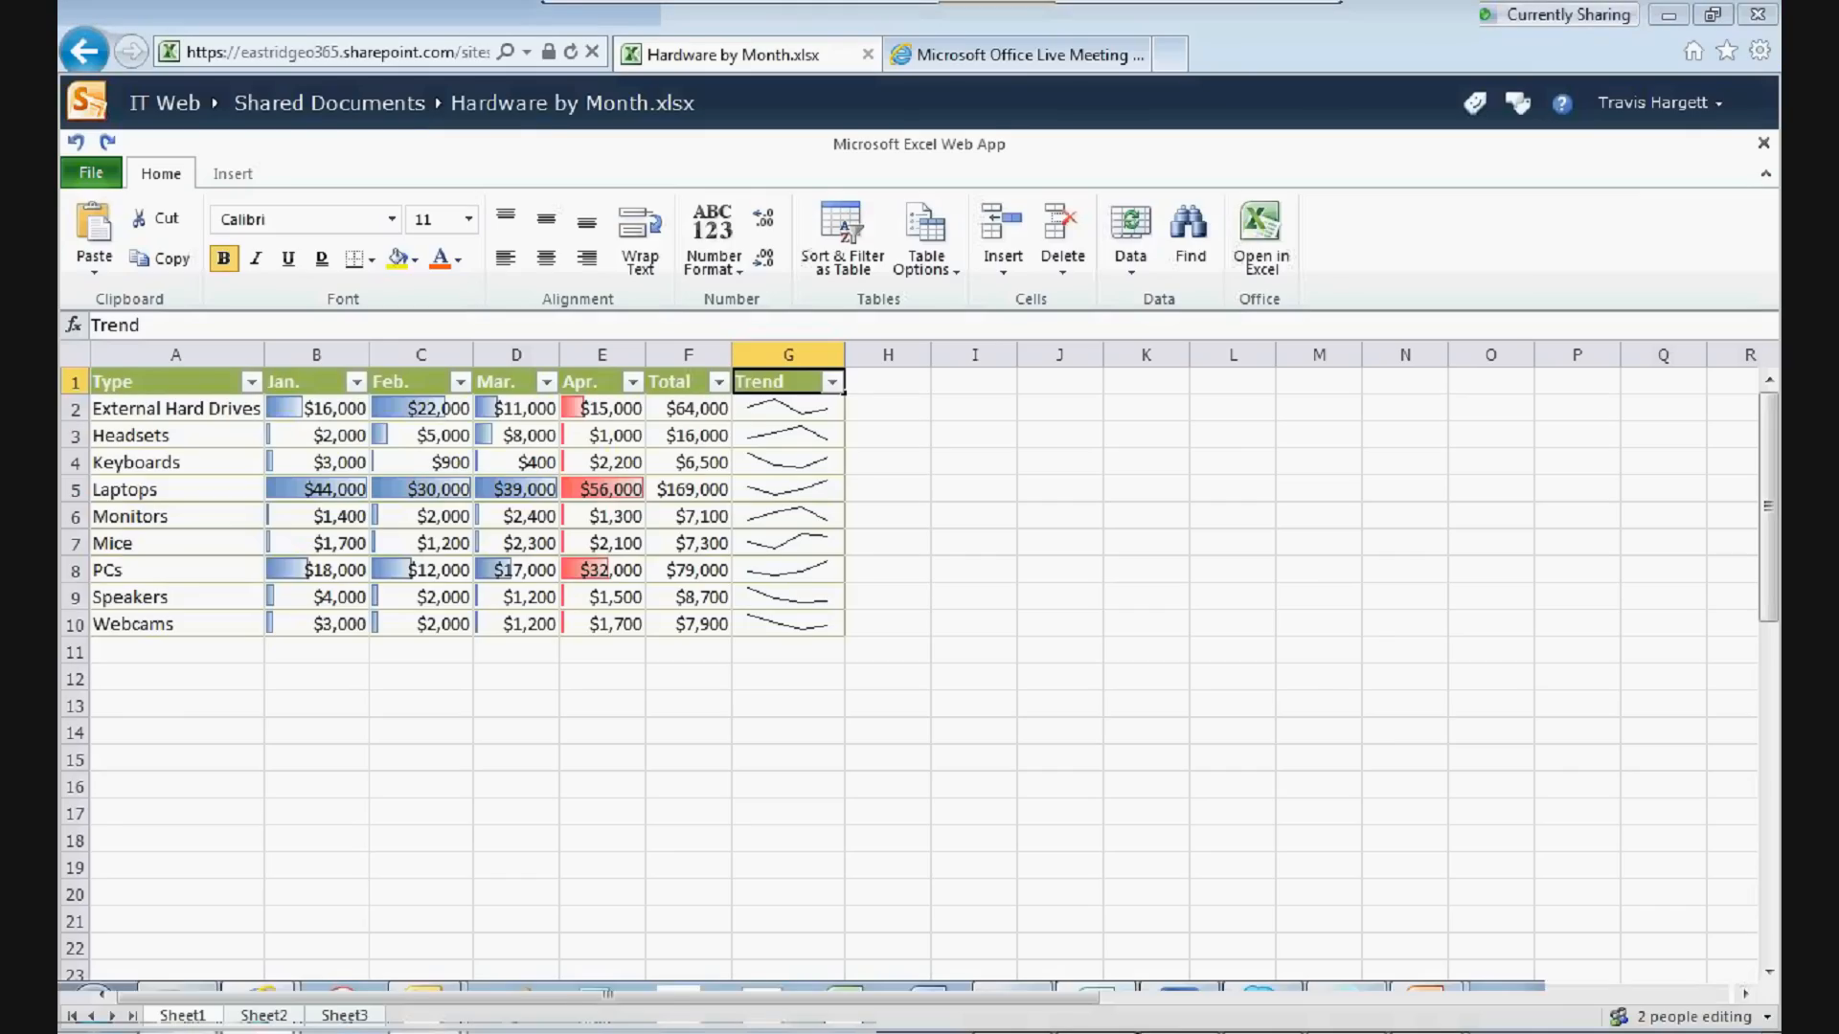
{"action": "left_click", "coordinate": [1092, 1008]}
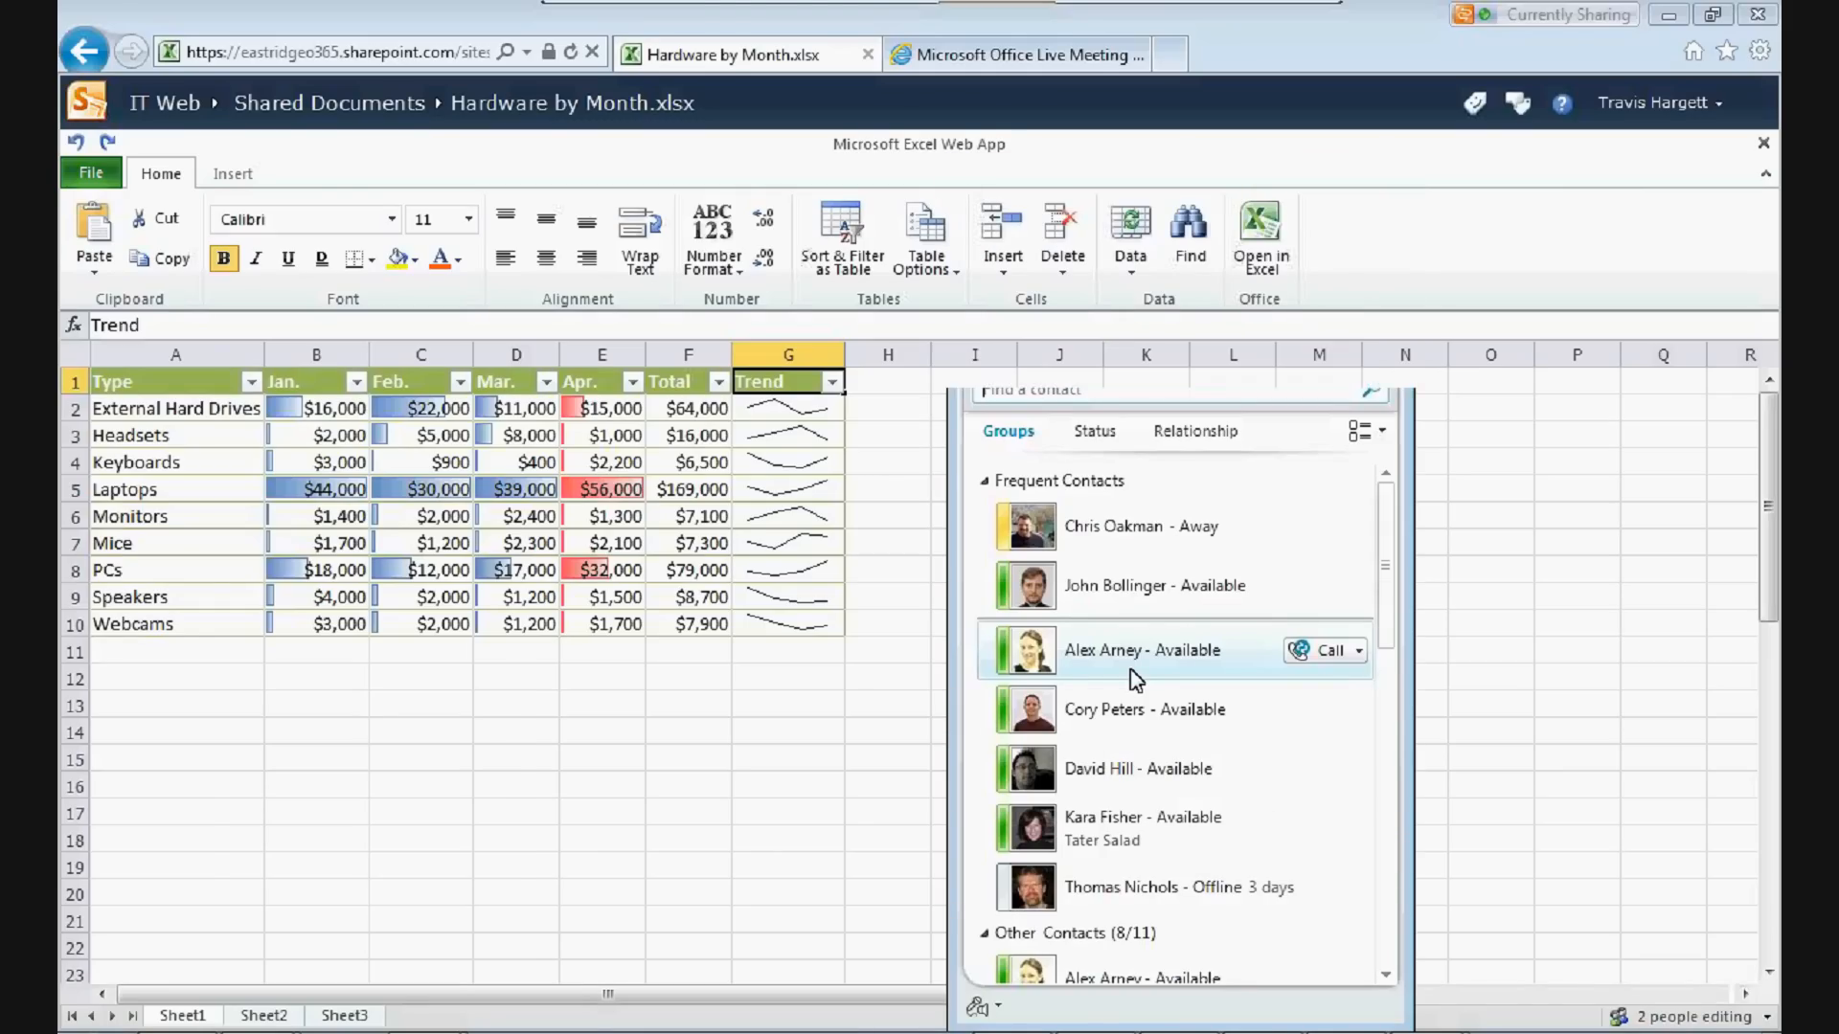
{"action": "left_click", "coordinate": [1141, 651]}
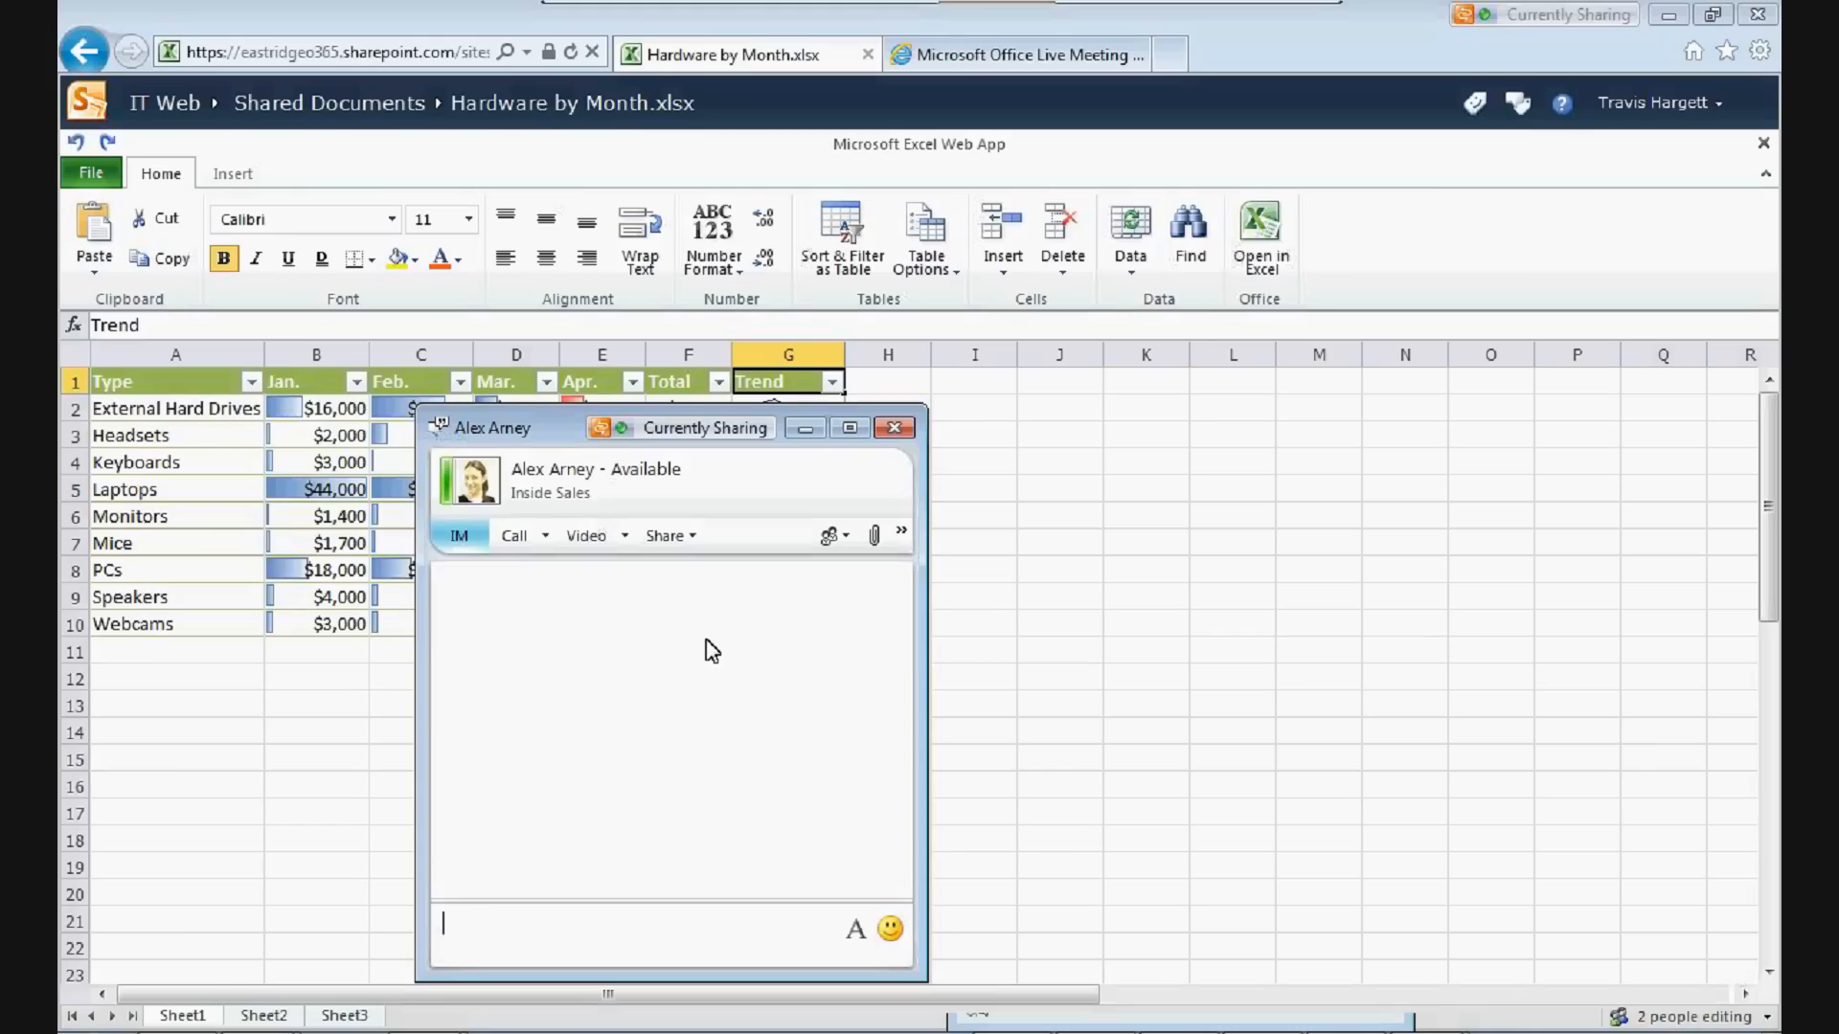
{"action": "type", "text": "Hey Alex, can you change the J"}
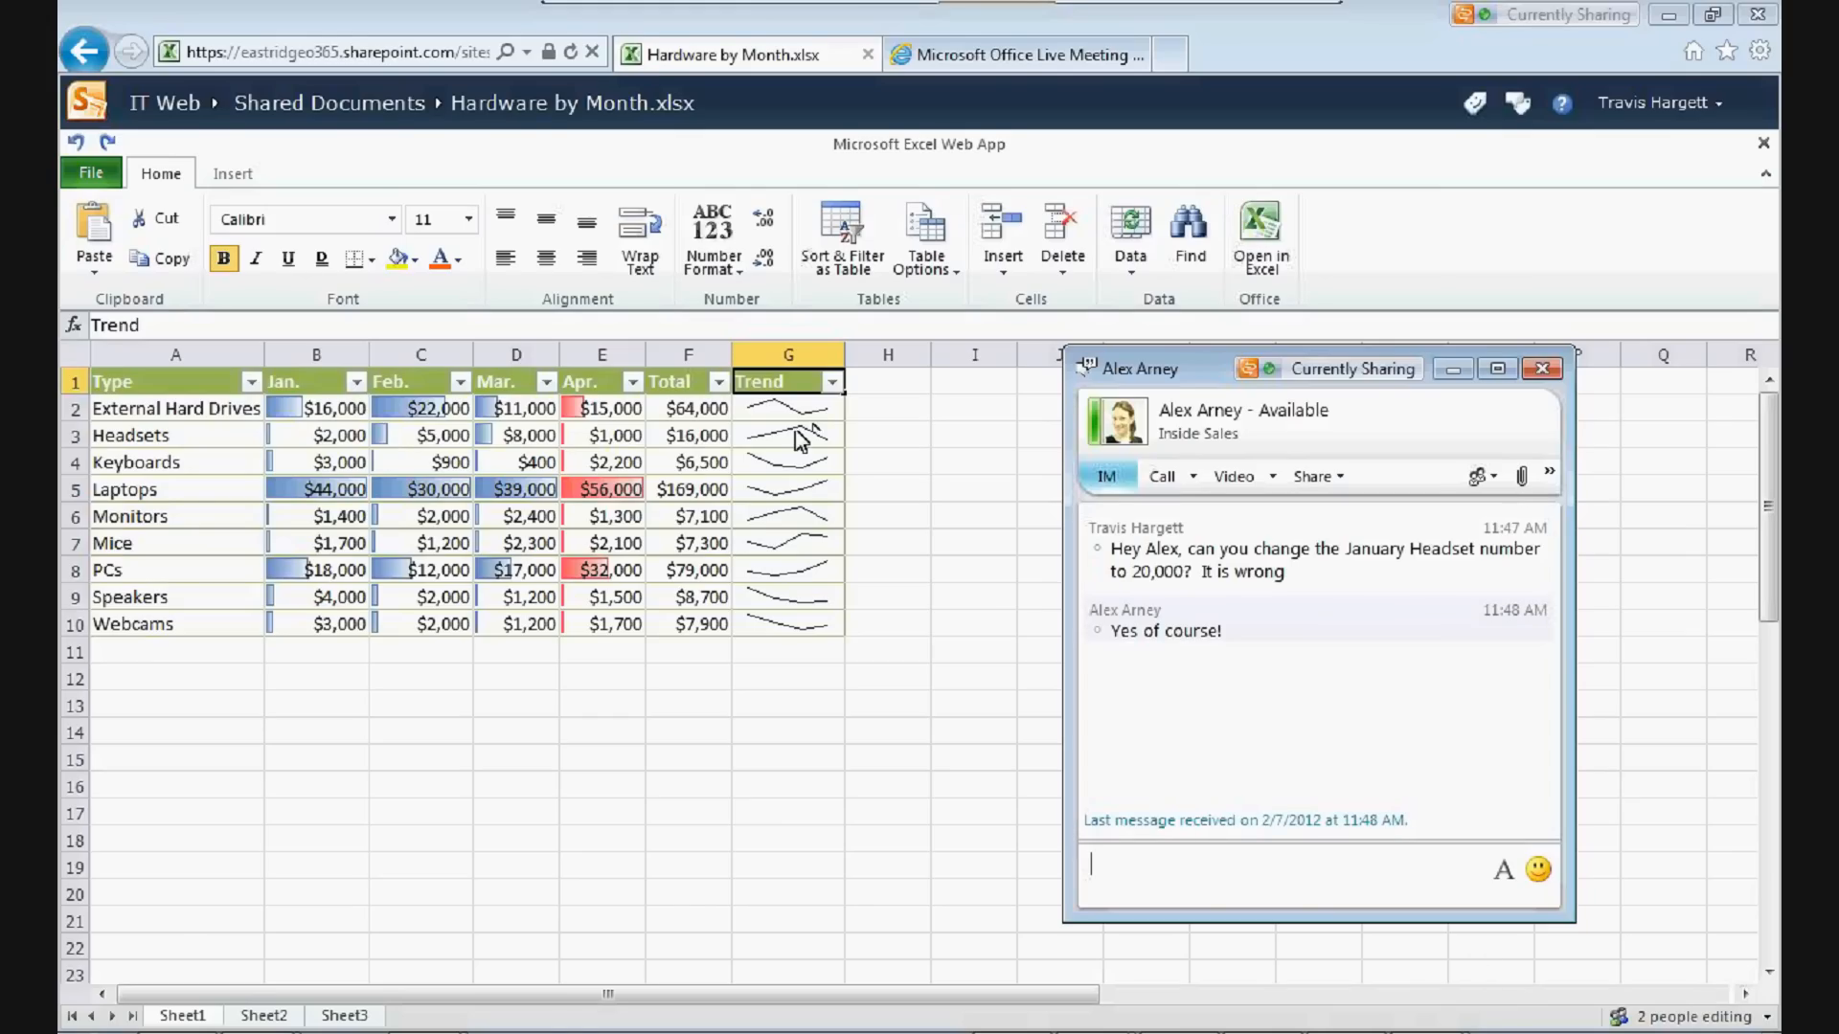
{"action": "mouse_move", "coordinate": [815, 433]}
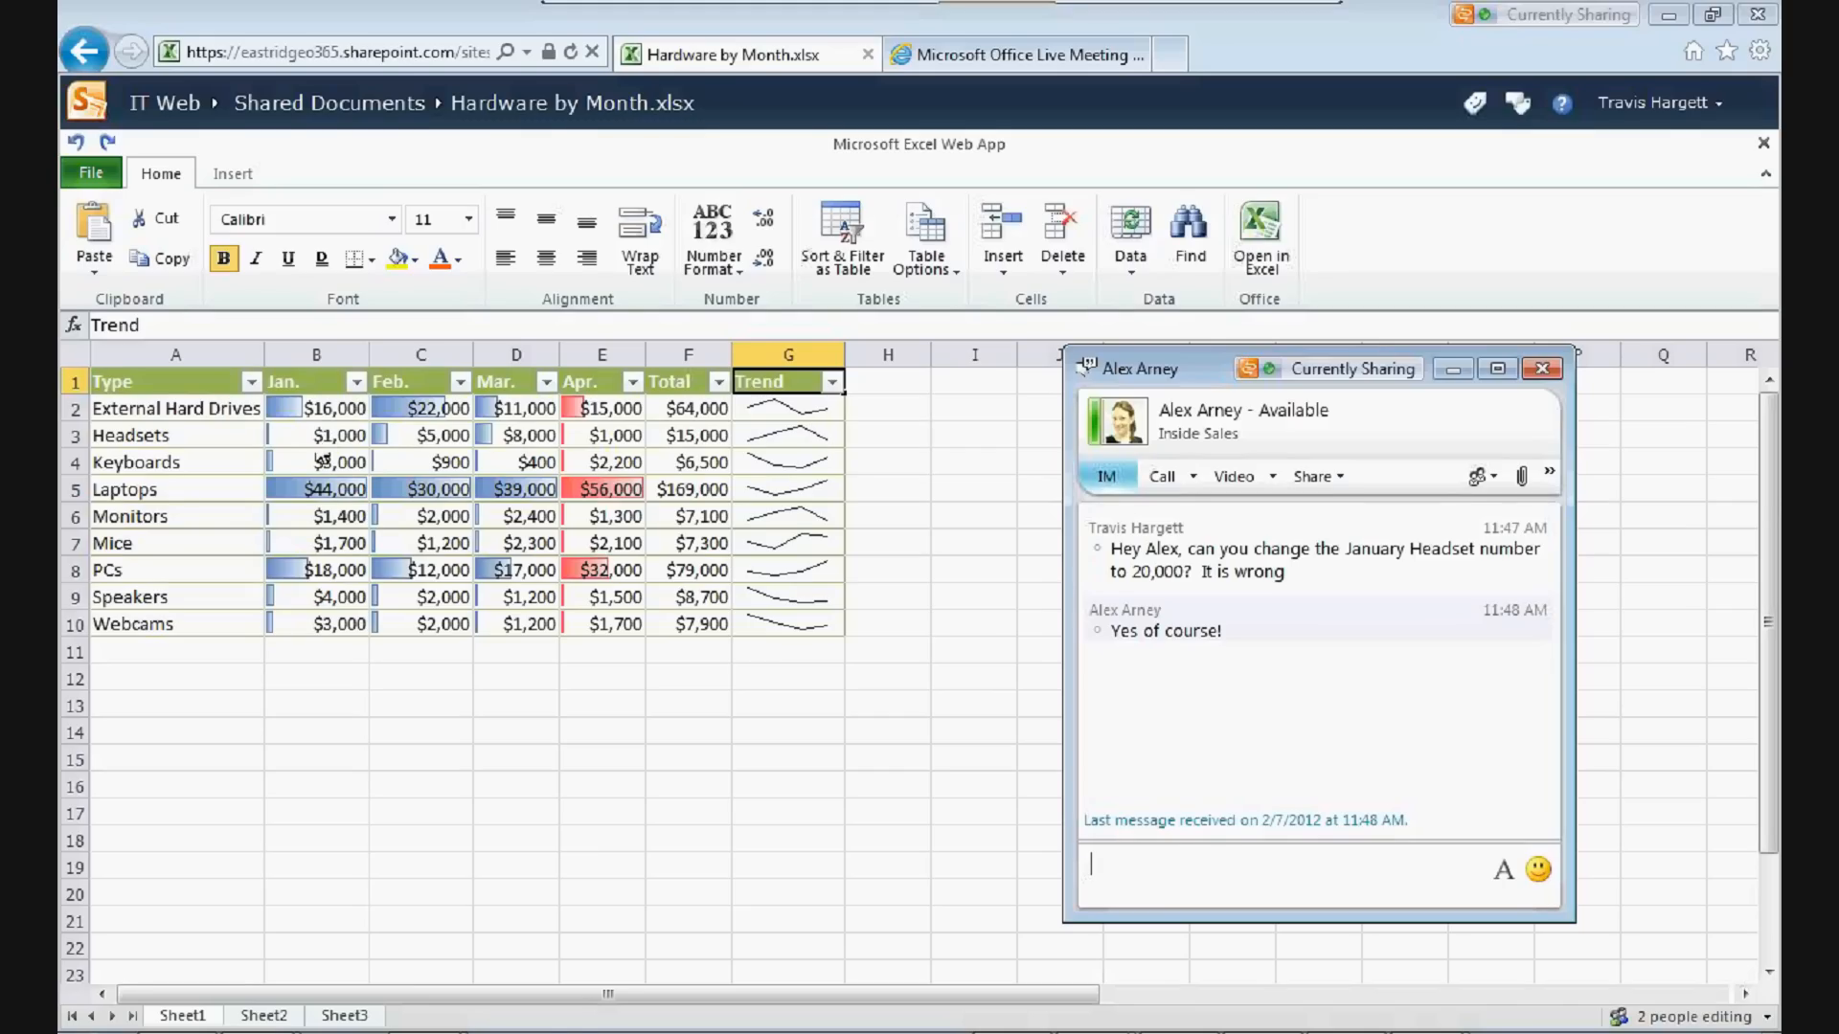
{"action": "mouse_move", "coordinate": [342, 446]}
{"action": "type", "text": "n"}
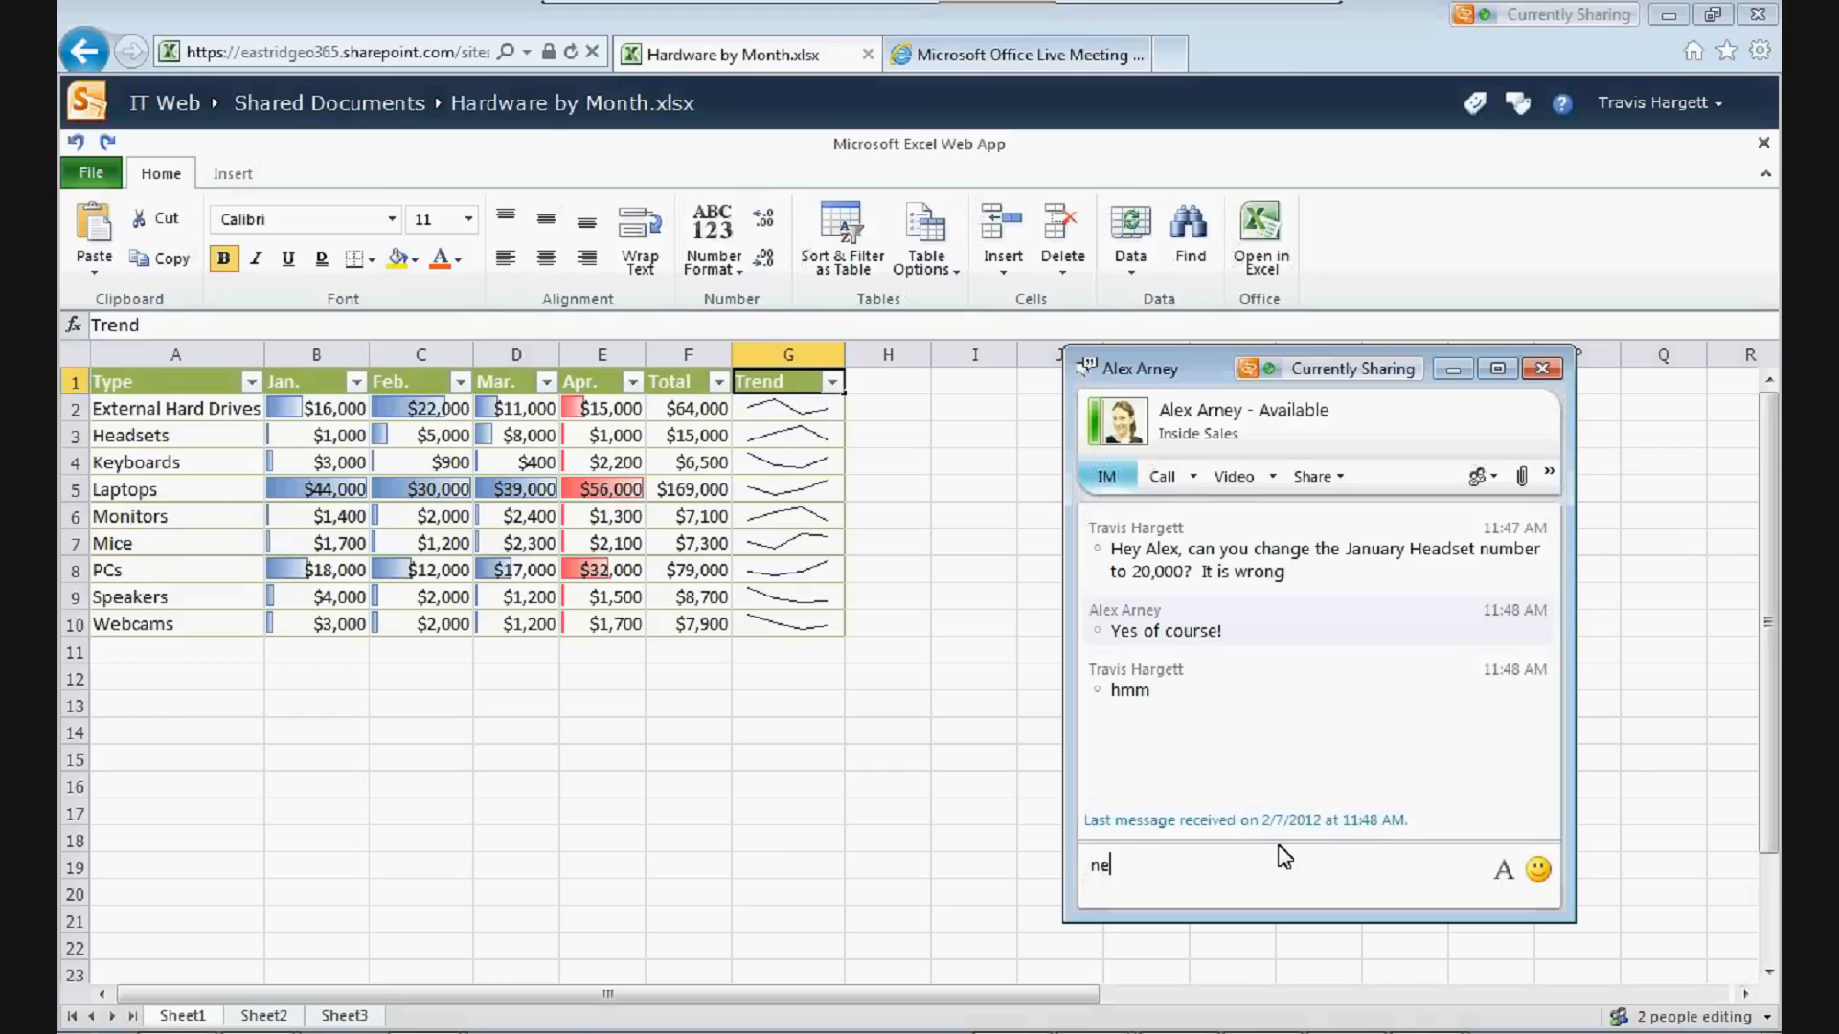
{"action": "type", "text": "e"}
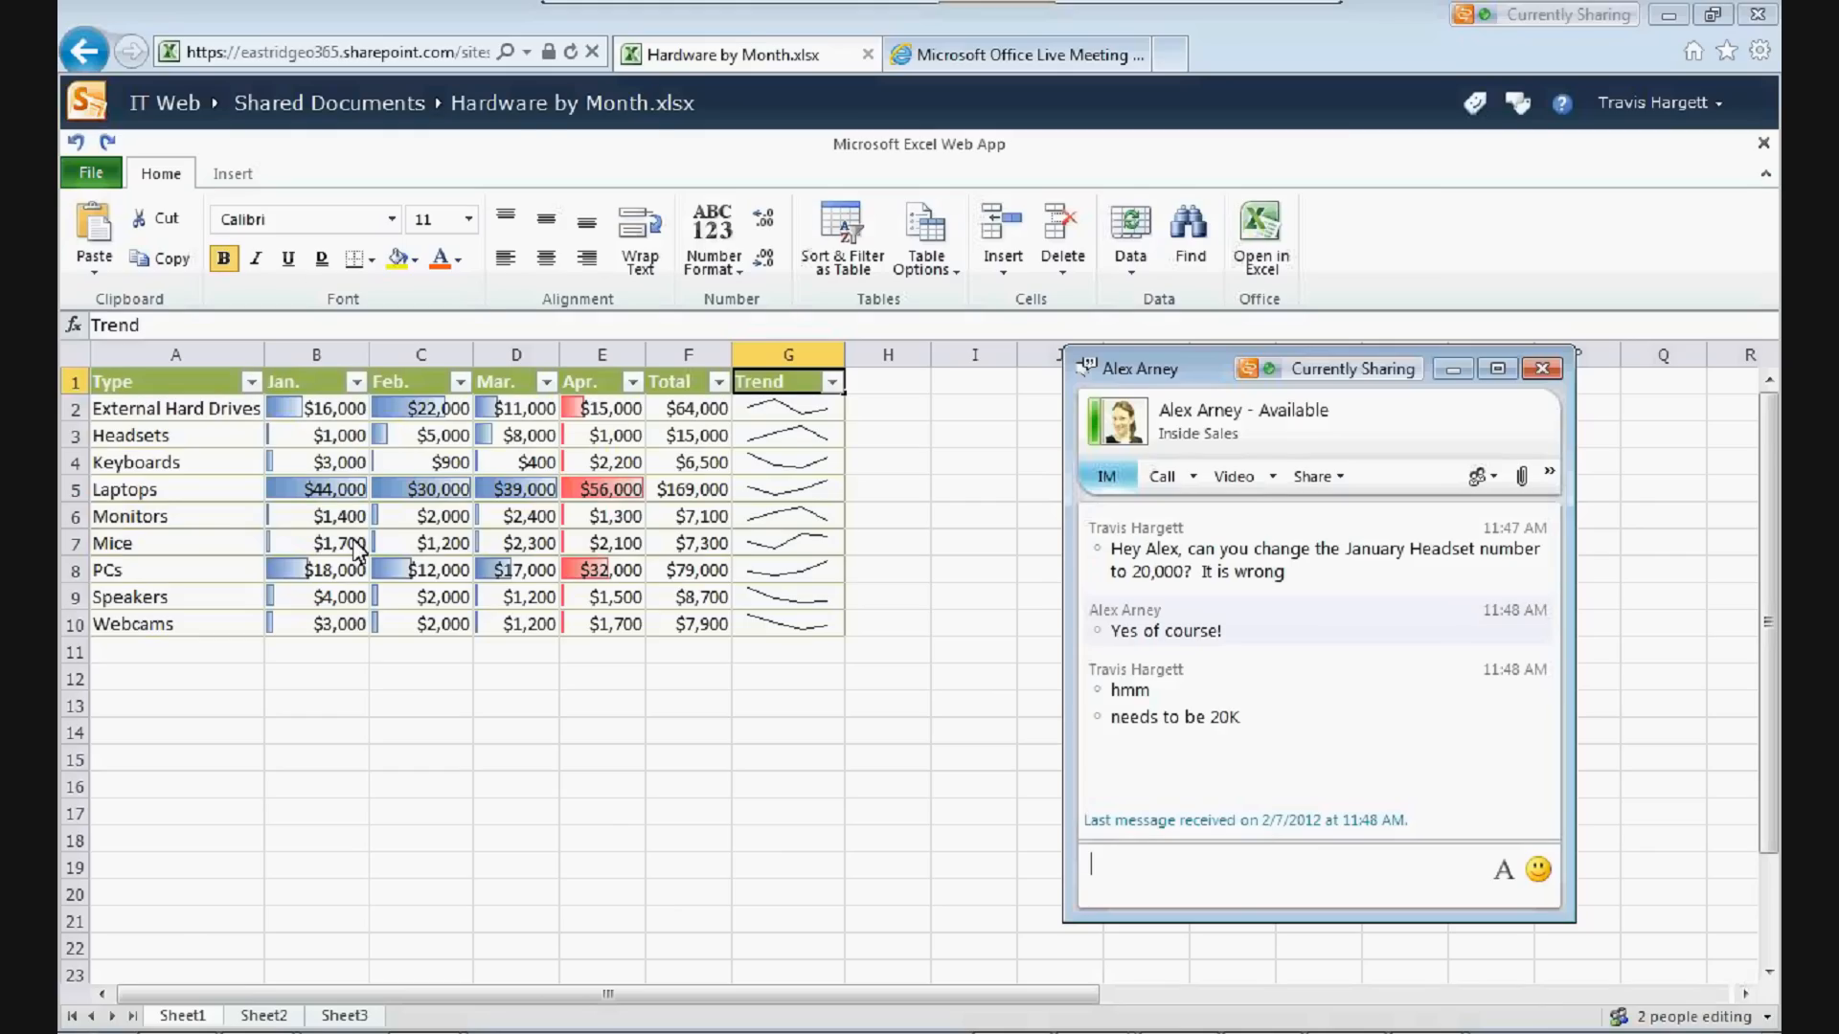
{"action": "type", "text": "20,000"}
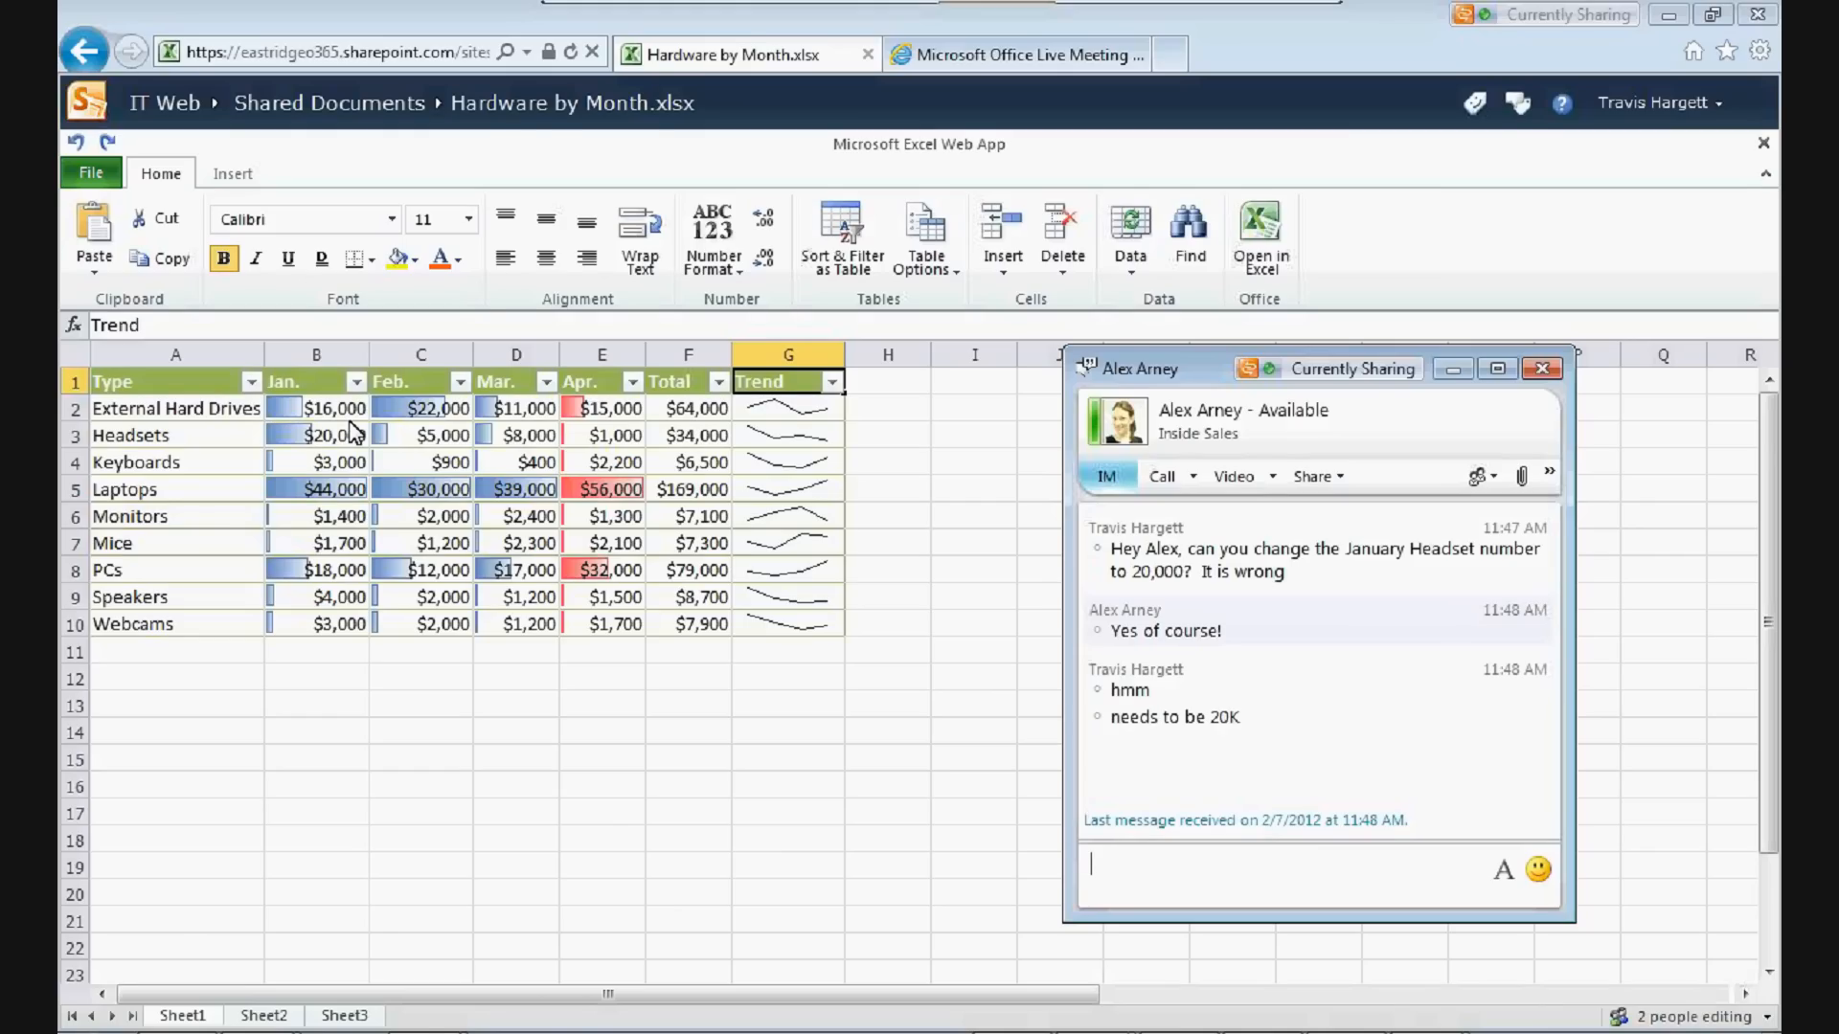
- Close the Lync chat window to return to the workbook
{"action": "left_click", "coordinate": [516, 462]}
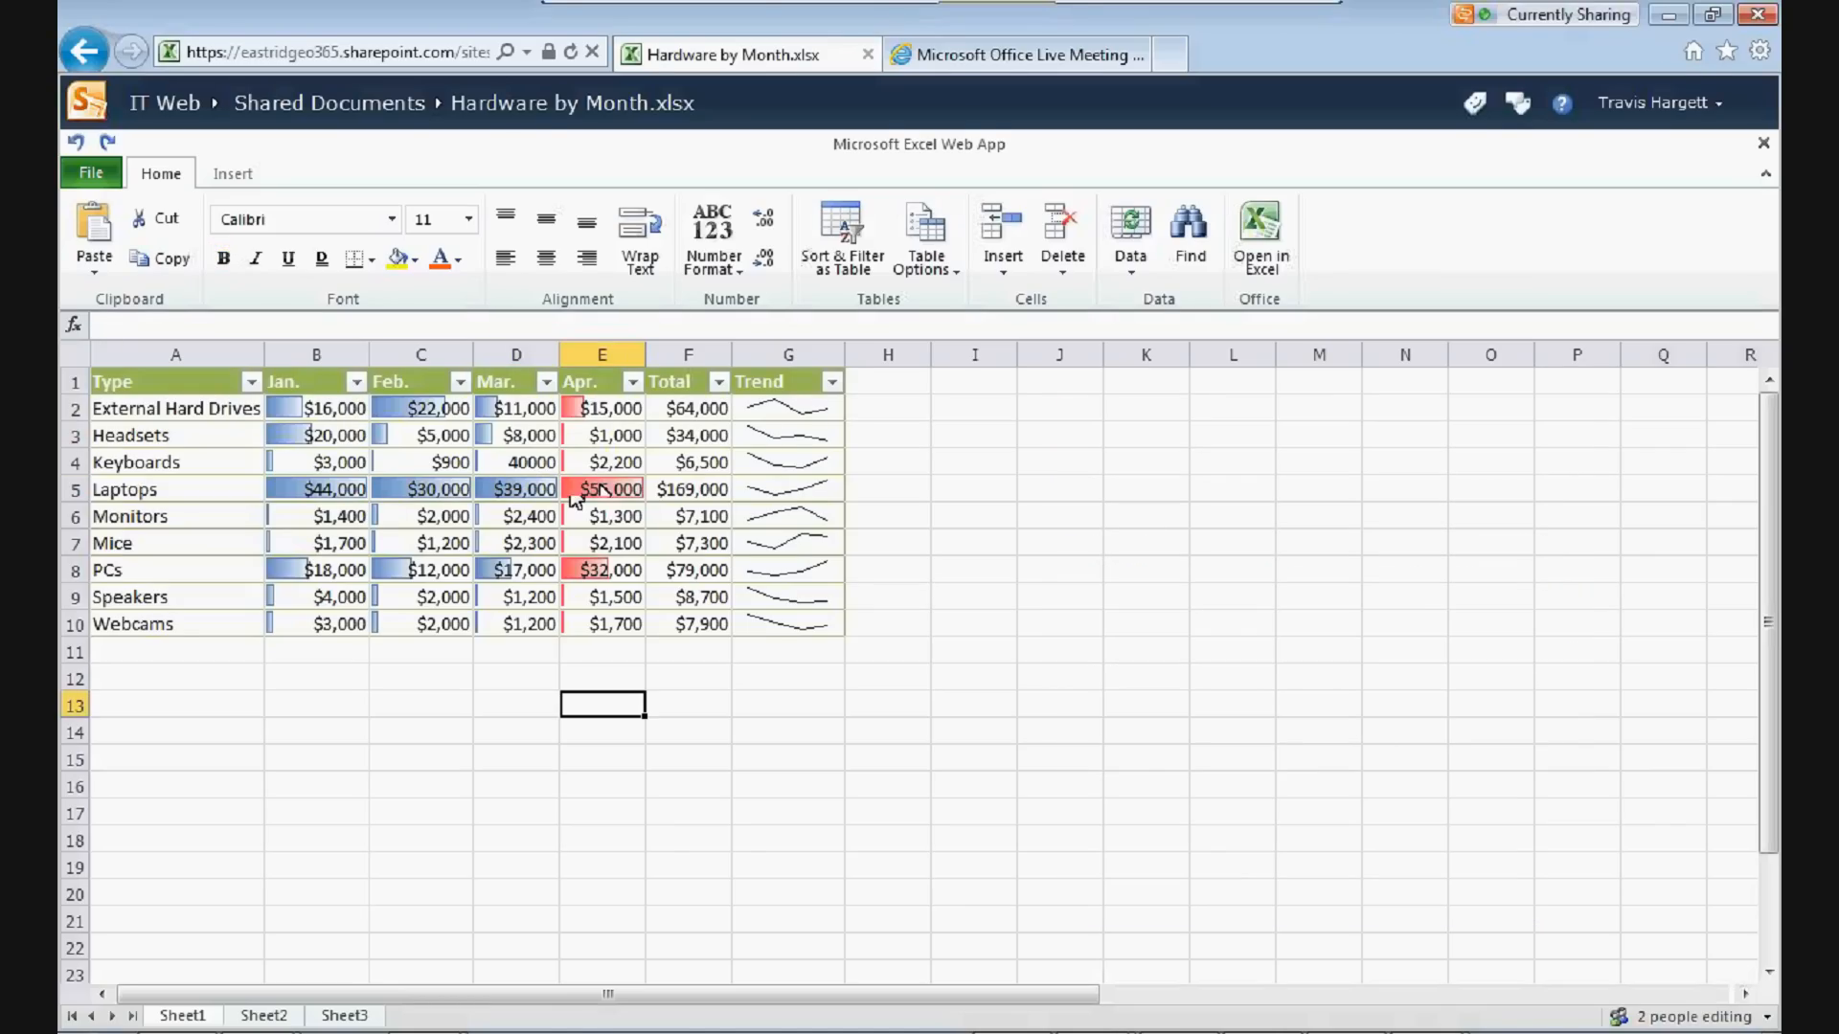
{"action": "mouse_move", "coordinate": [602, 494]}
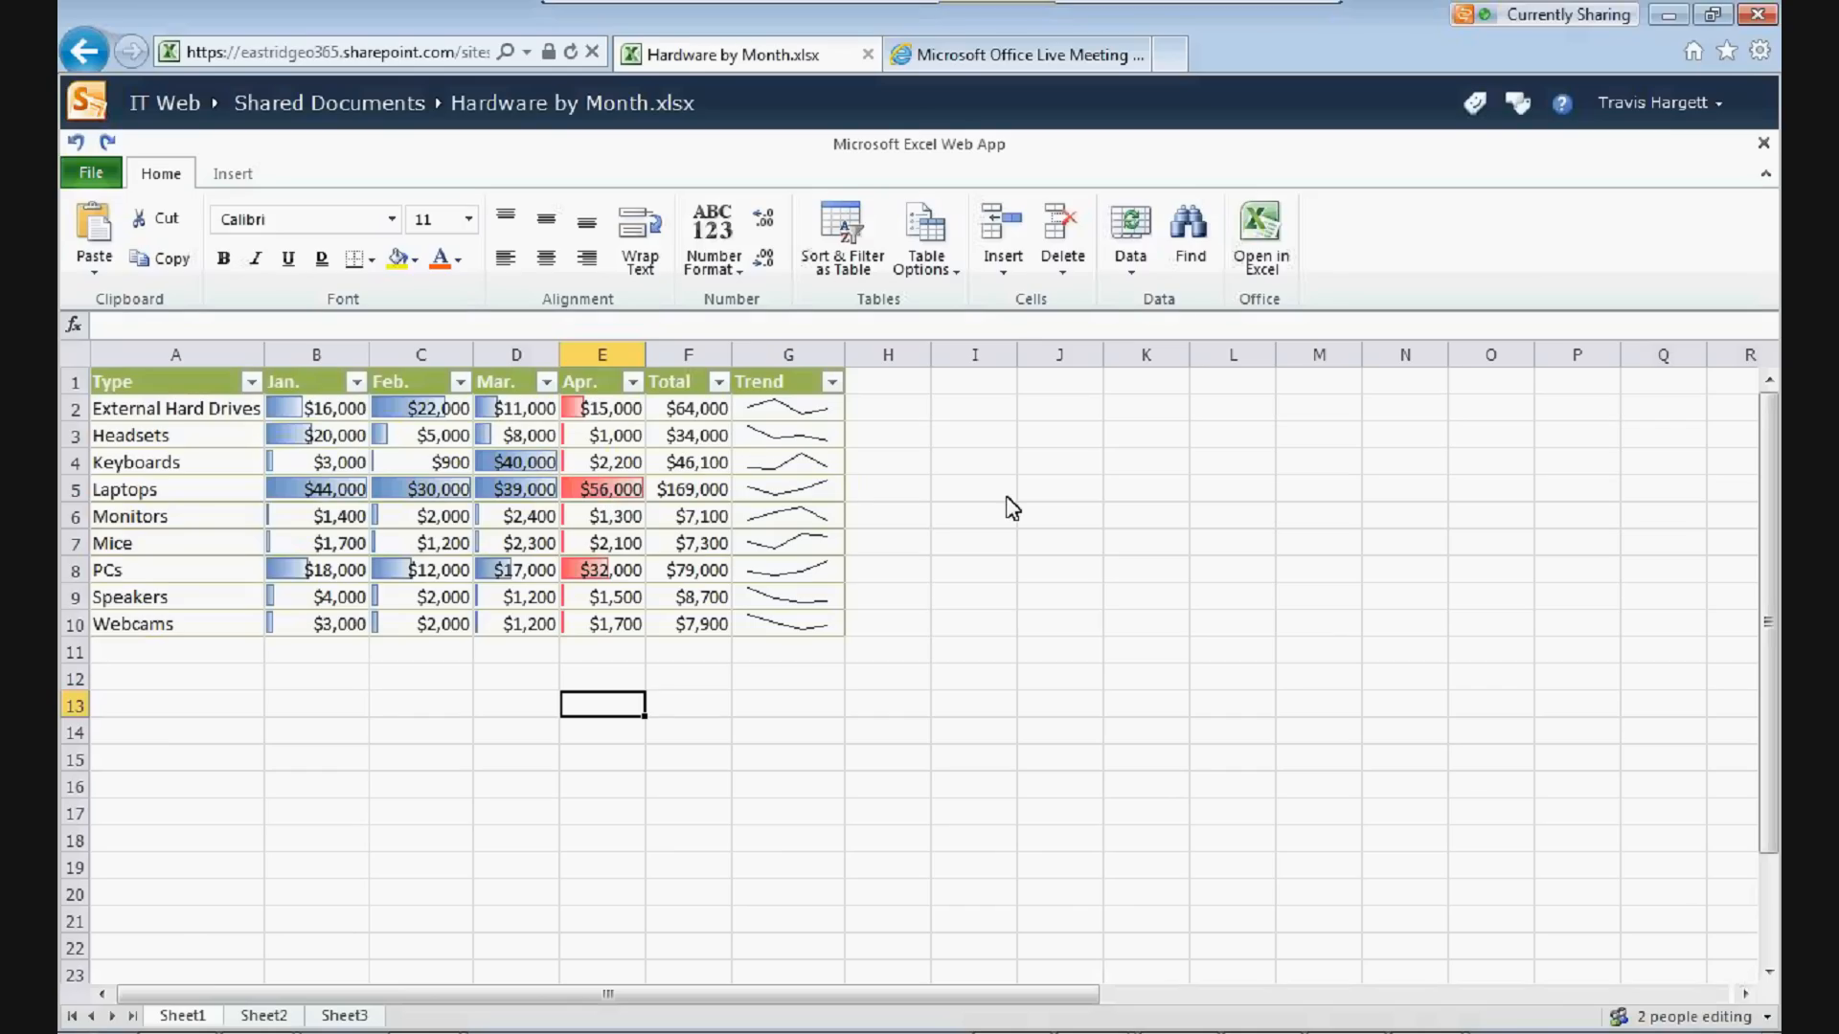
{"action": "mouse_move", "coordinate": [1557, 879]}
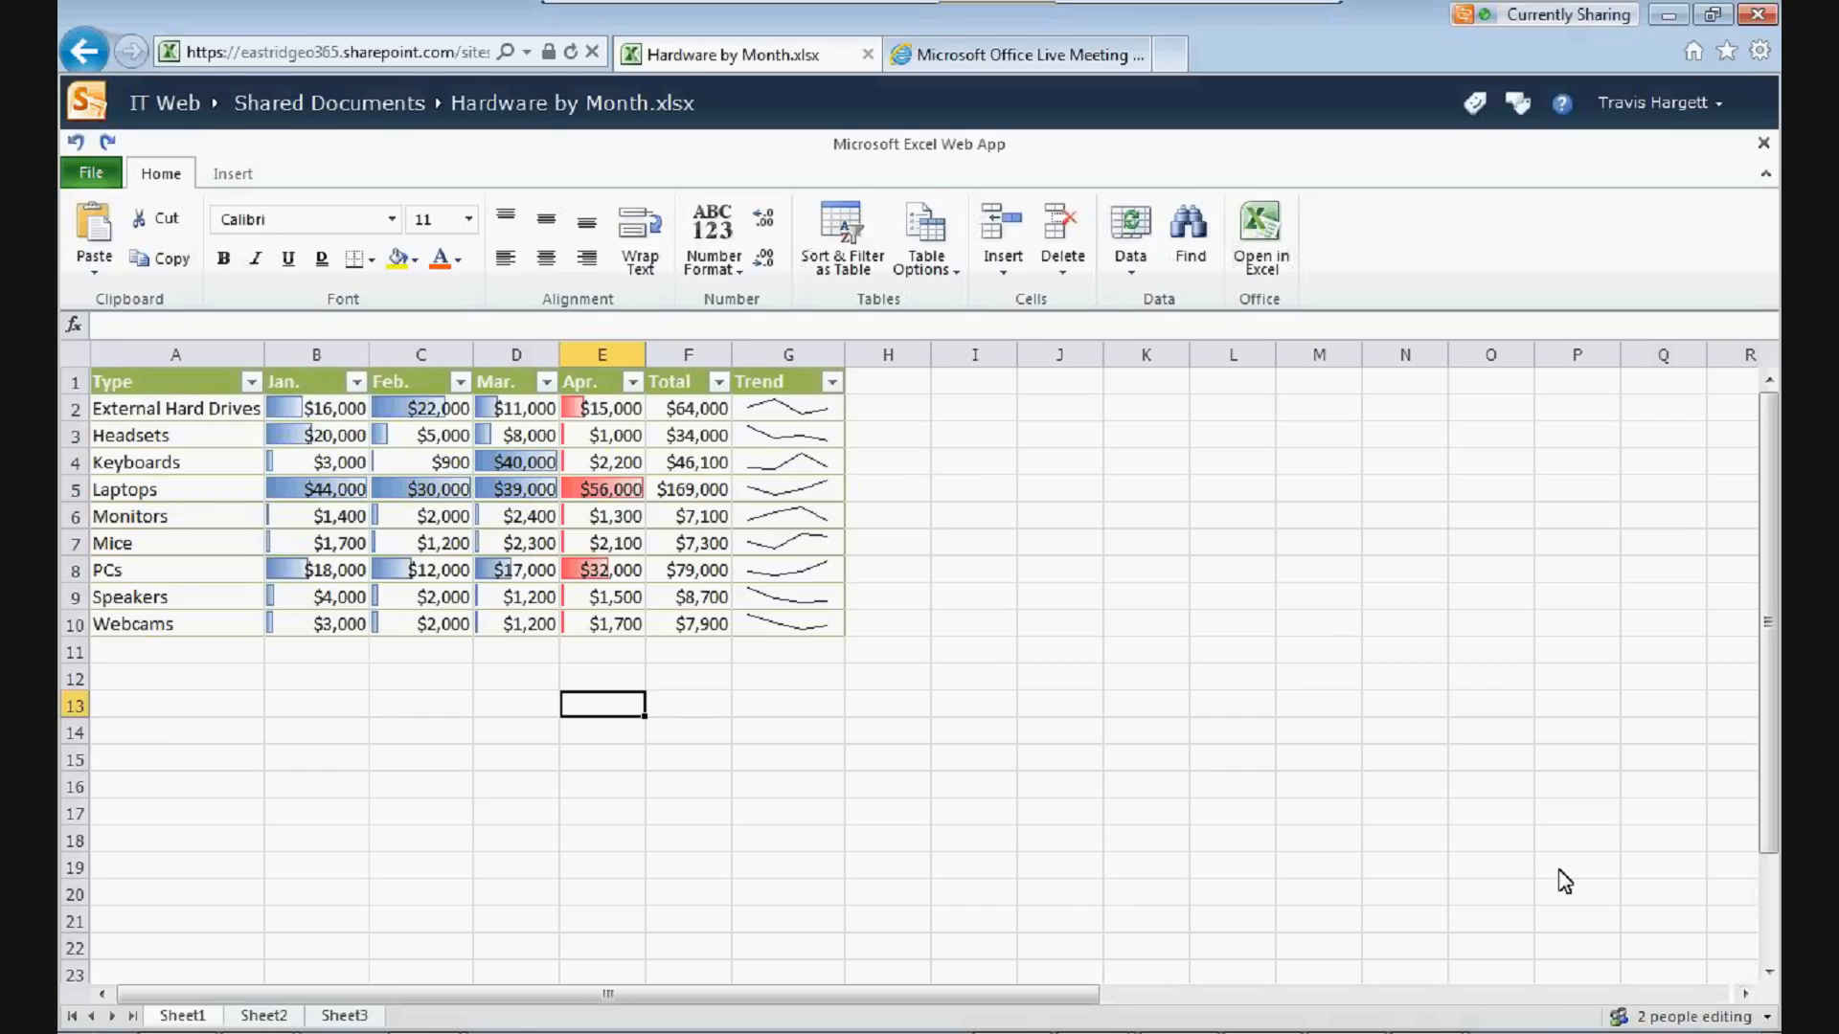
{"action": "mouse_move", "coordinate": [1514, 867]}
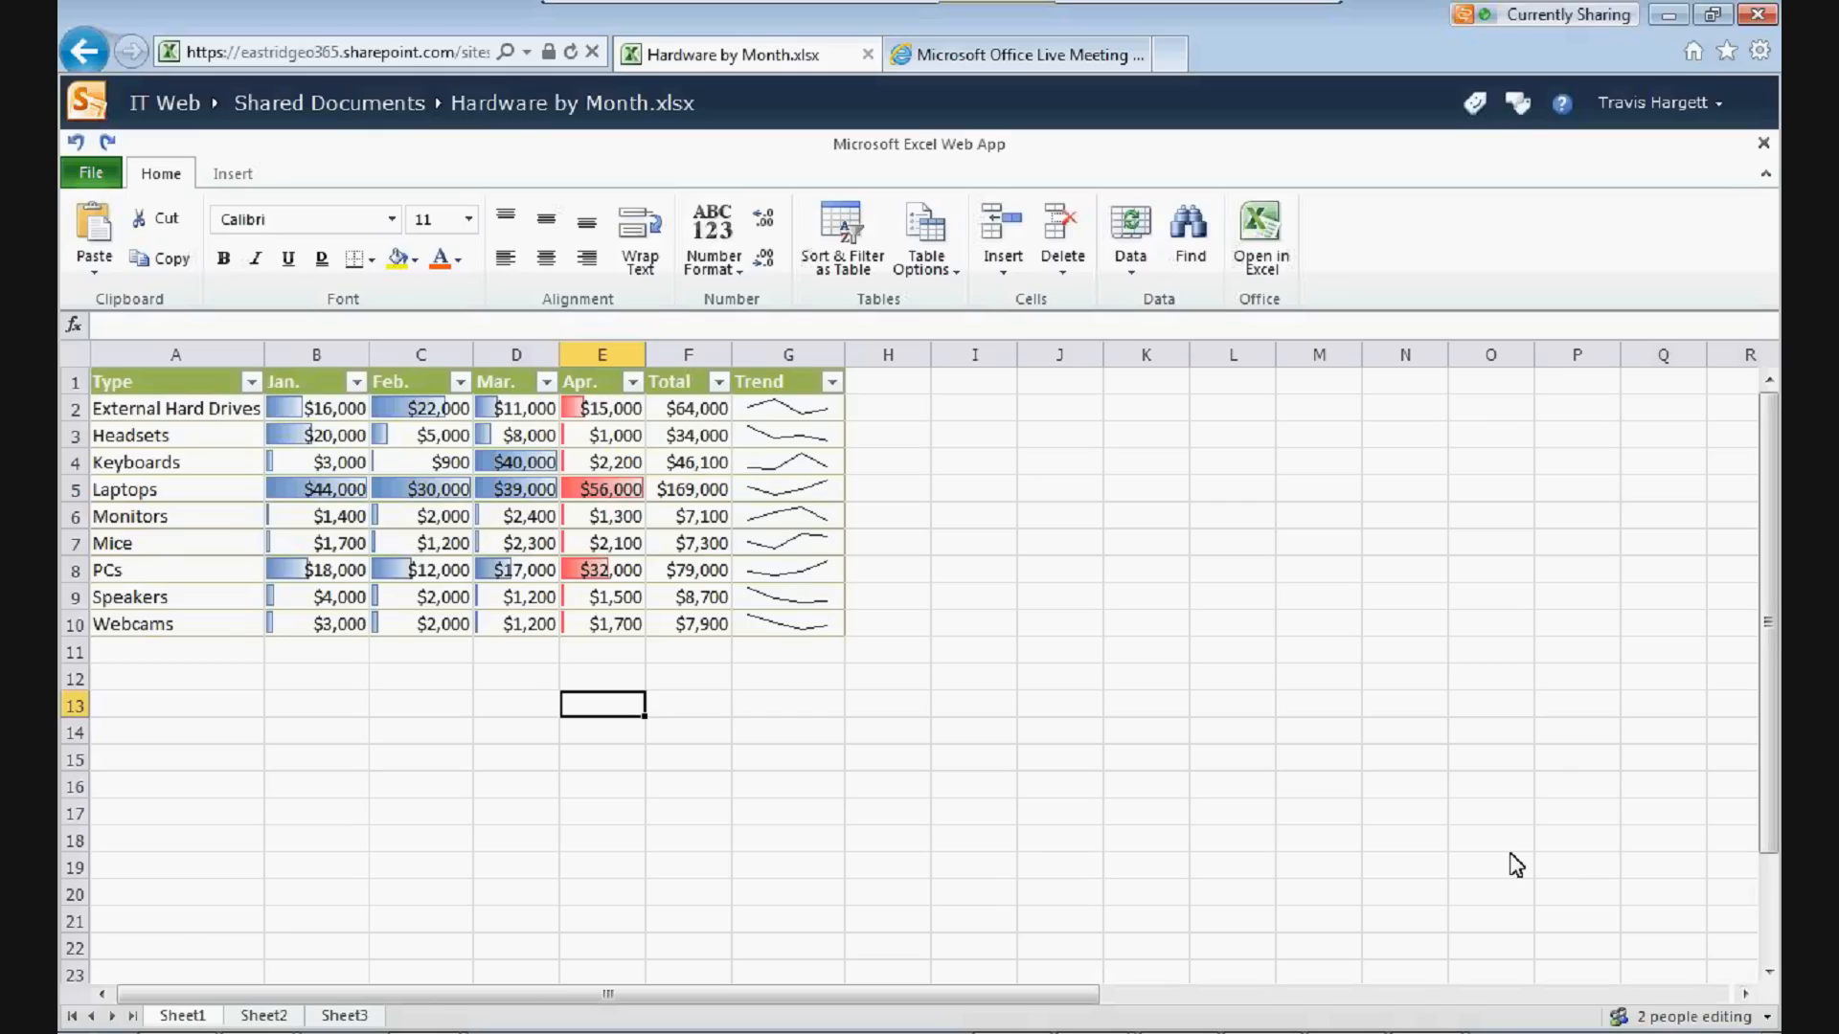
{"action": "mouse_move", "coordinate": [919, 830]}
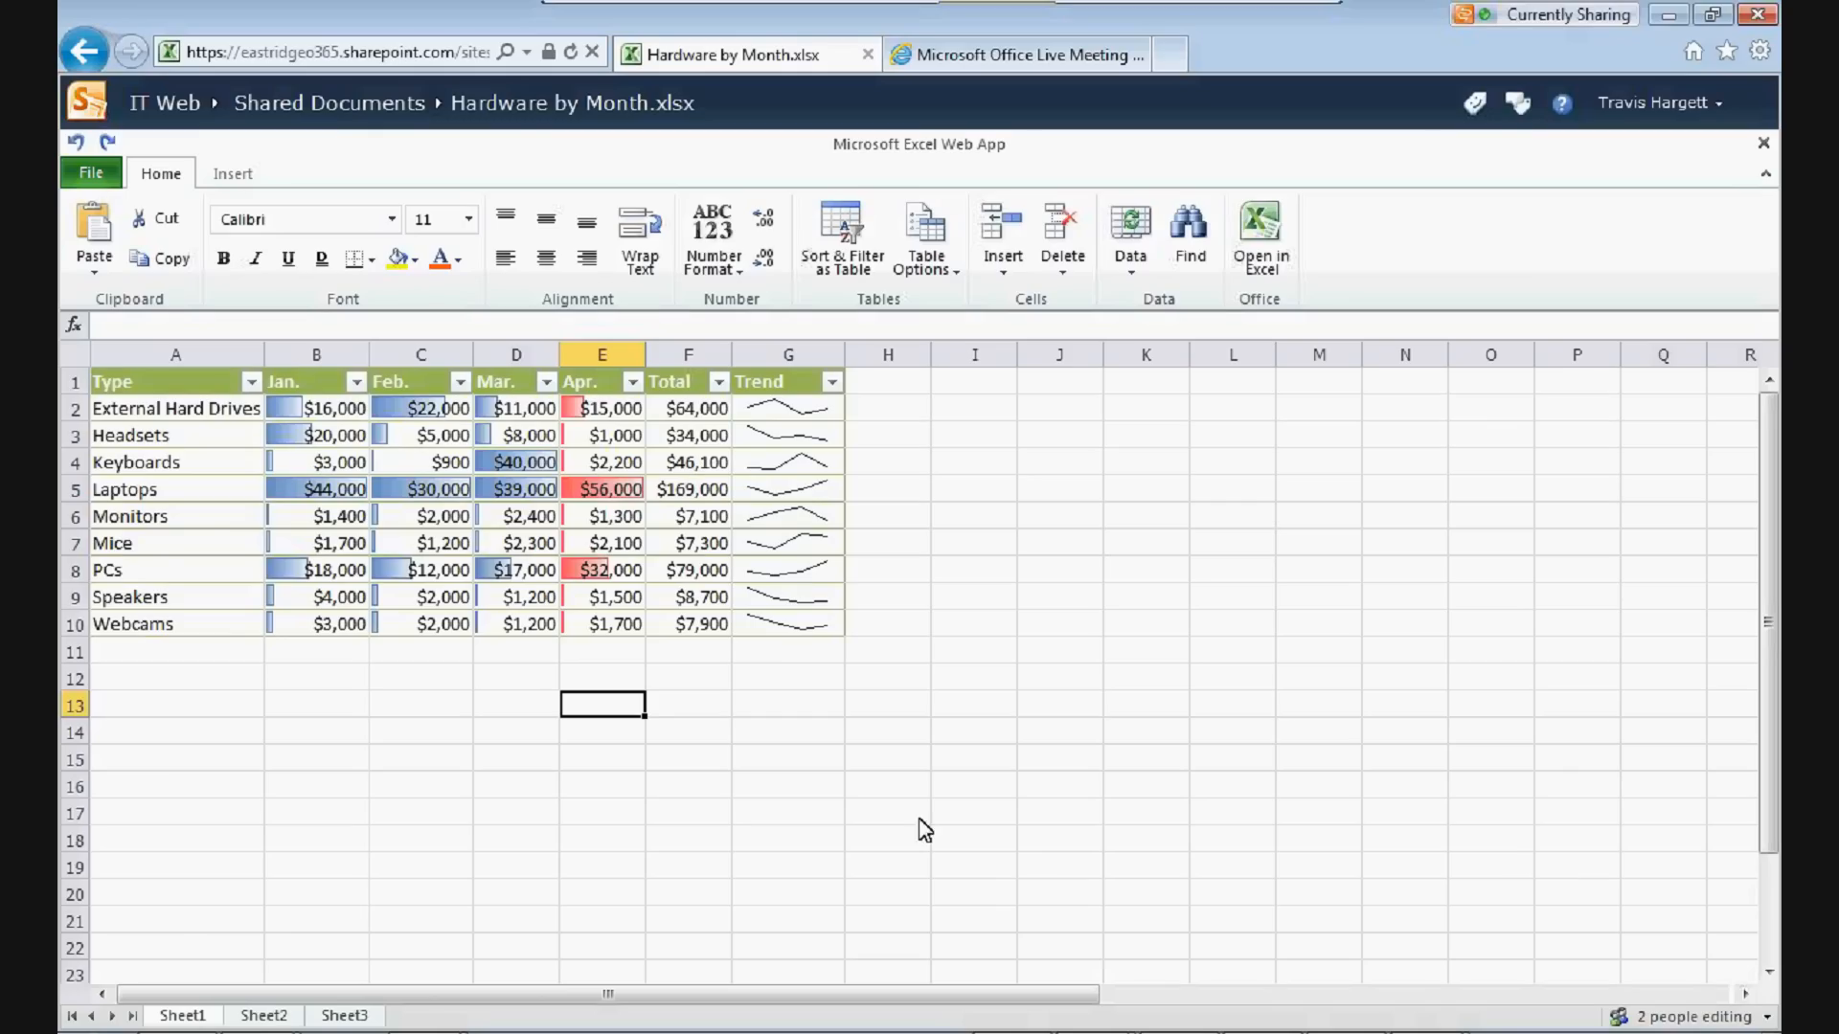
{"action": "mouse_move", "coordinate": [892, 832]}
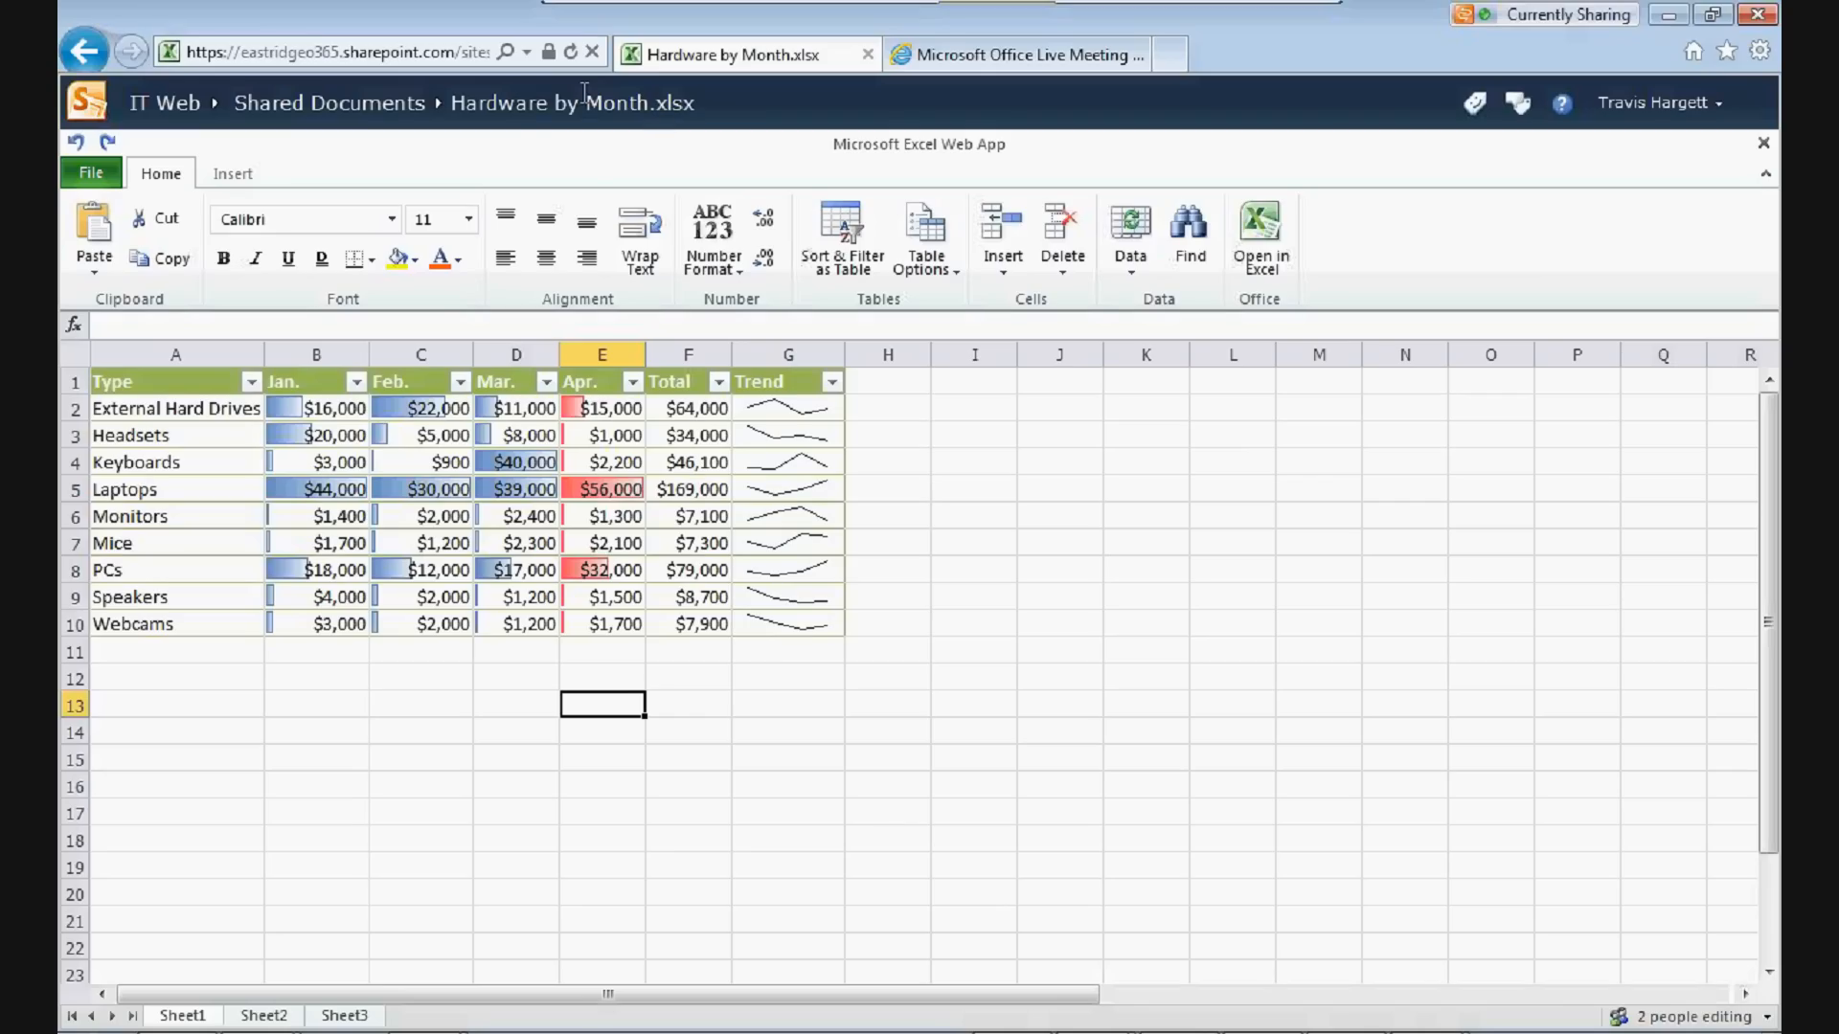
{"action": "mouse_move", "coordinate": [836, 289]}
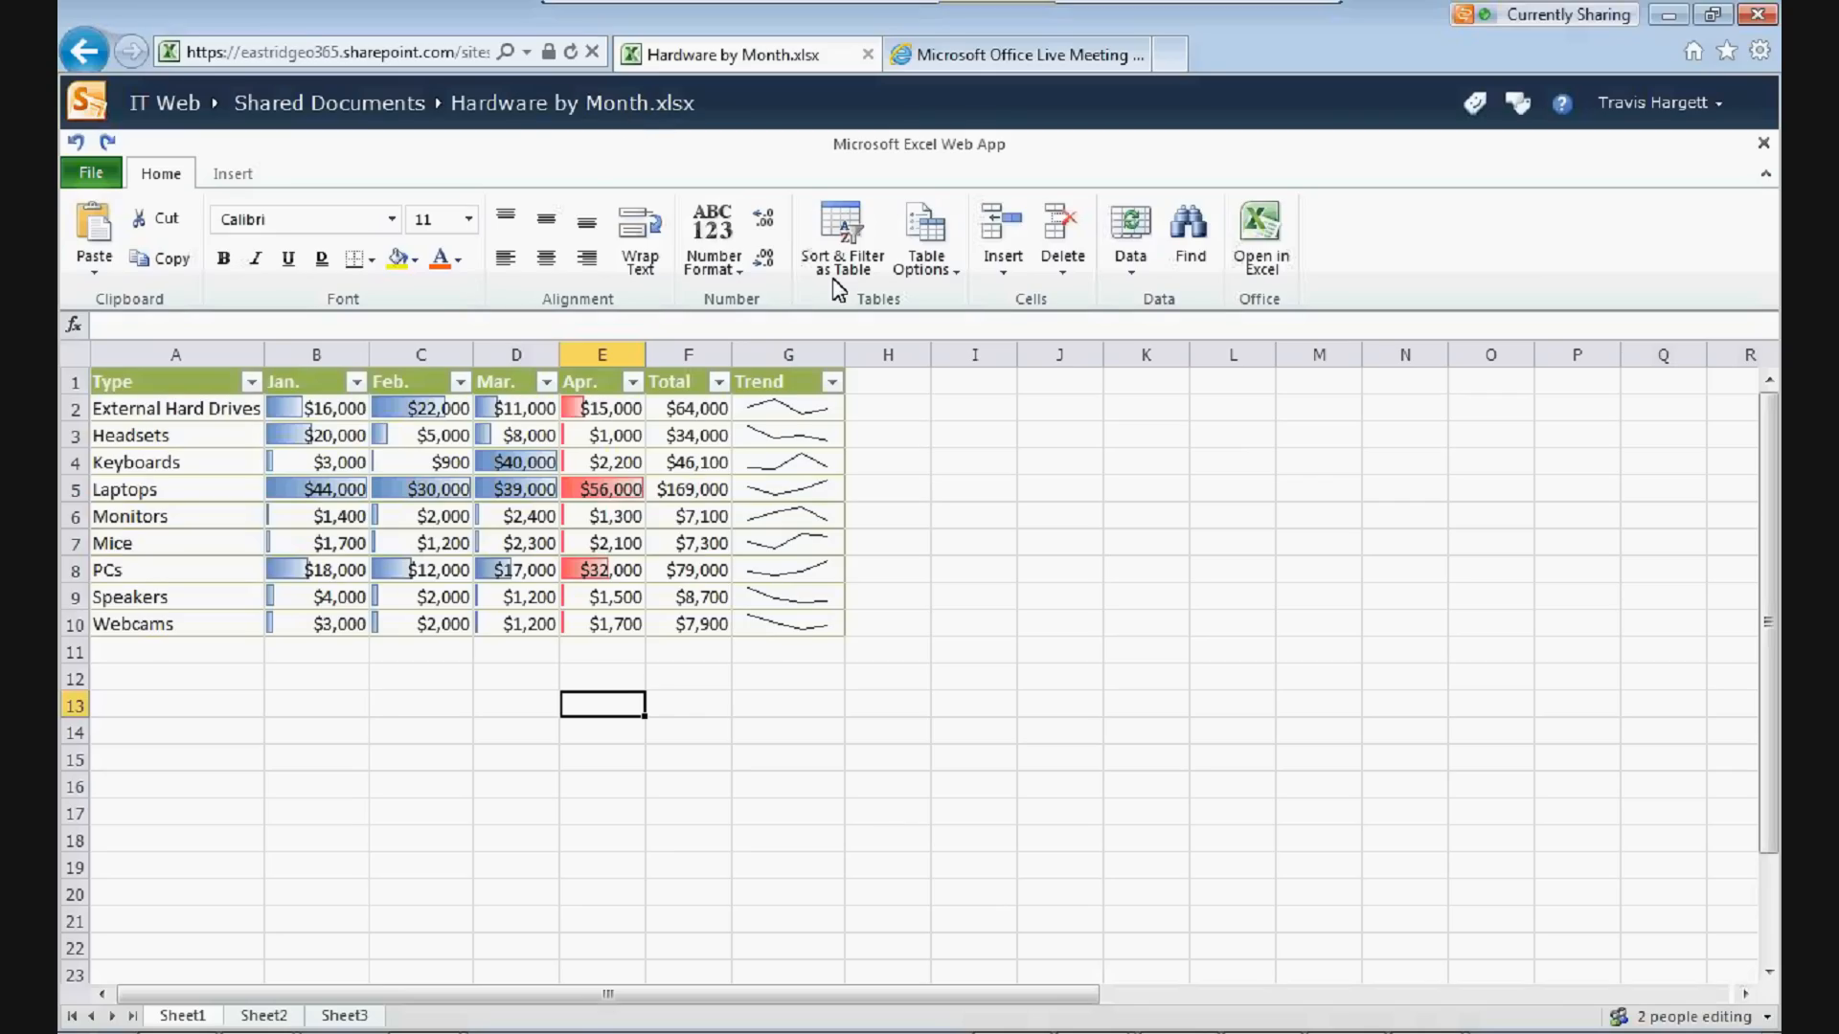
{"action": "mouse_move", "coordinate": [556, 623]}
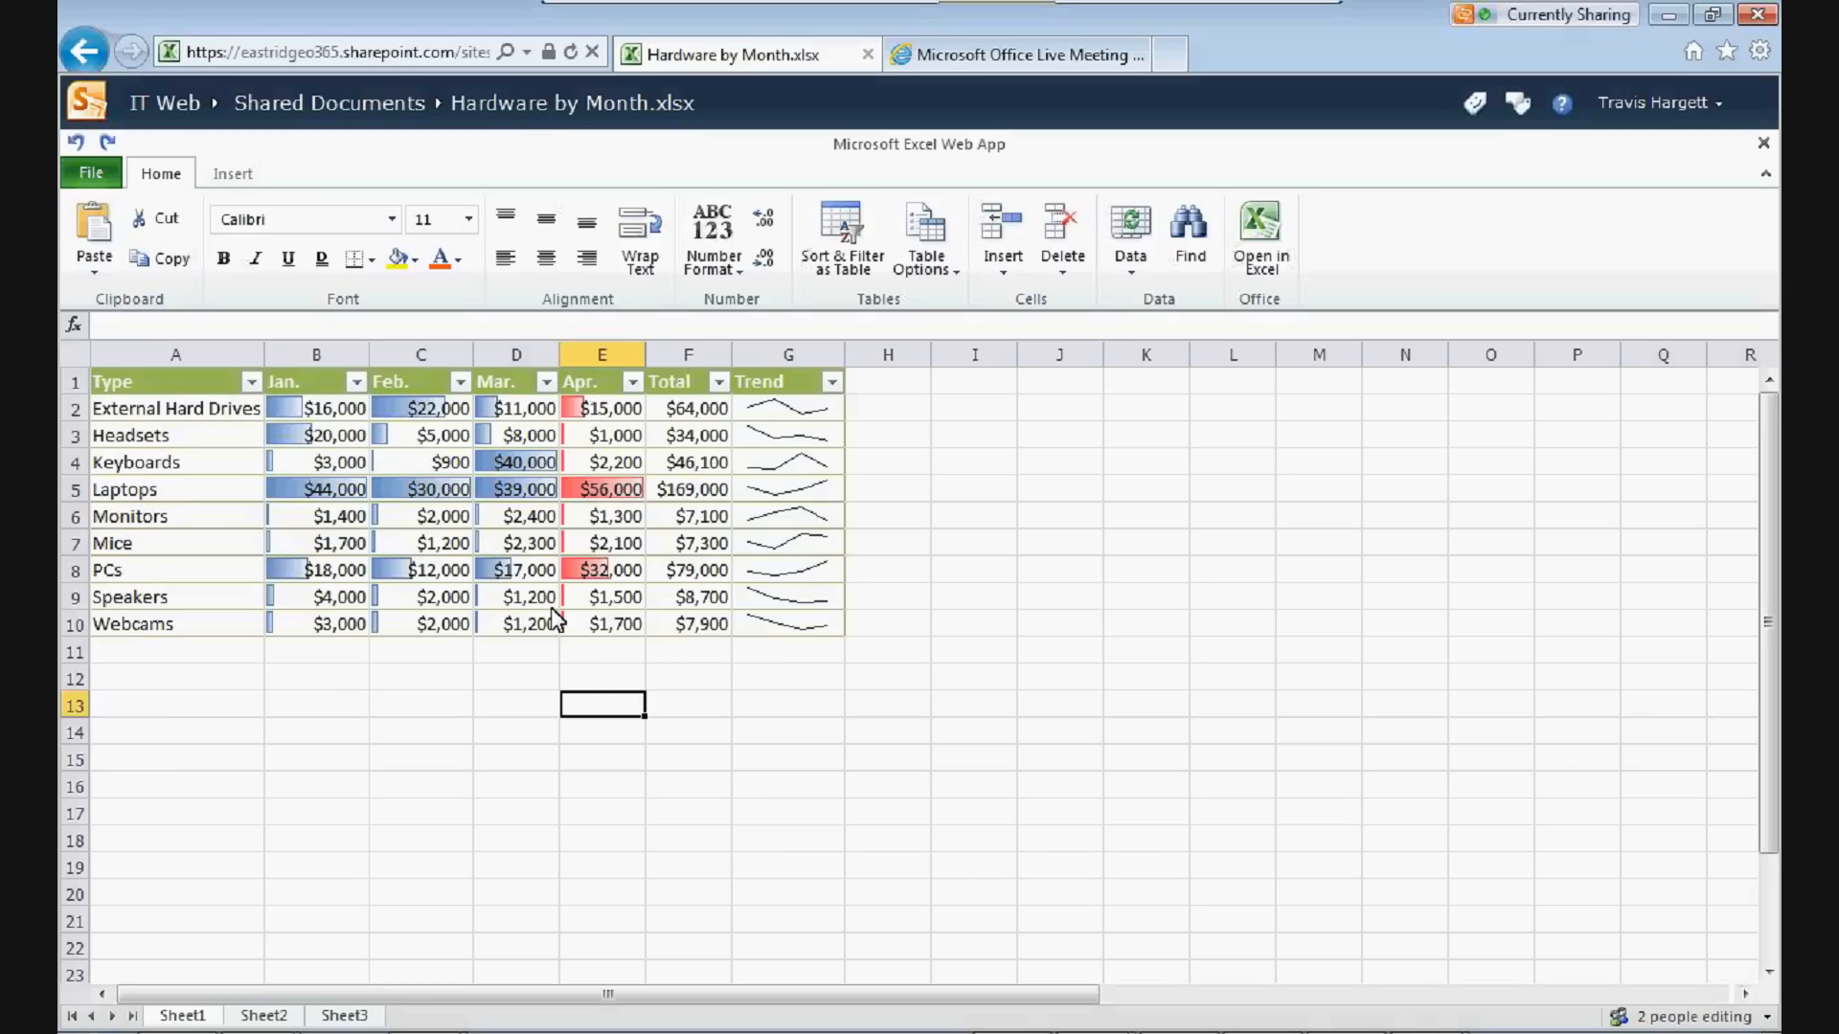